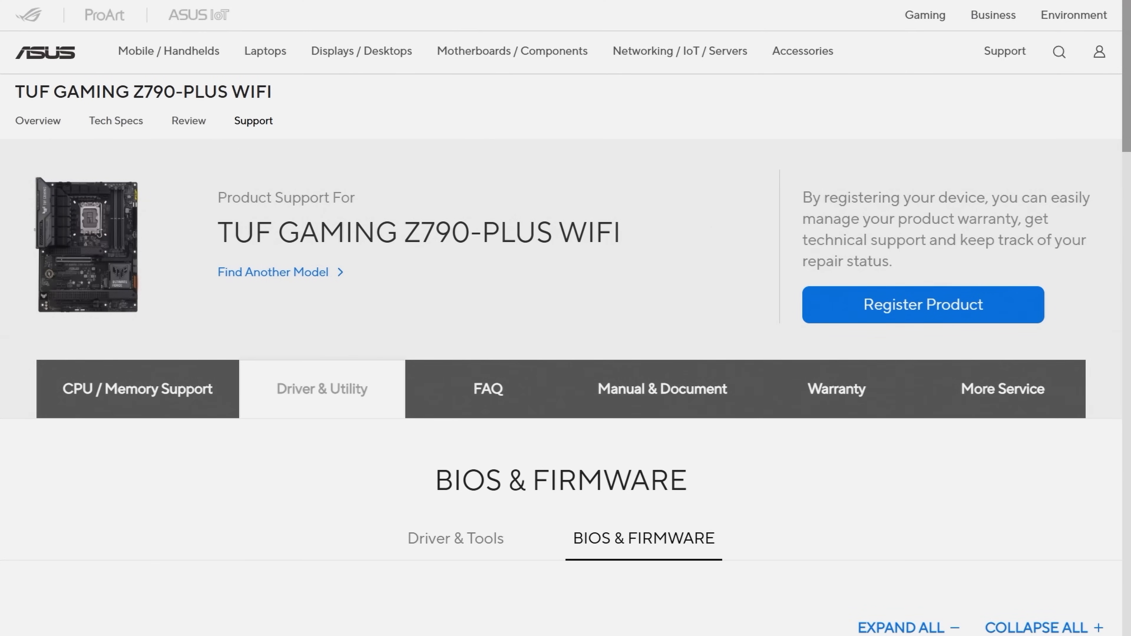
mouse_move(228, 116)
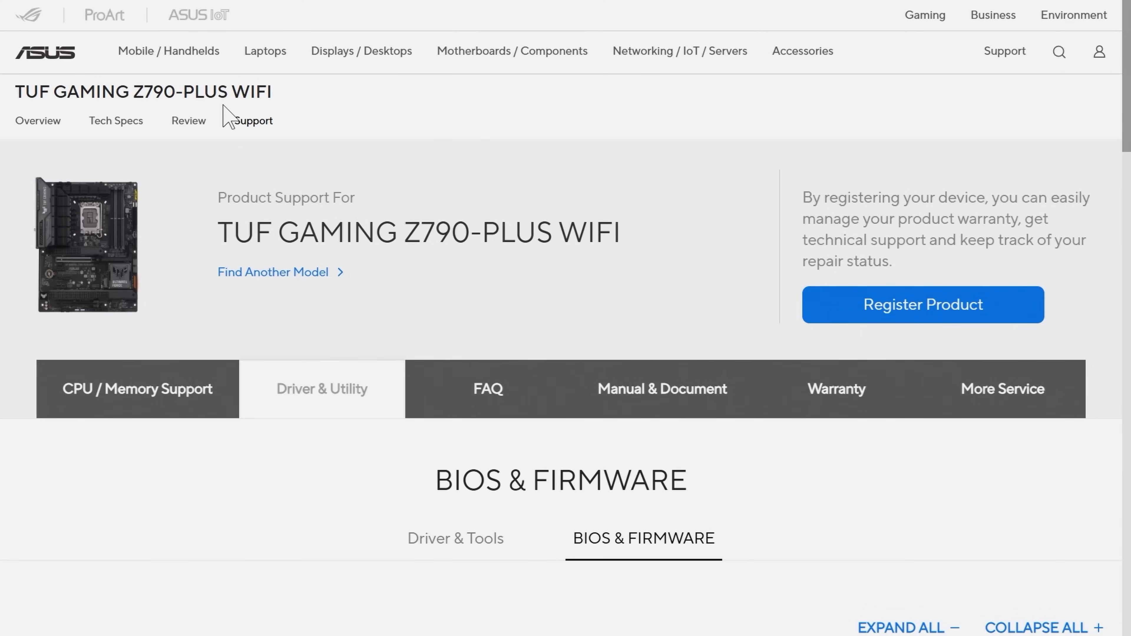
mouse_move(372, 438)
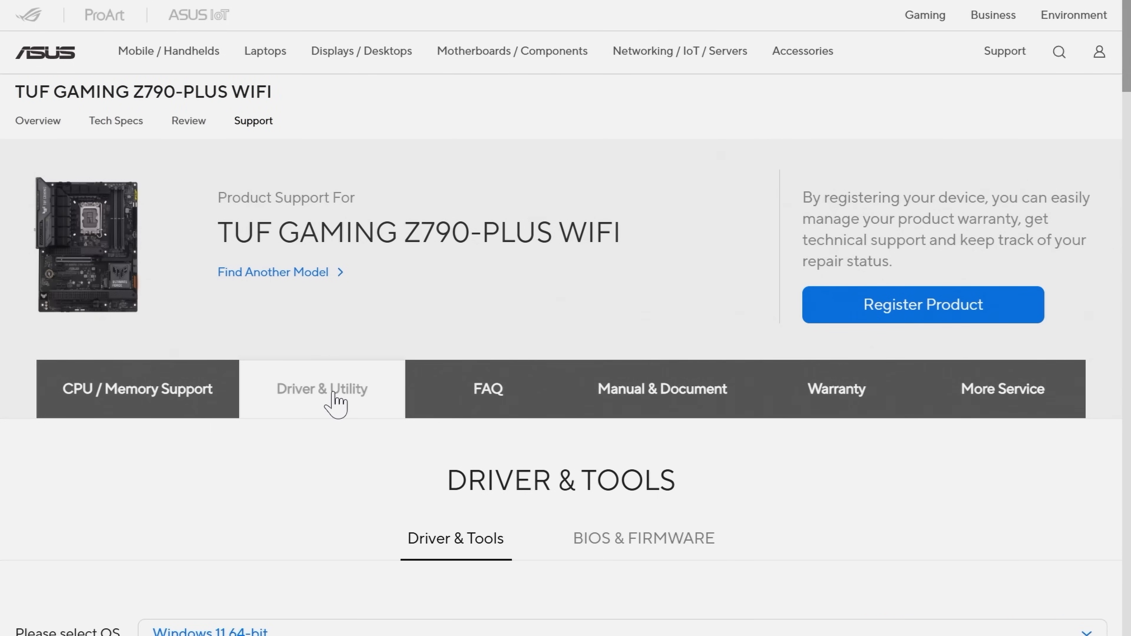
- Find and download BIOS version 1802 for the TUF GAMING Z790-PLUS WIFI from ASUS Support
scroll(down, 3)
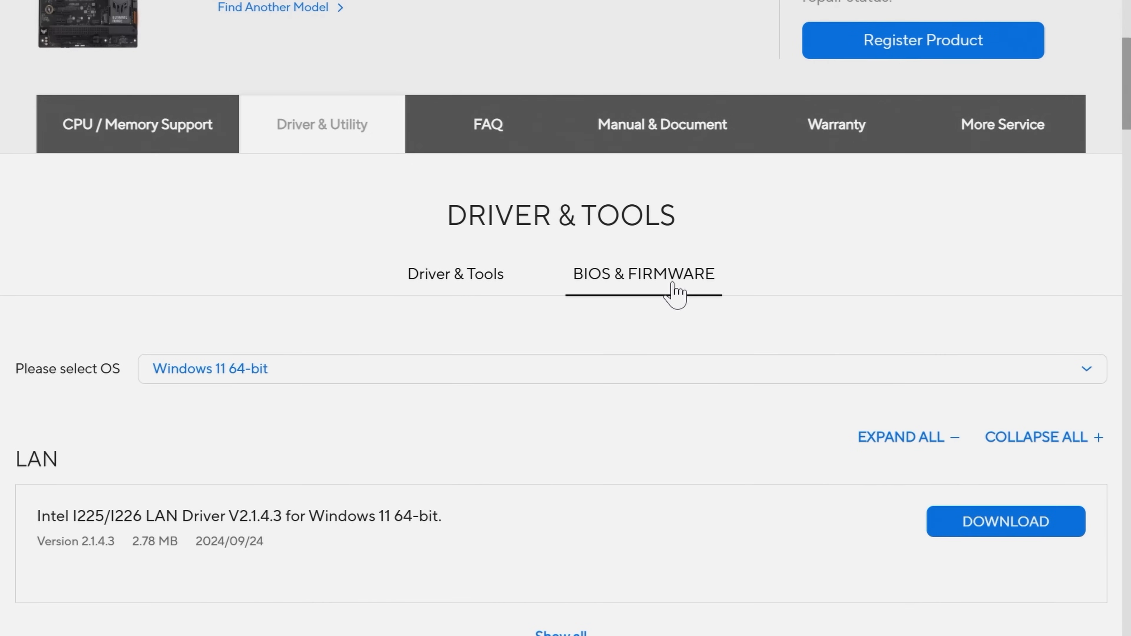
click(642, 273)
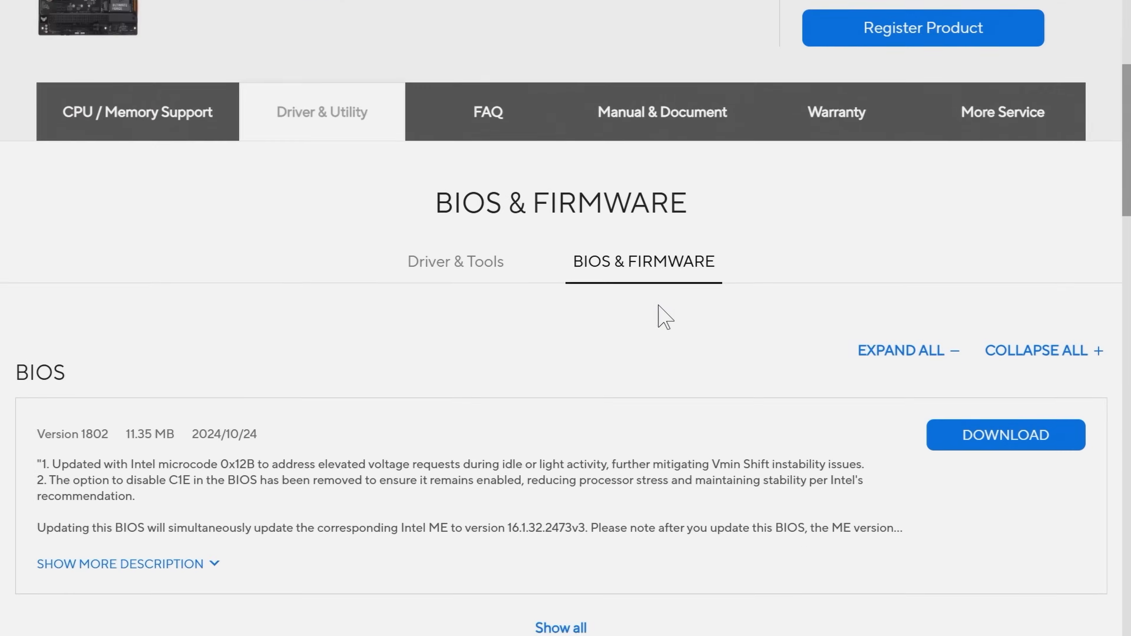
scroll(down, 3)
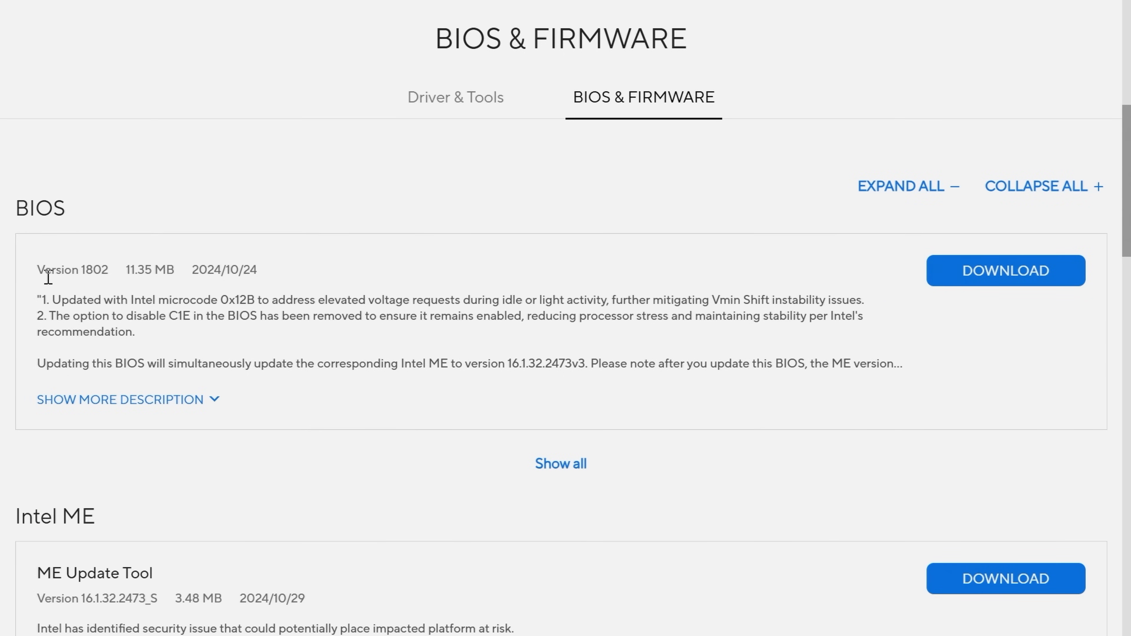
double_click(72, 269)
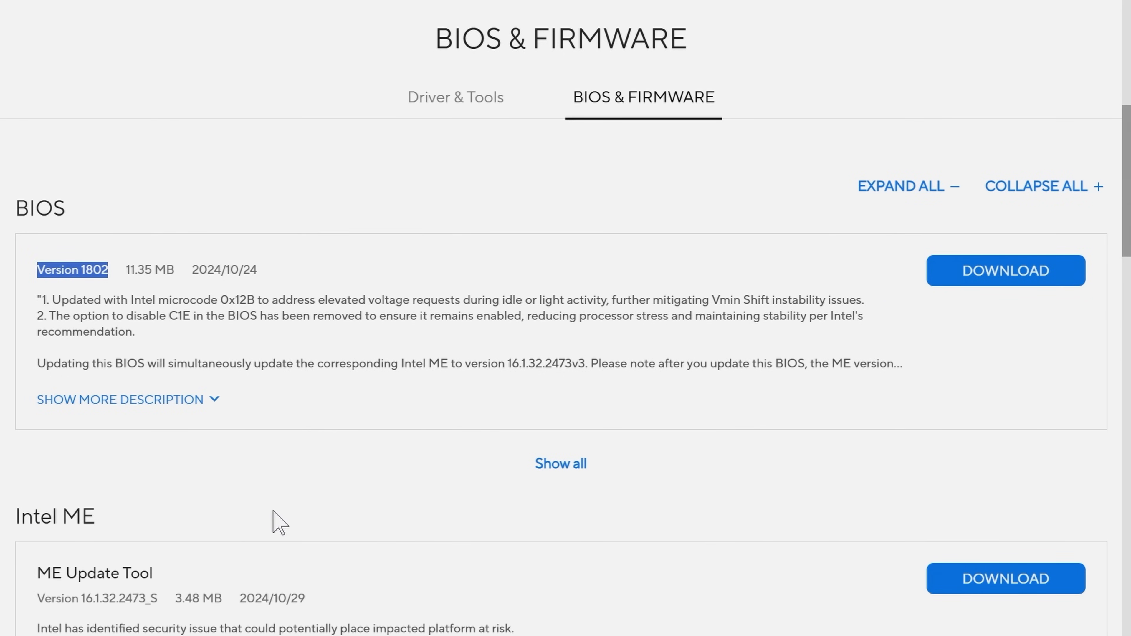
mouse_move(311, 520)
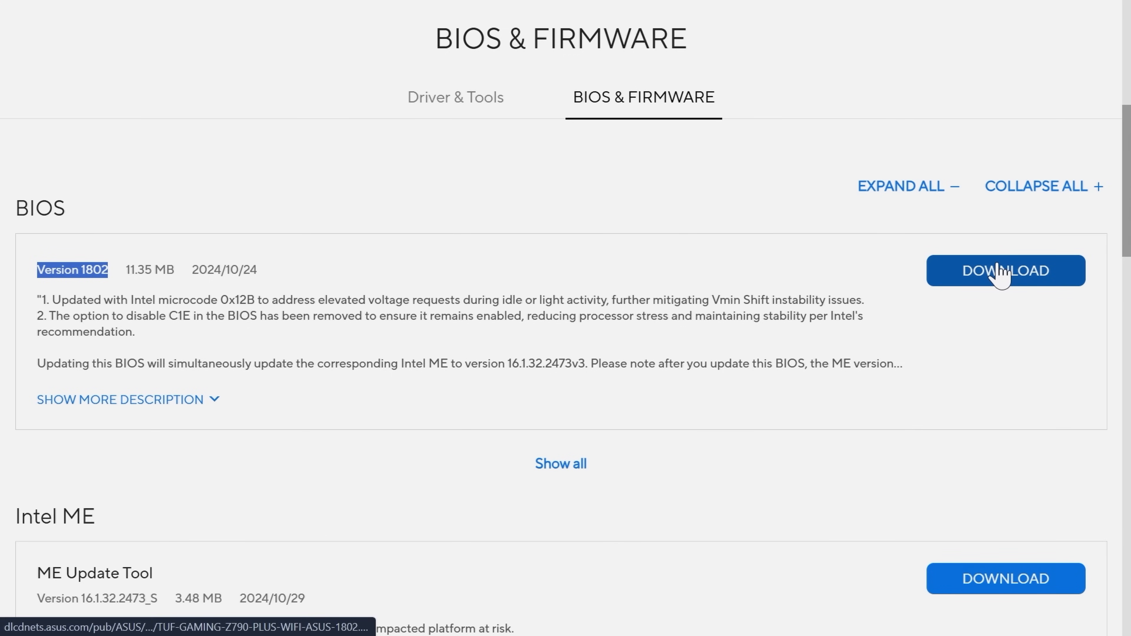
mouse_move(1004, 270)
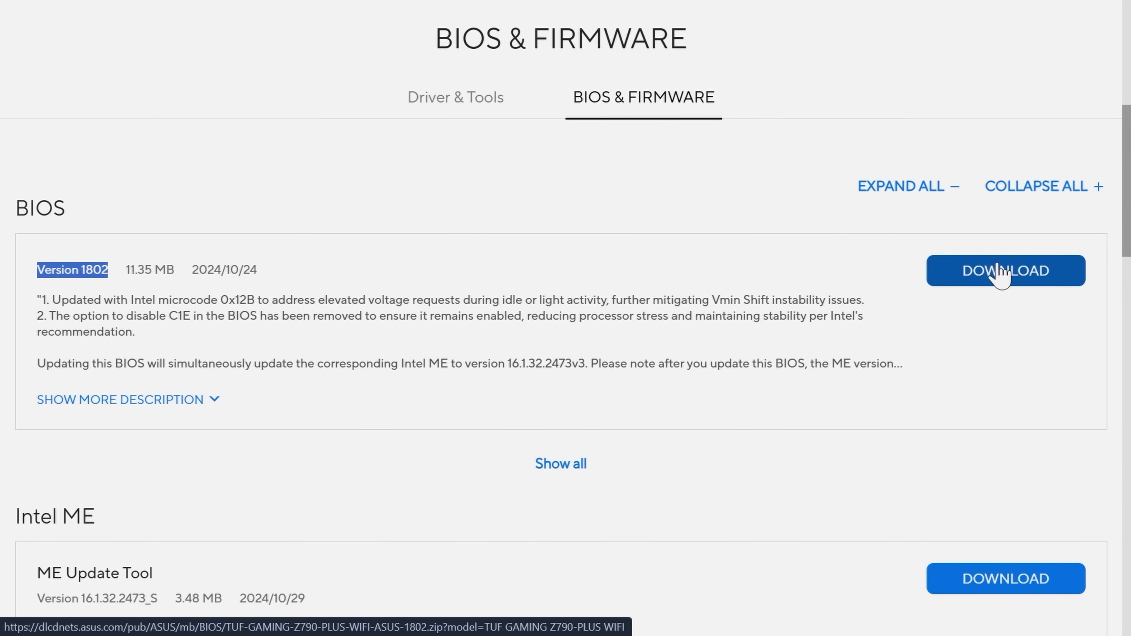
click(1003, 270)
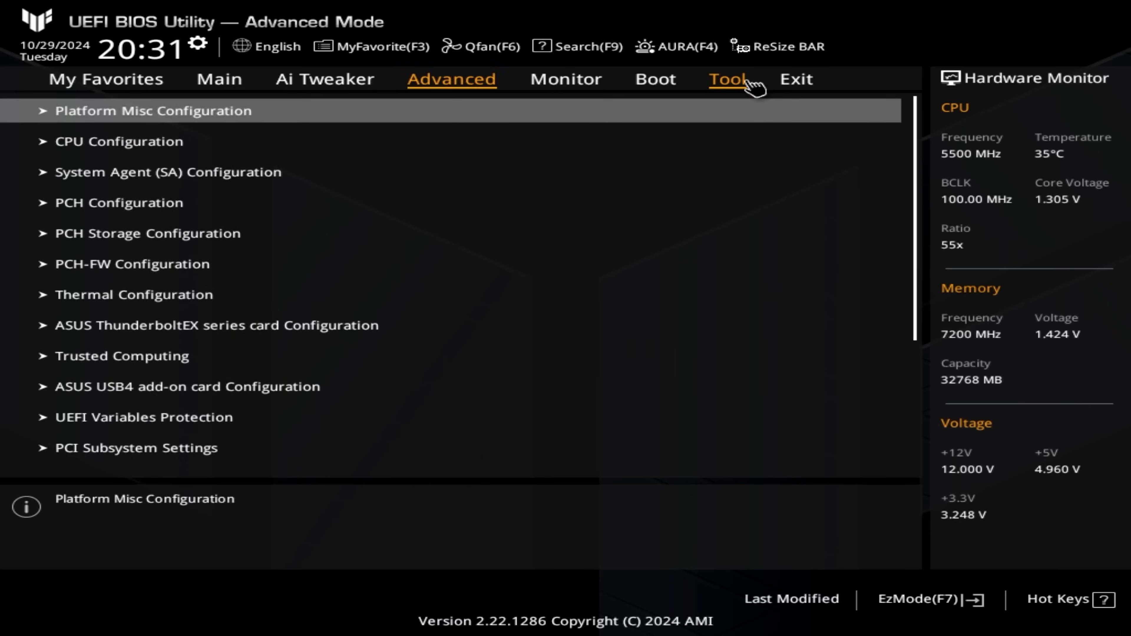
- Read TGZ790PW.CAP from the USB drive in EZ Flash 3, accepting the BitLocker notice
click(728, 79)
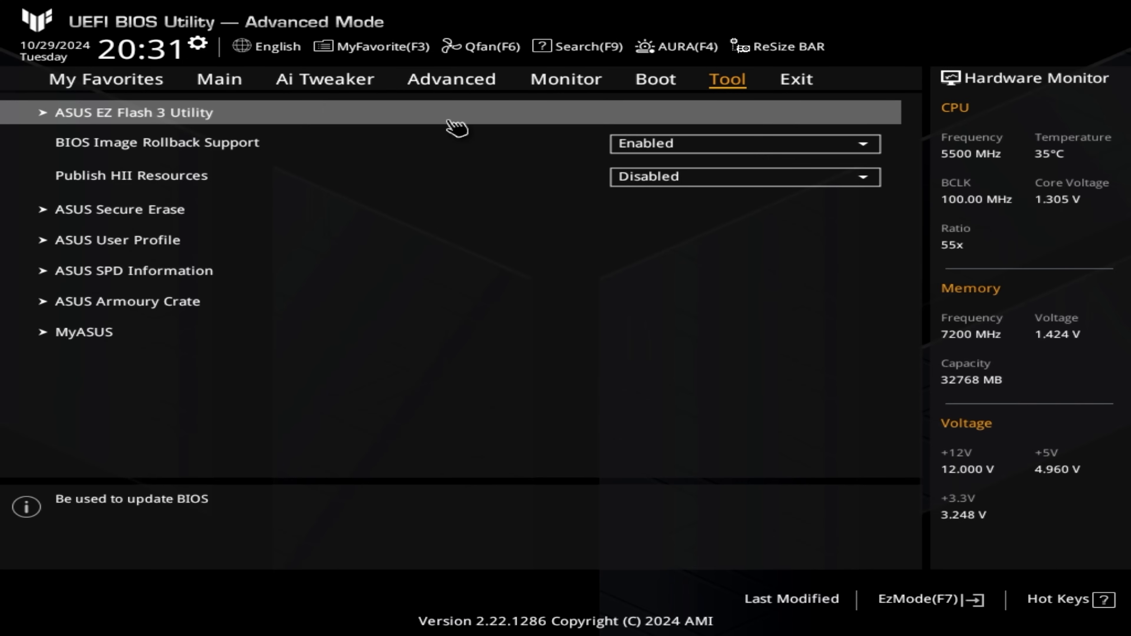
click(134, 112)
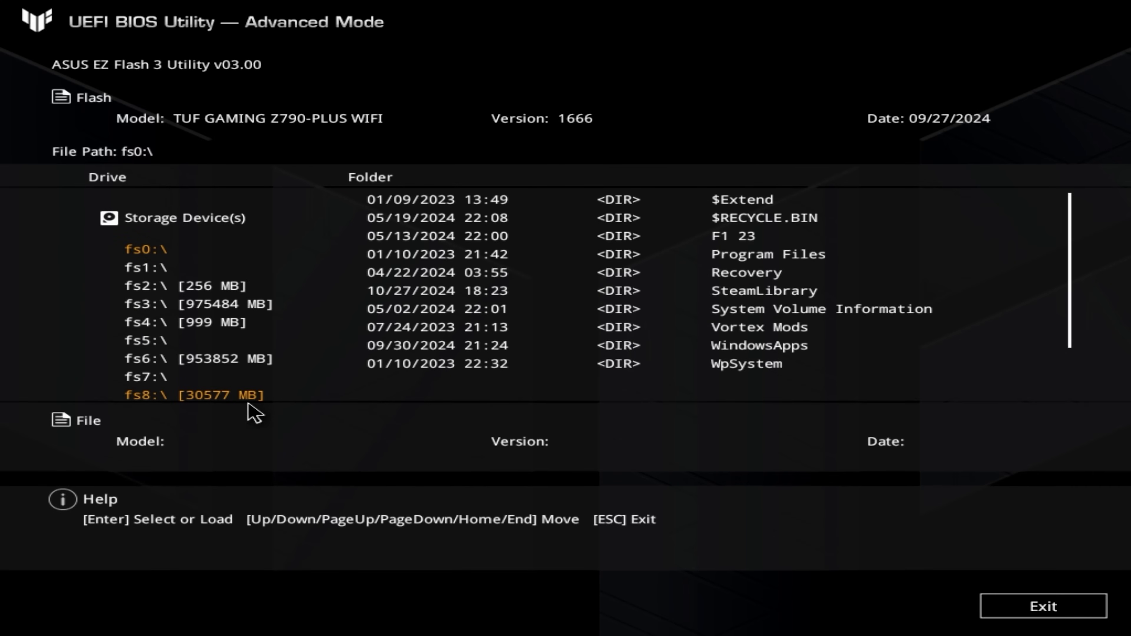
click(209, 395)
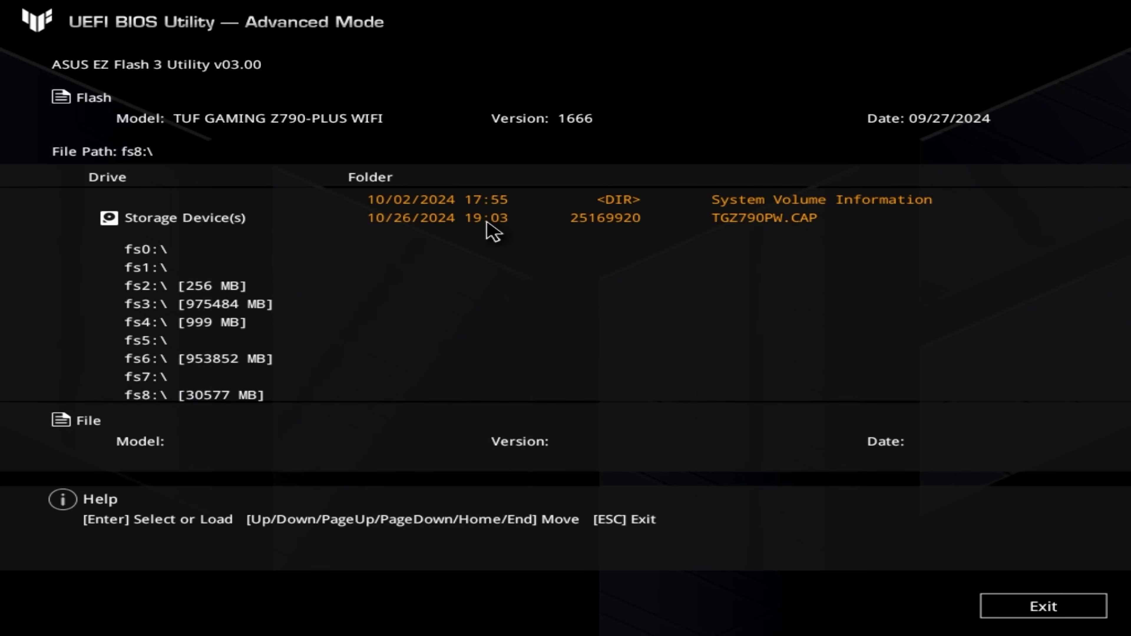
click(764, 218)
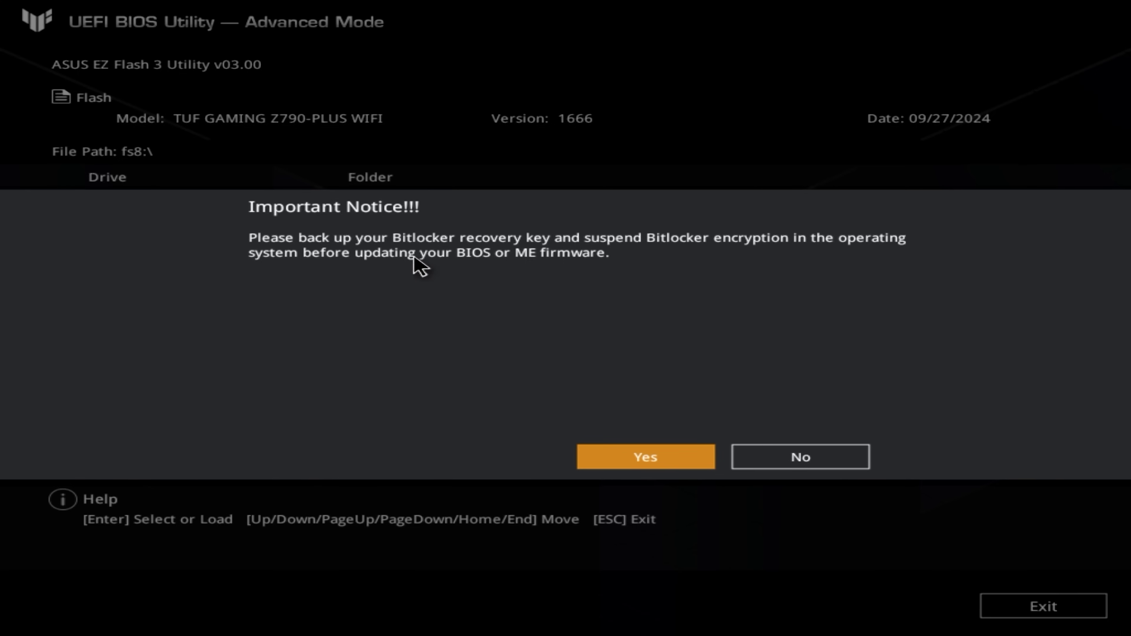
mouse_move(436, 275)
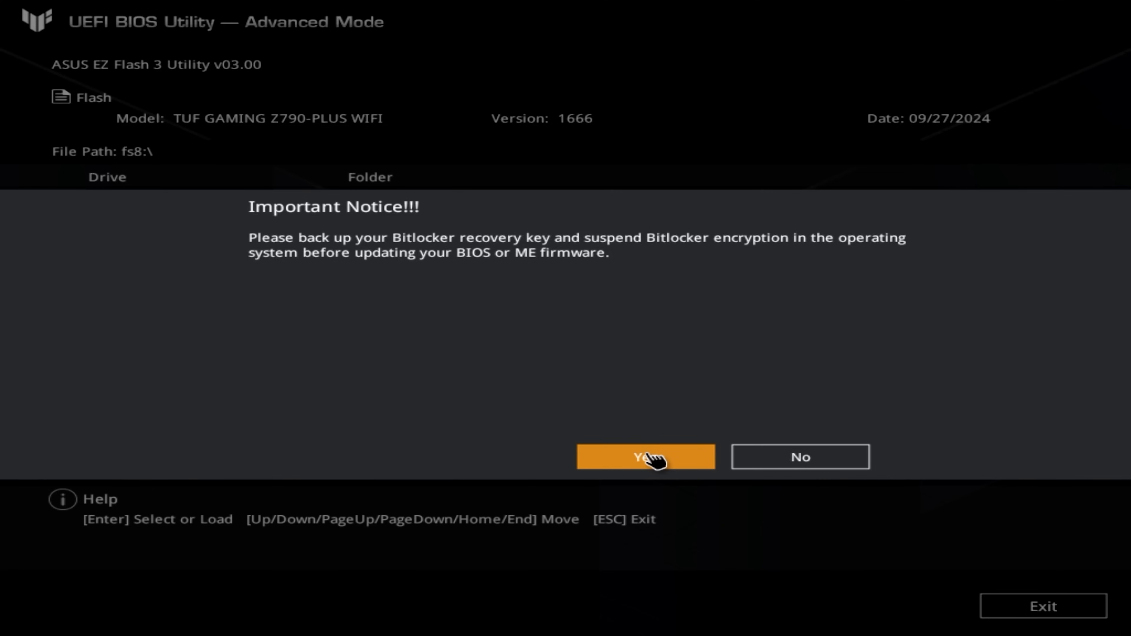
click(645, 457)
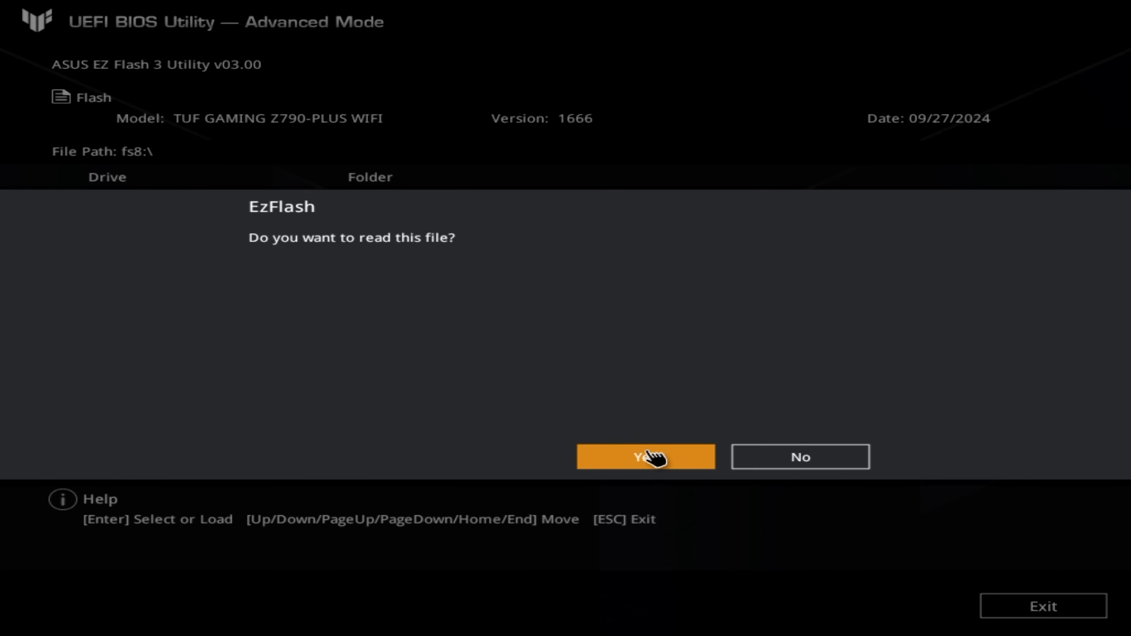
click(644, 456)
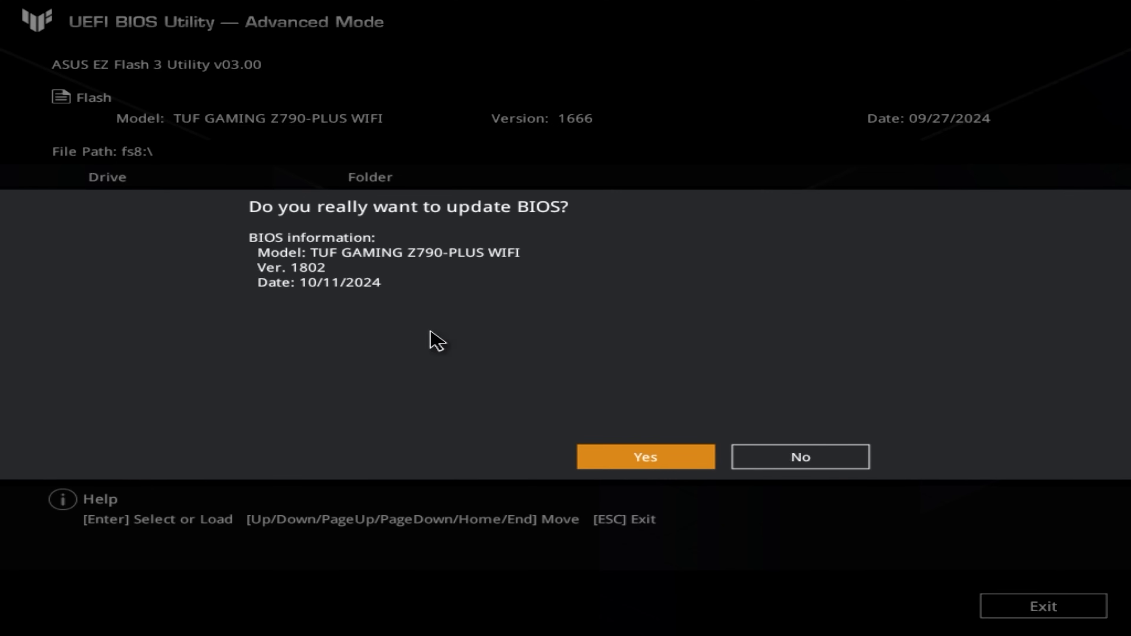
mouse_move(386, 299)
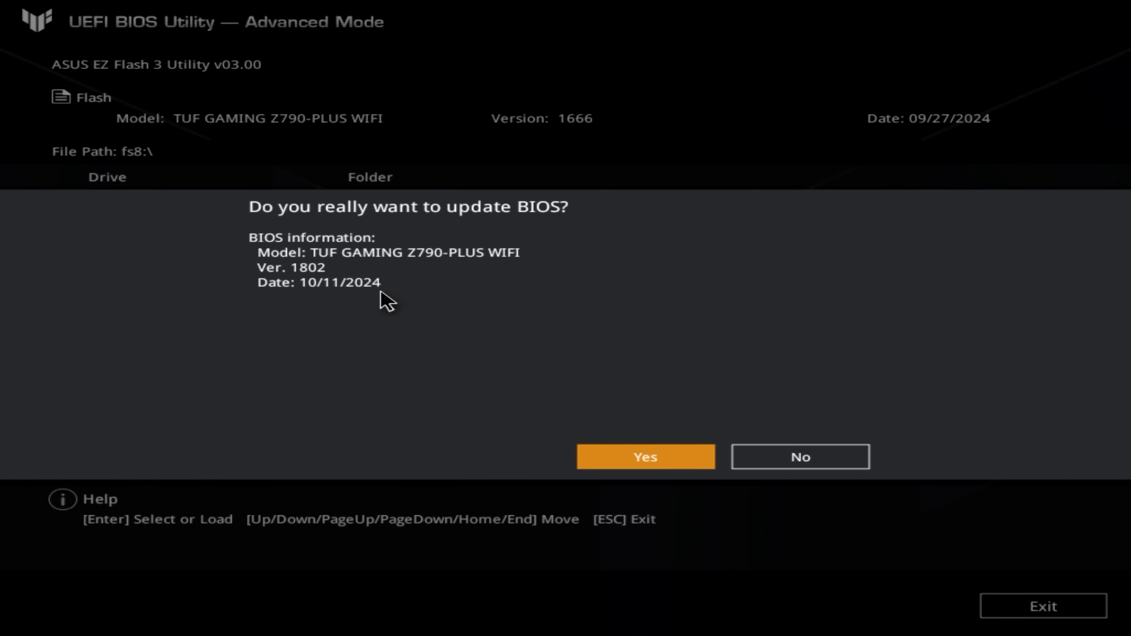
mouse_move(502, 340)
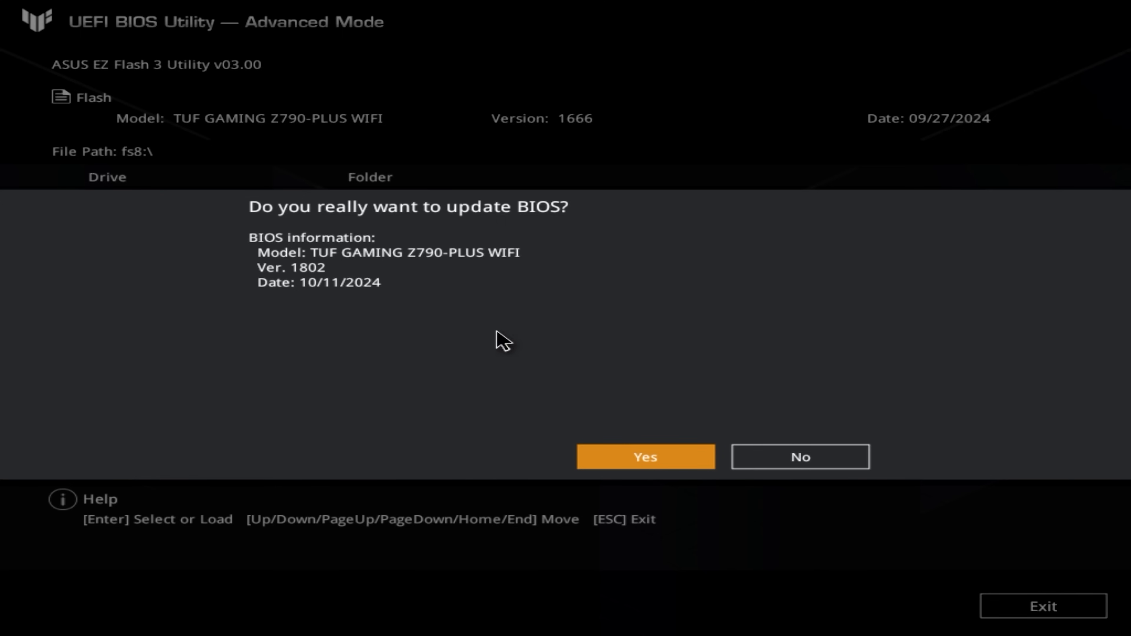
- Confirm the flash to BIOS version 1802 and accept the restart after success
click(645, 457)
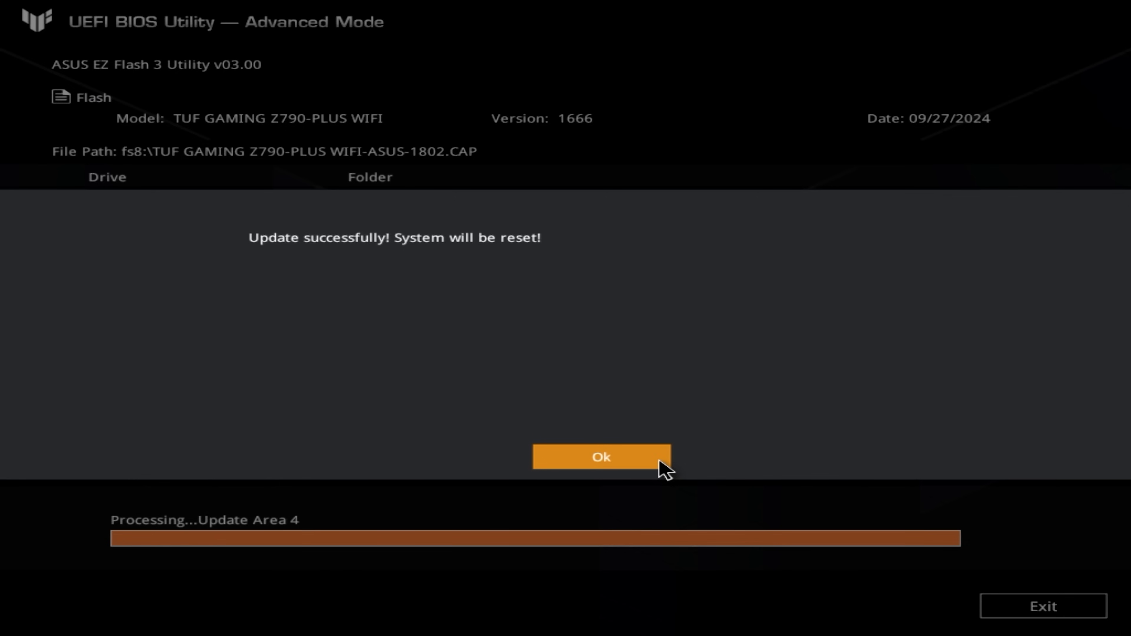
click(601, 458)
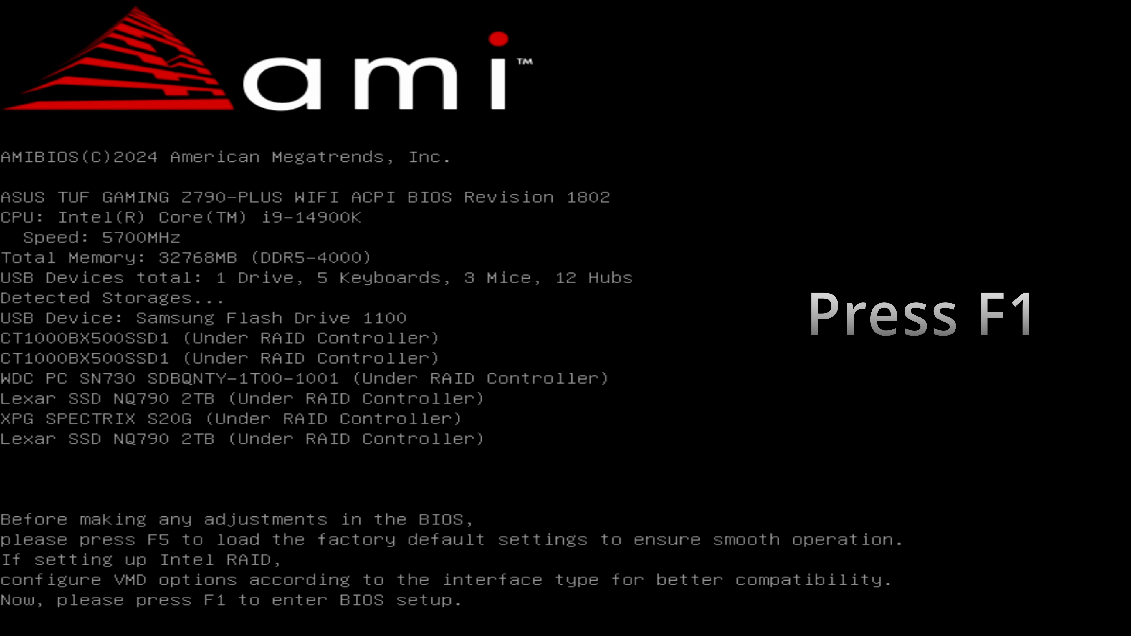
- Enter BIOS setup with F1 after reboot and load factory defaults with F5
key(f1)
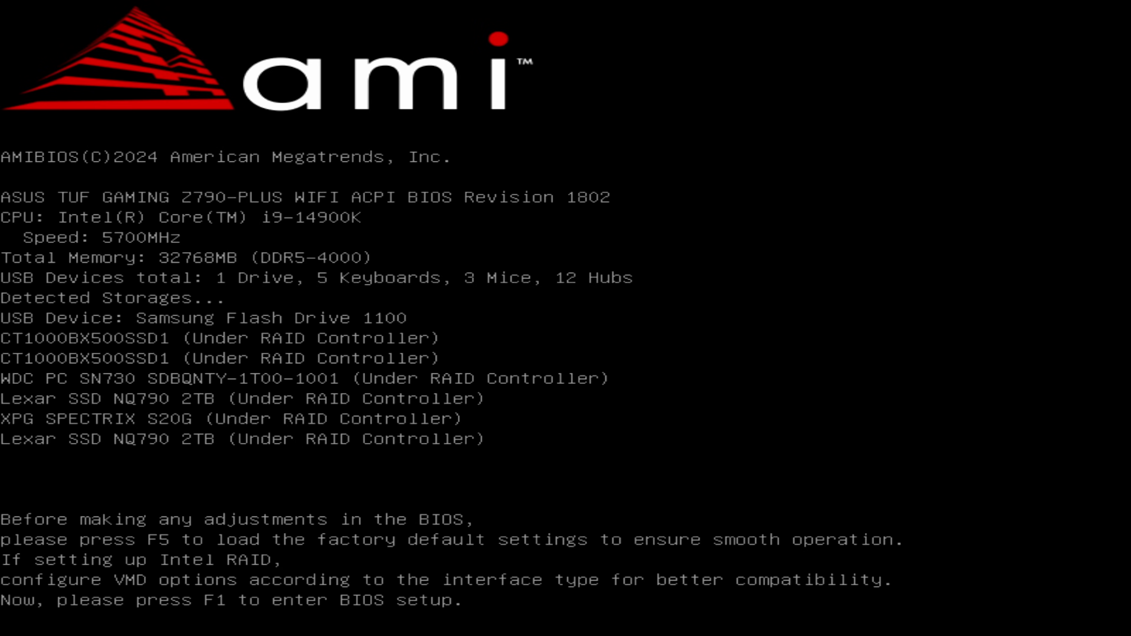
key(f1)
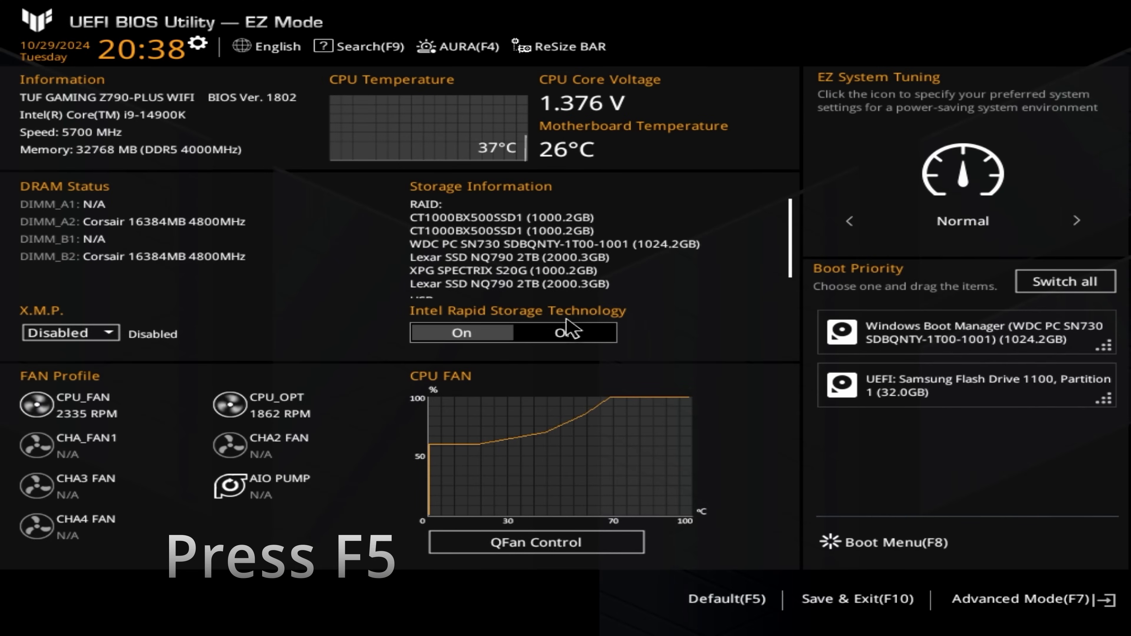
key(f5)
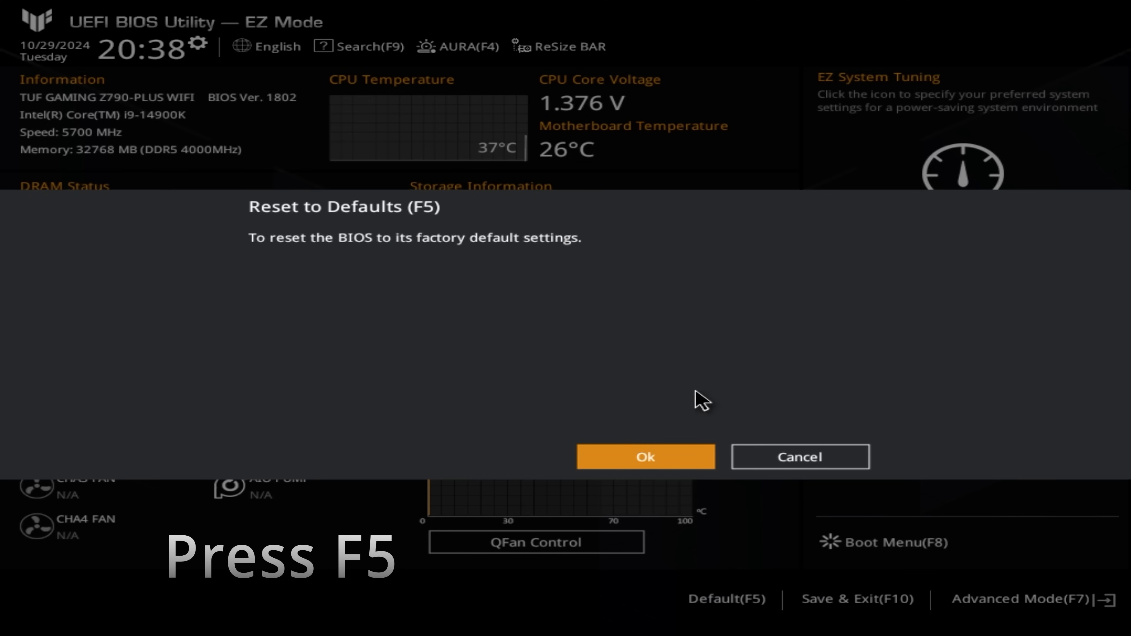
mouse_move(658, 469)
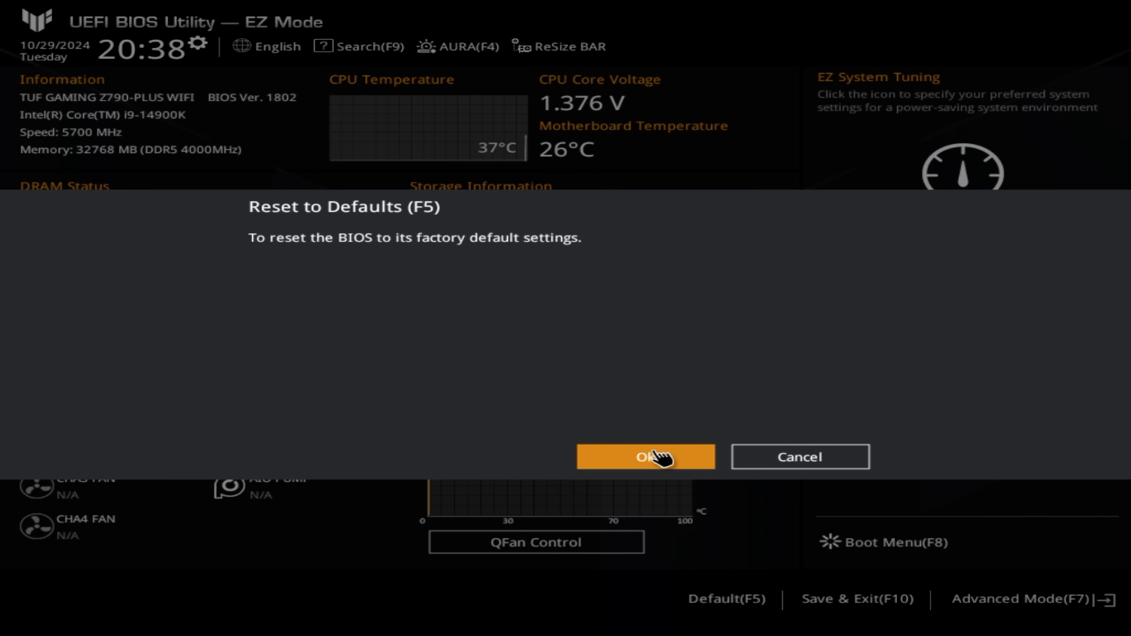
click(644, 456)
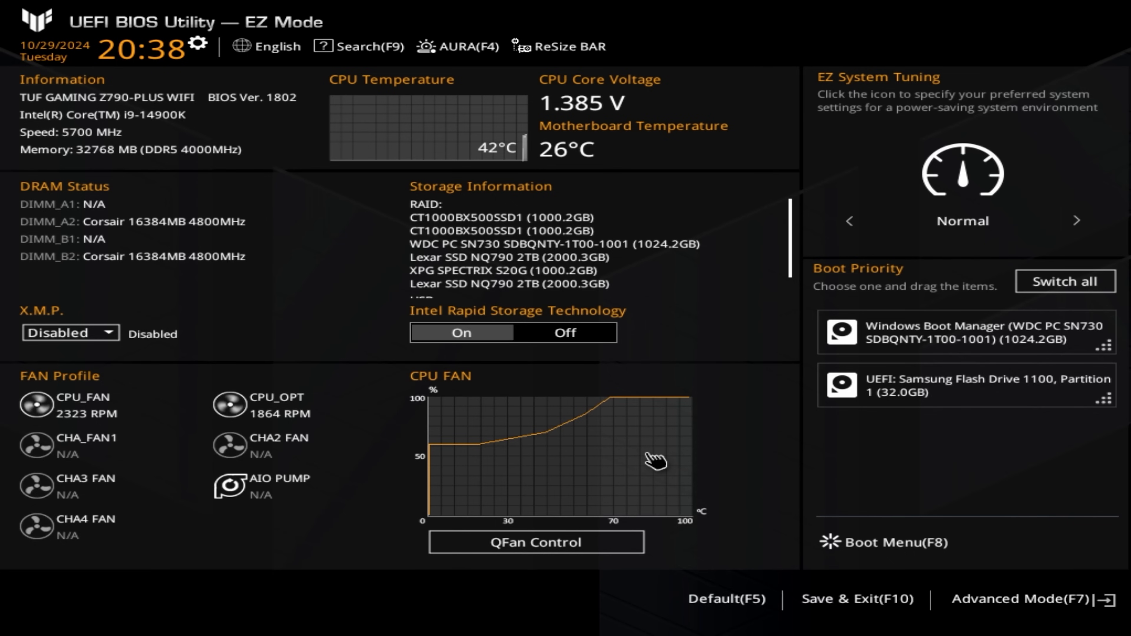
mouse_move(725, 492)
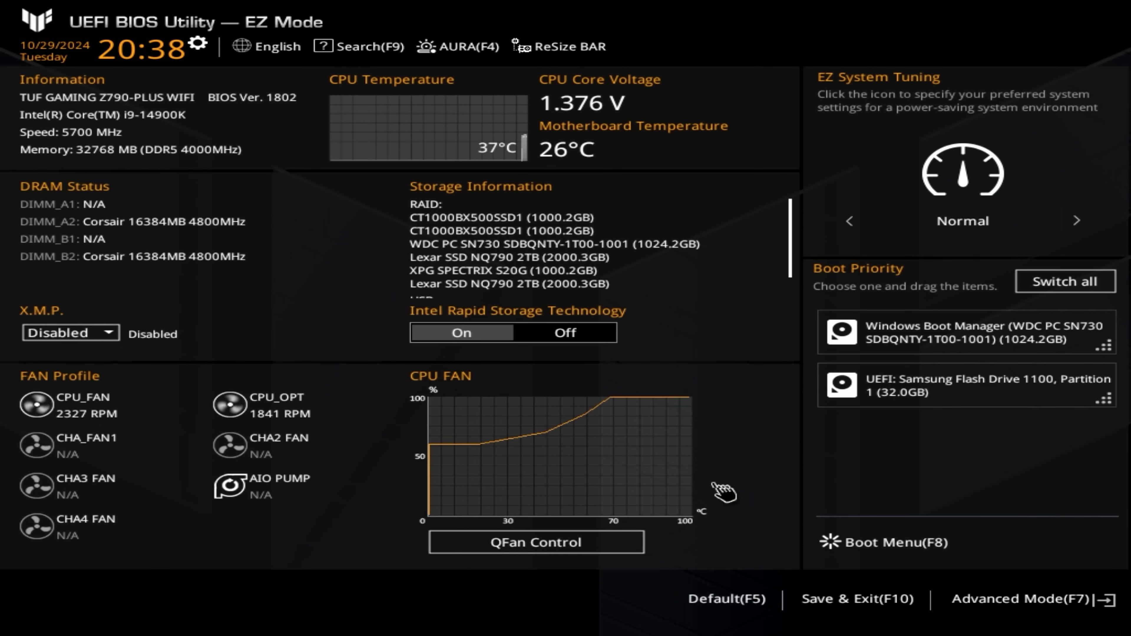
mouse_move(1012, 610)
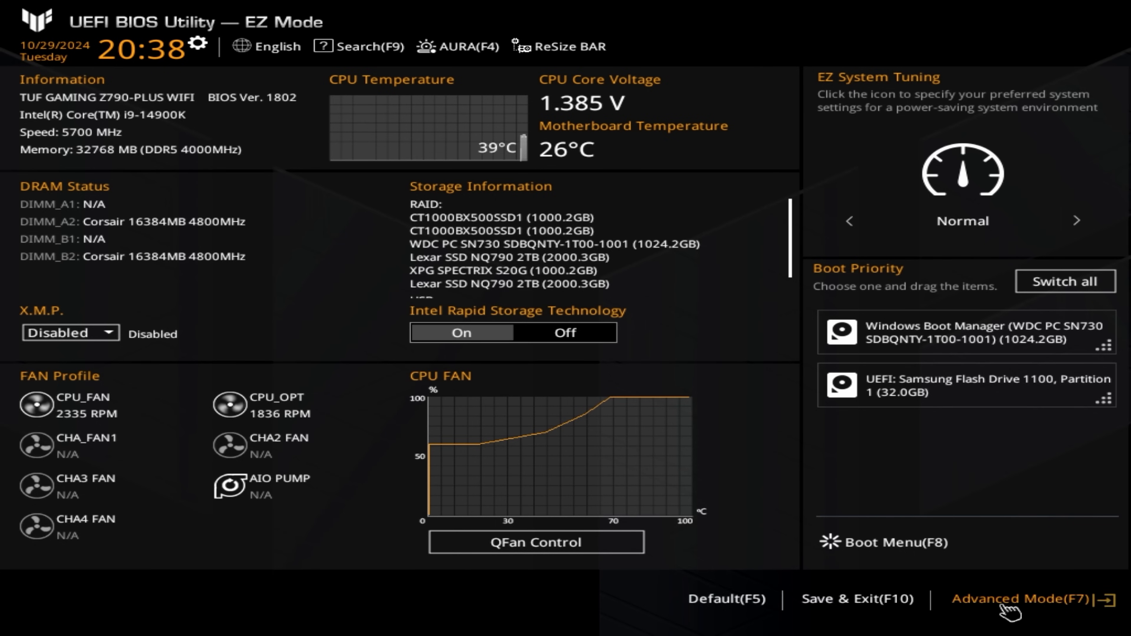
- In Advanced Mode Ai Tweaker, keep Intel Default Settings and set the Intel power profile to Extreme
click(1017, 599)
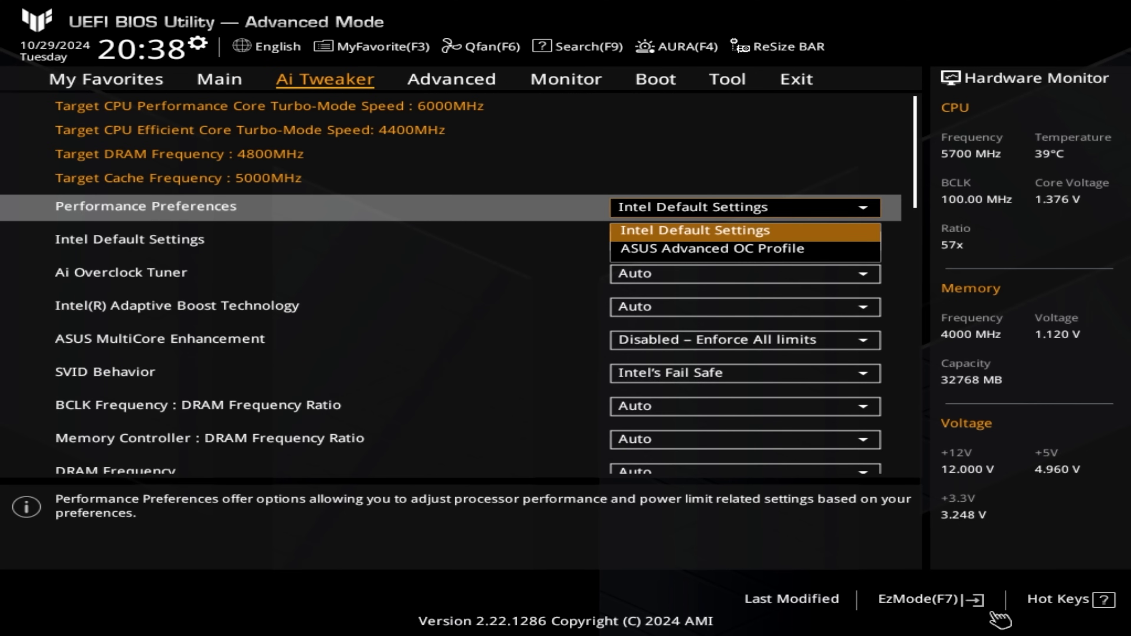
click(693, 249)
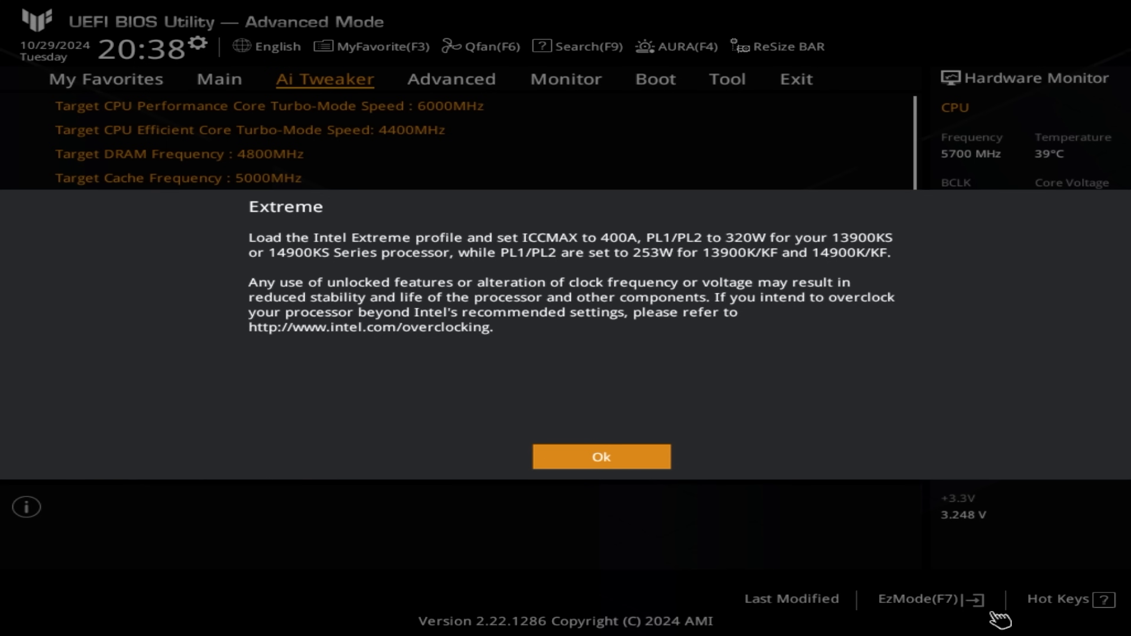
click(601, 456)
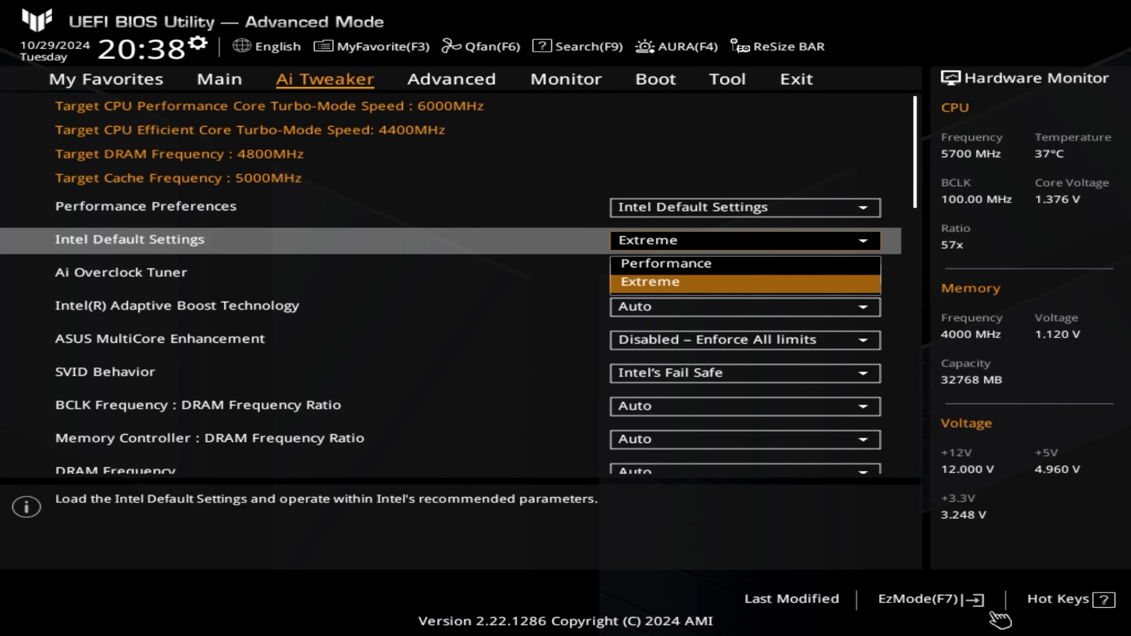
click(666, 264)
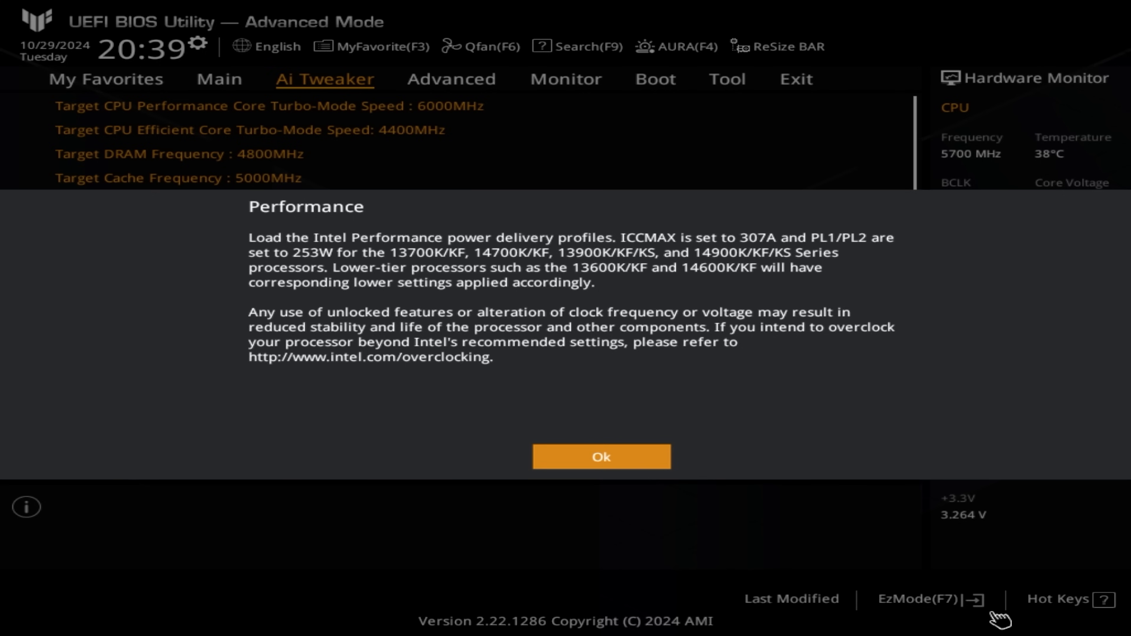
click(600, 457)
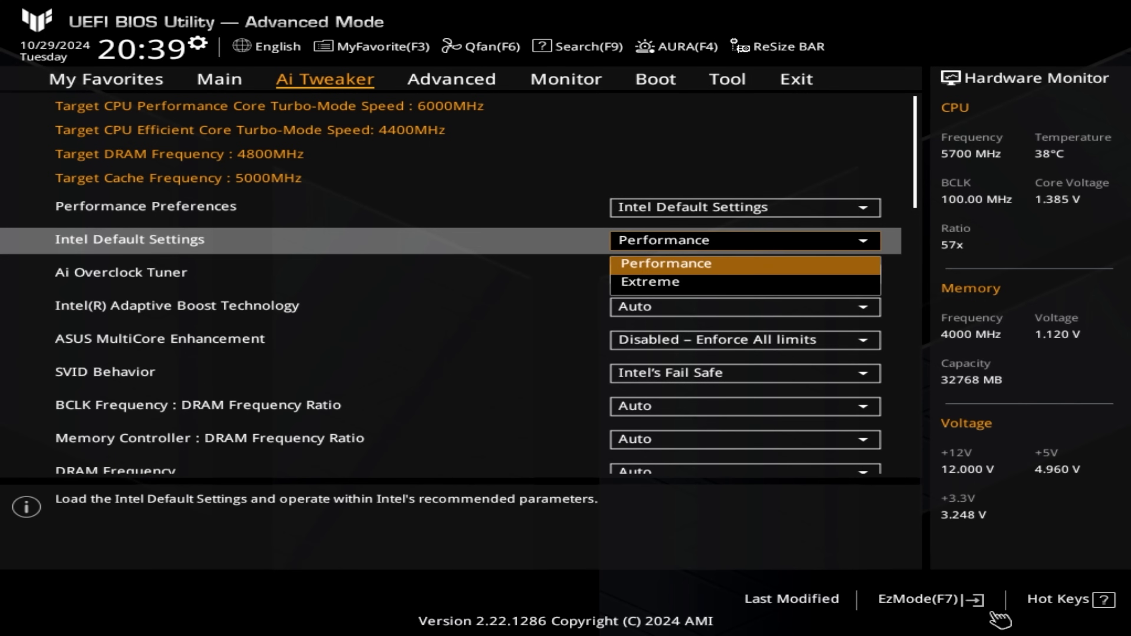
click(649, 282)
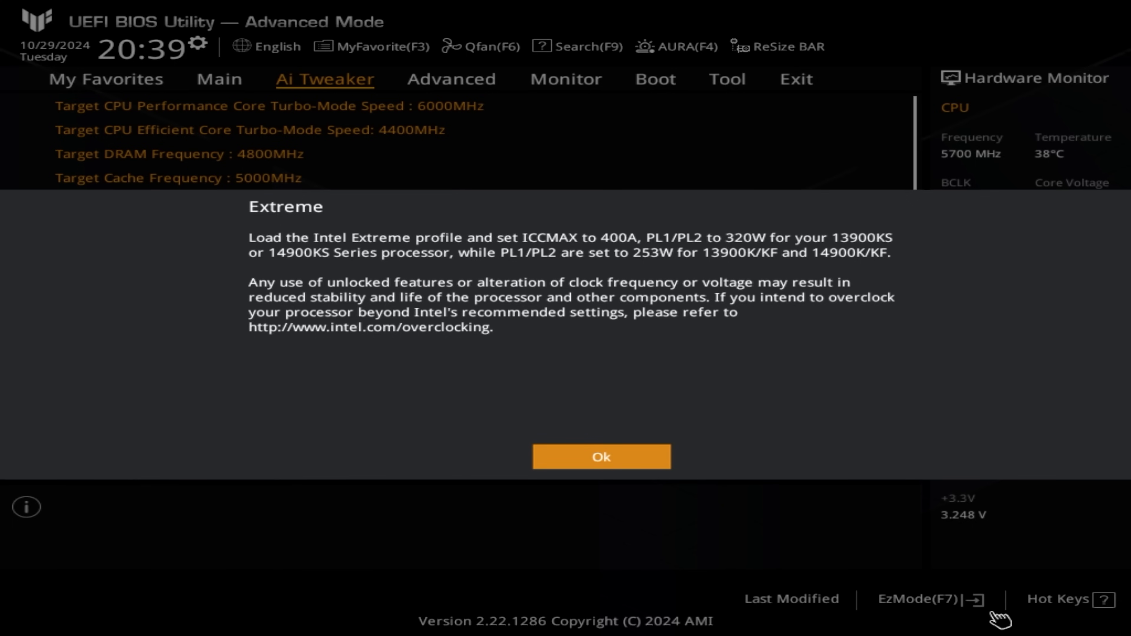
click(600, 456)
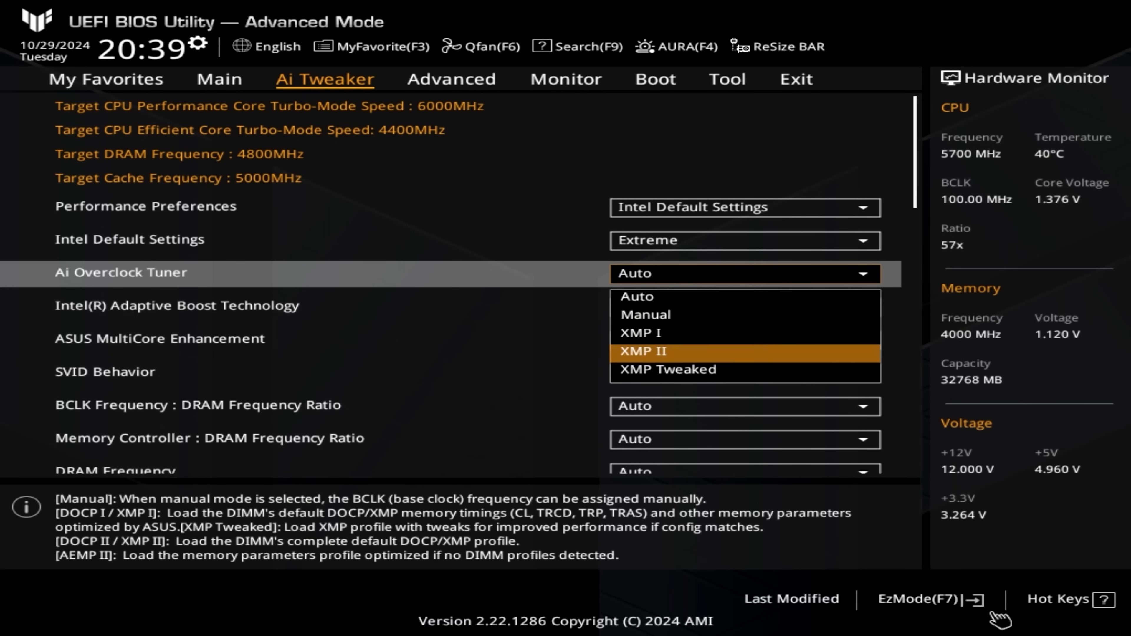
- Set Ai Overclock Tuner to XMP Tweaked DDR5-7200, then Save Changes & Reset from Exit
click(664, 370)
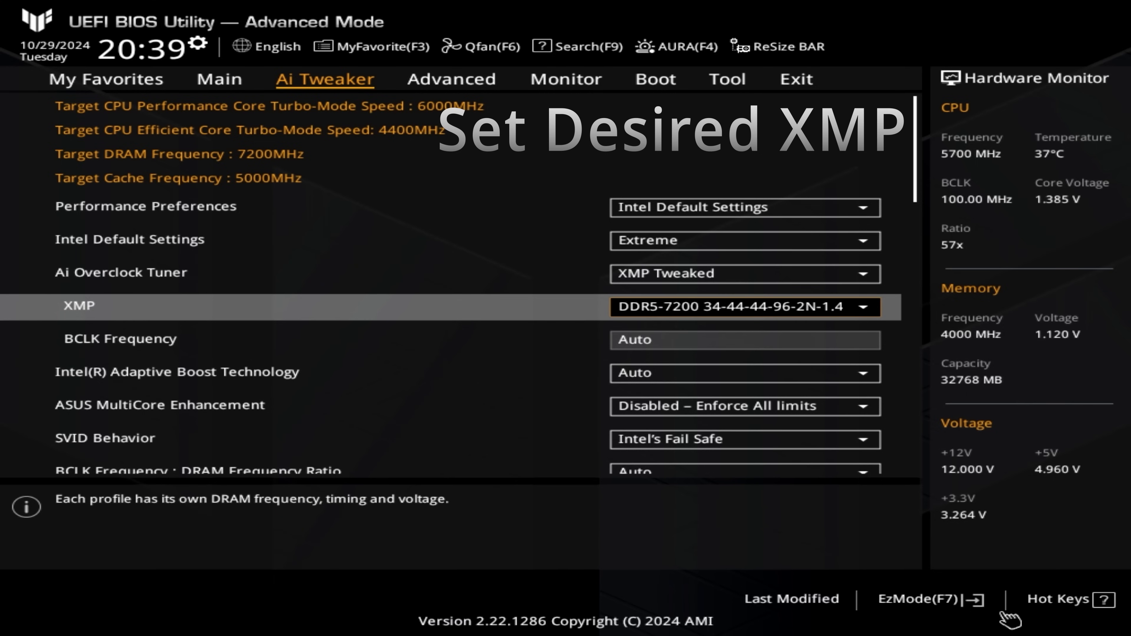
click(450, 79)
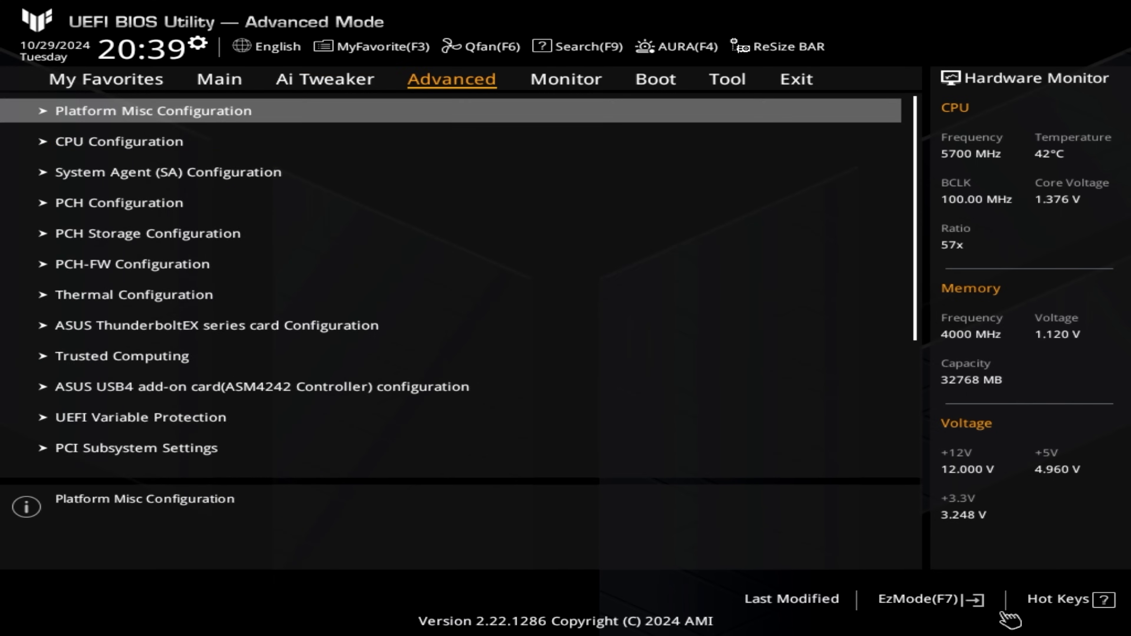
click(726, 80)
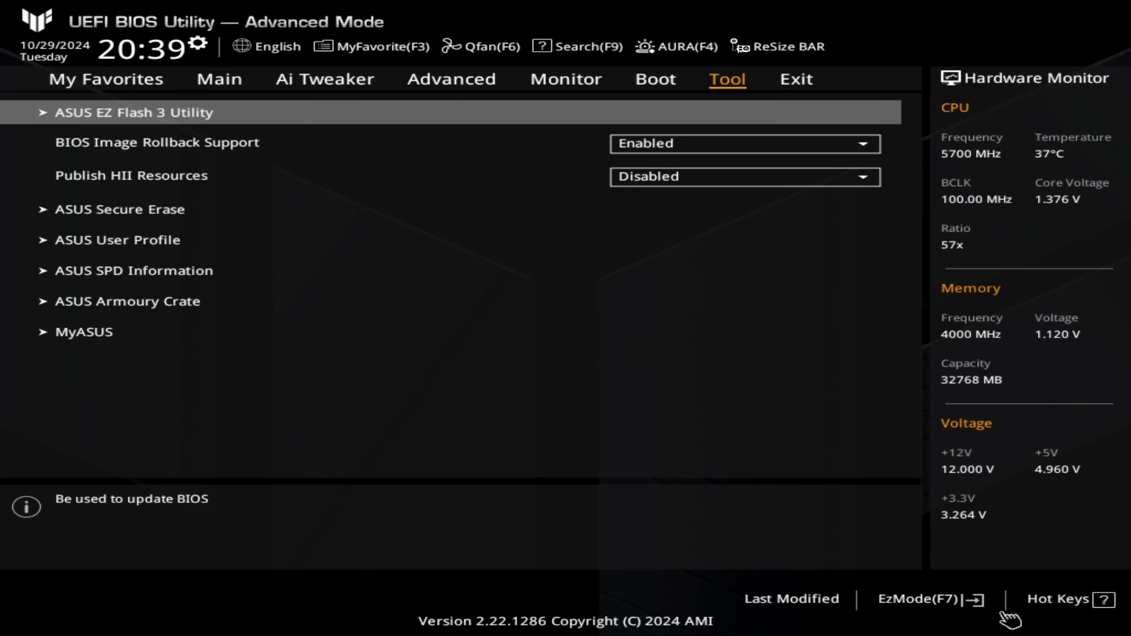
click(795, 79)
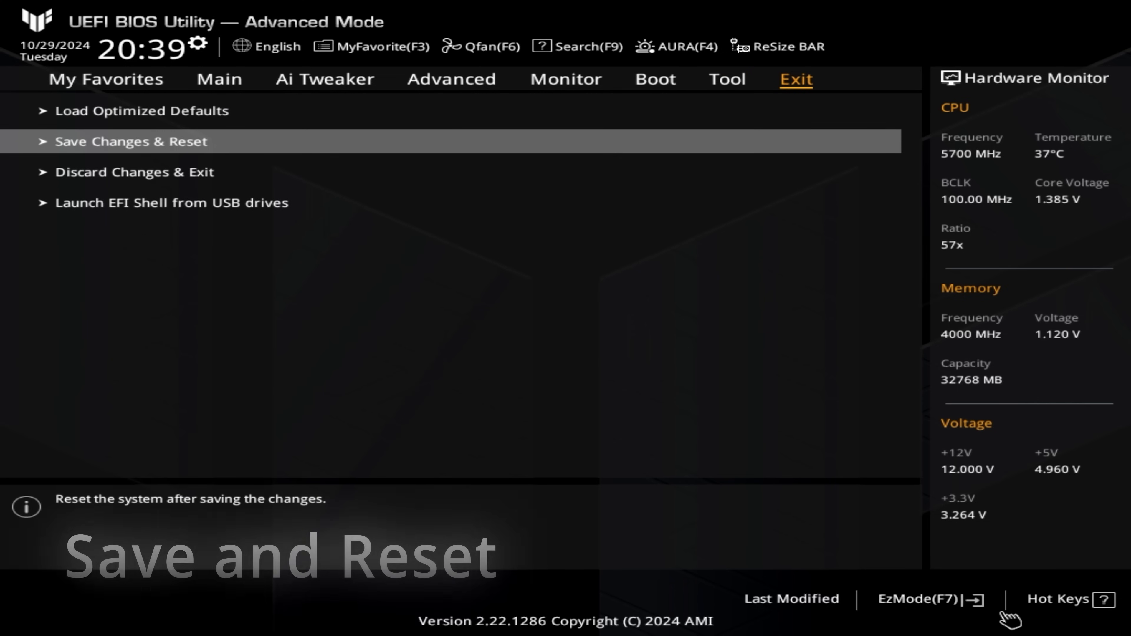
click(131, 141)
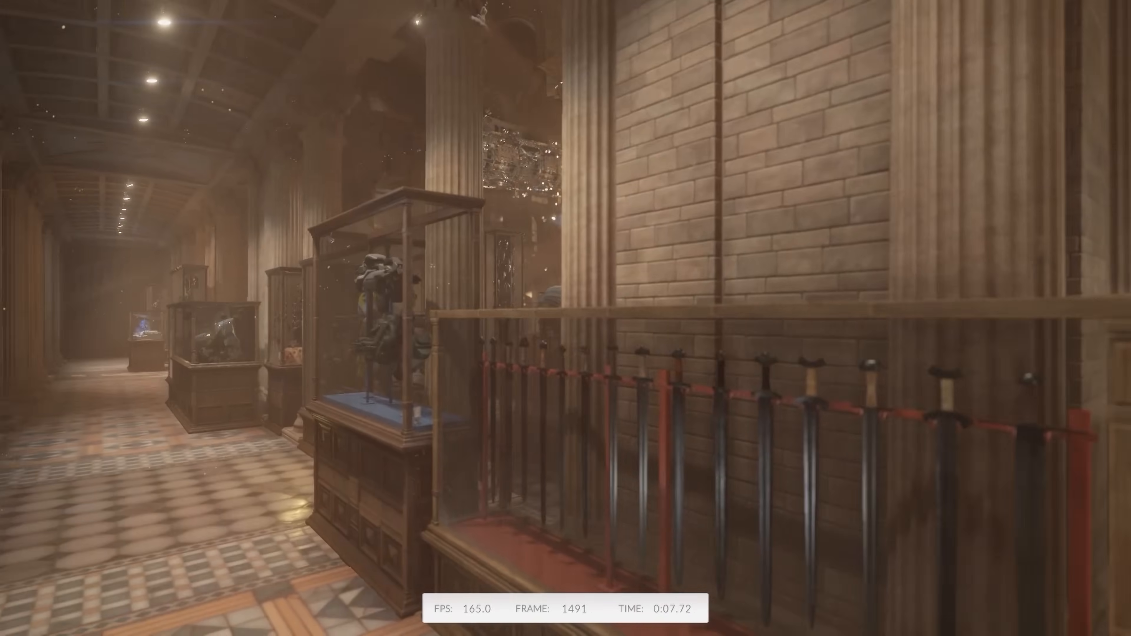
mouse_move(566, 318)
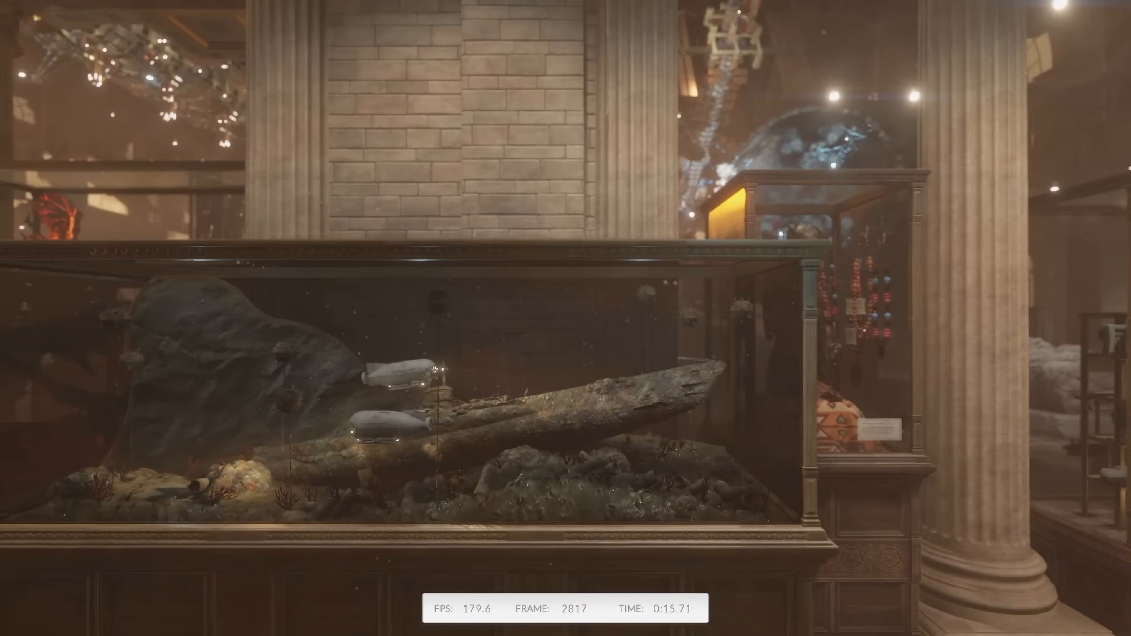
mouse_move(565, 318)
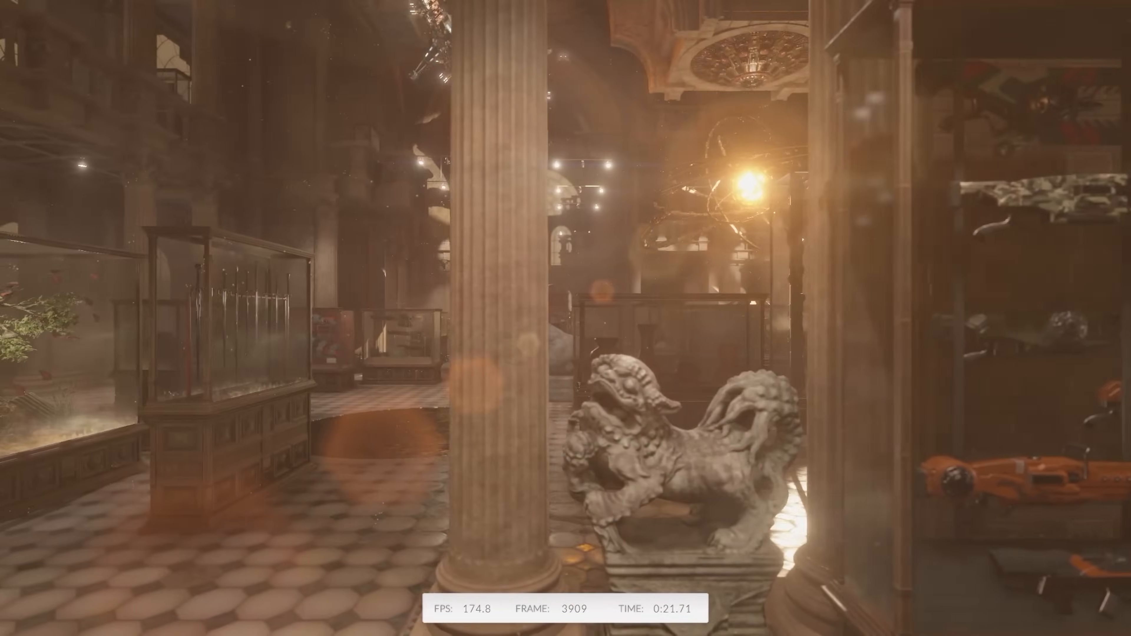
mouse_move(565, 319)
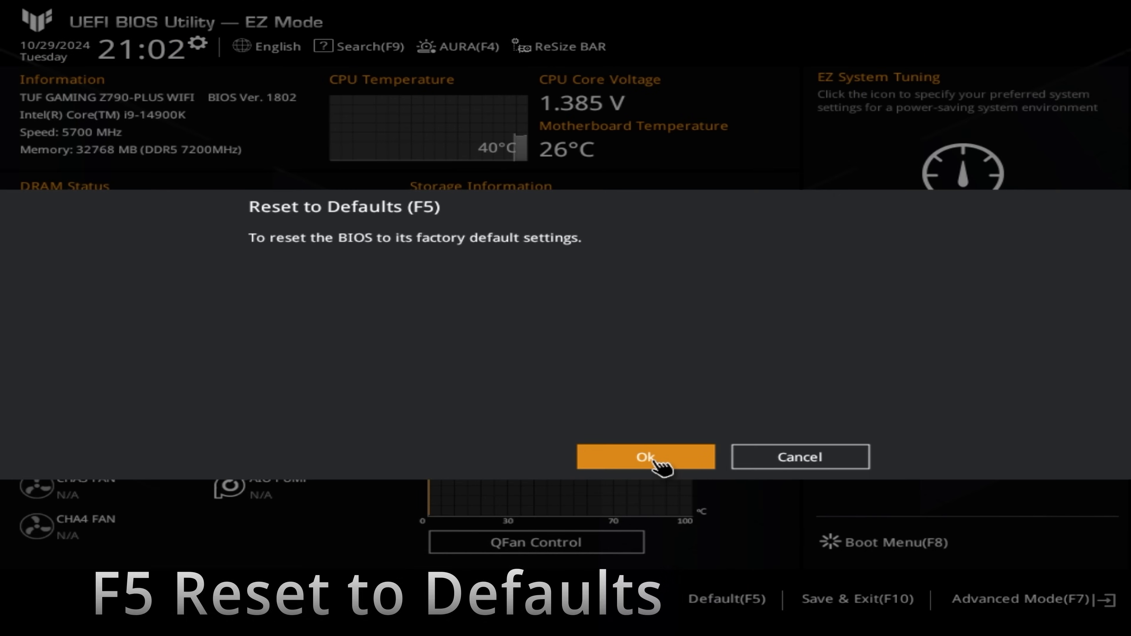
- Confirm the factory-defaults reset and switch to Advanced Mode
click(645, 457)
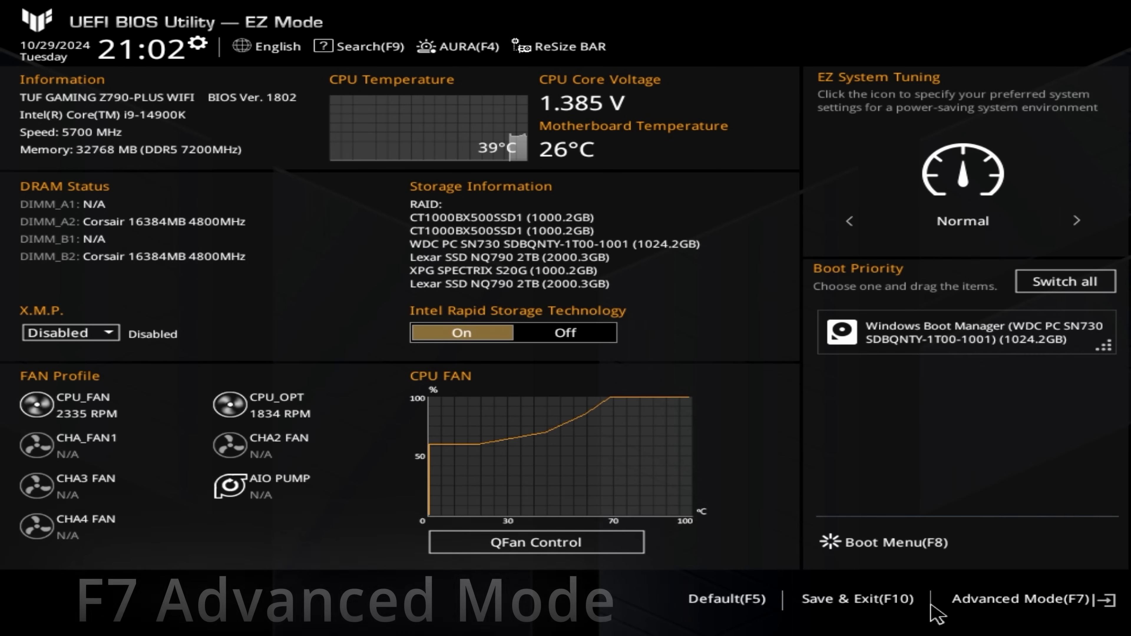
click(1021, 598)
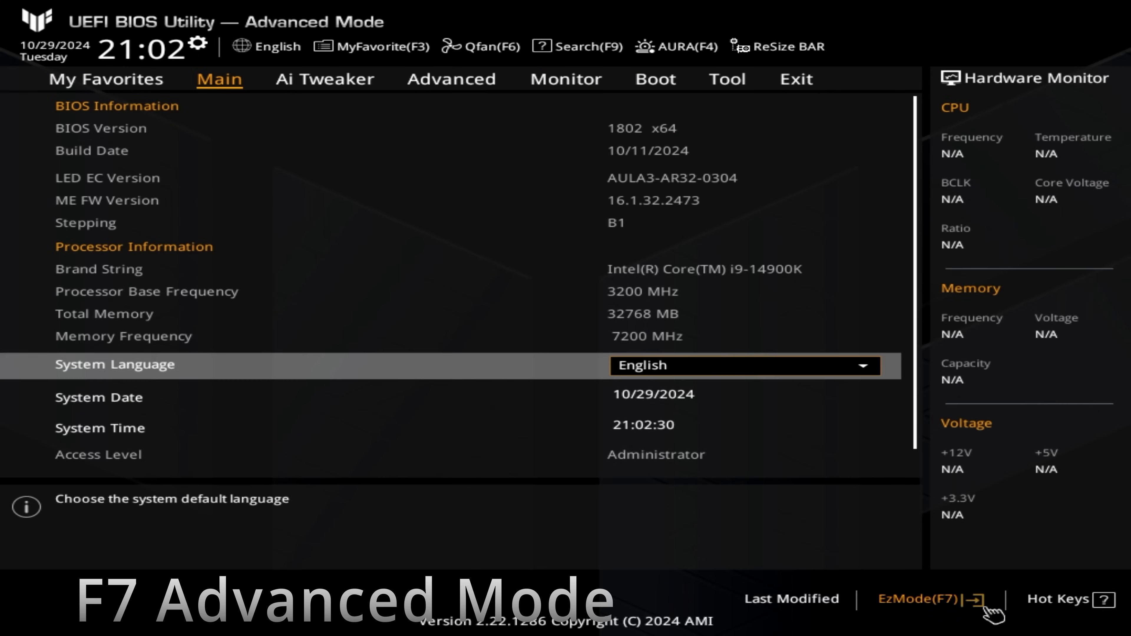
- In Ai Tweaker choose ASUS Advanced OC Profile, XMP Tweaked, and an all-core ratio limit of 55
click(323, 80)
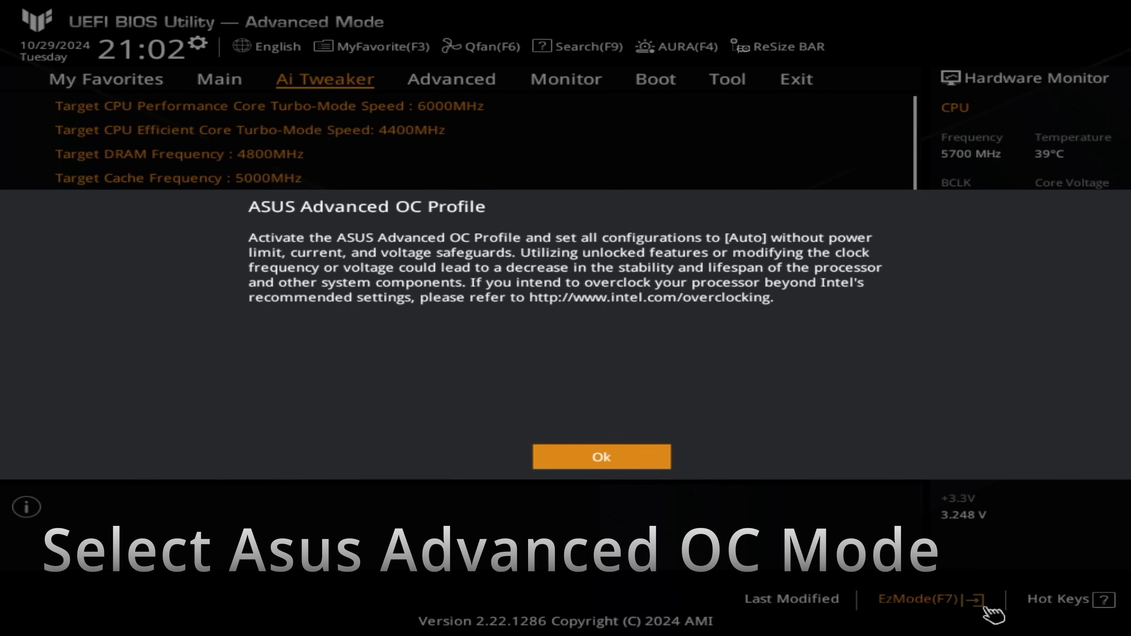
click(601, 456)
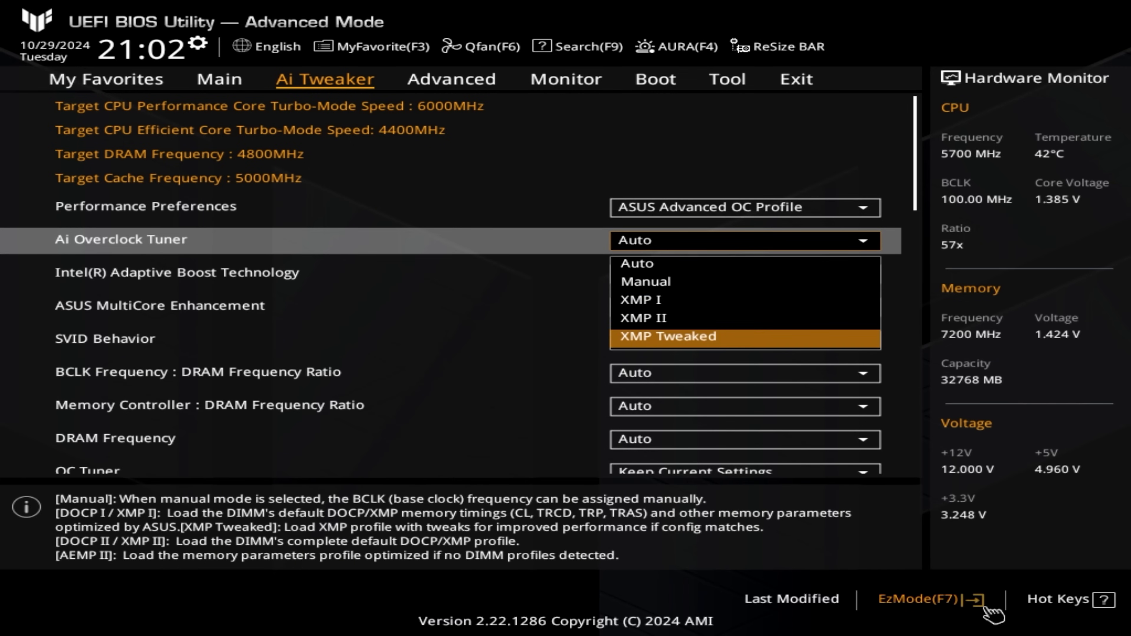
click(667, 337)
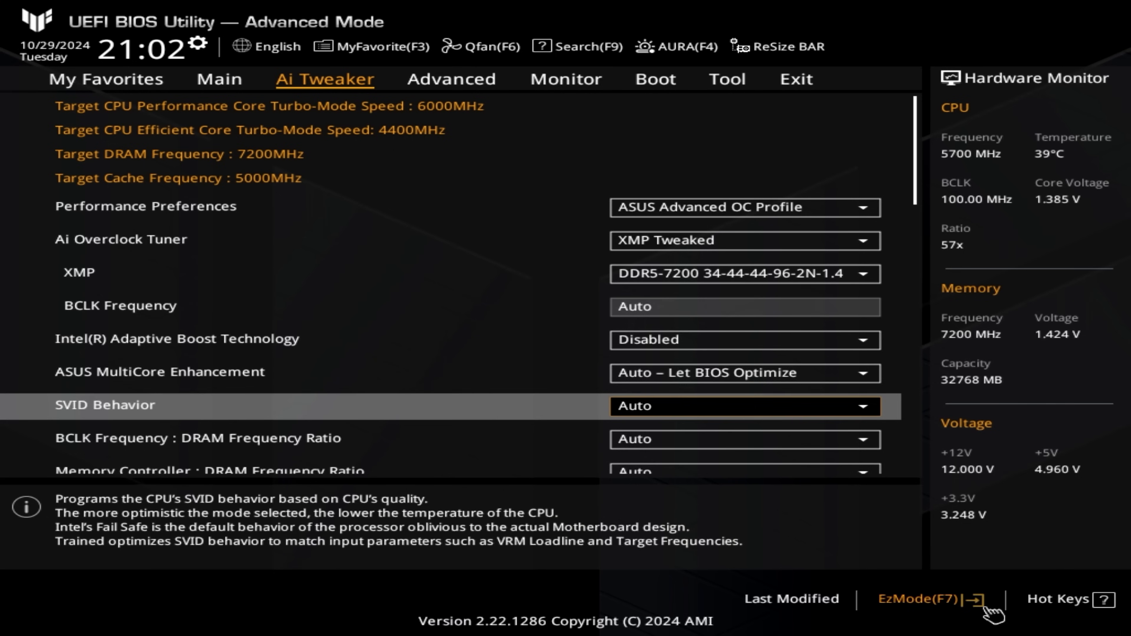
scroll(down, 3)
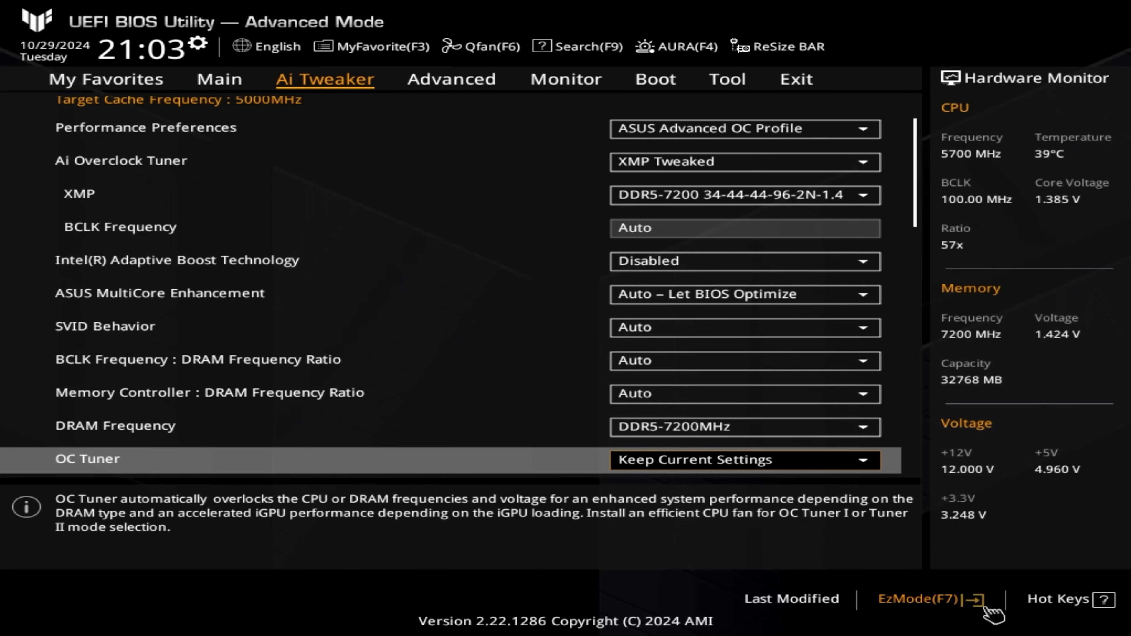
scroll(down, 3)
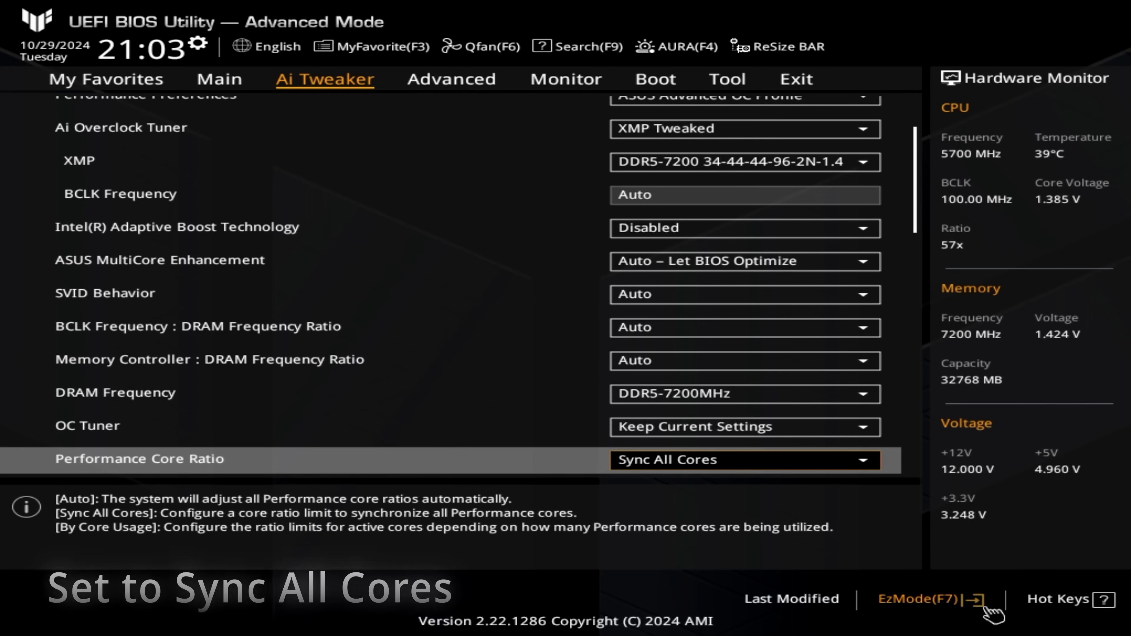
scroll(down, 3)
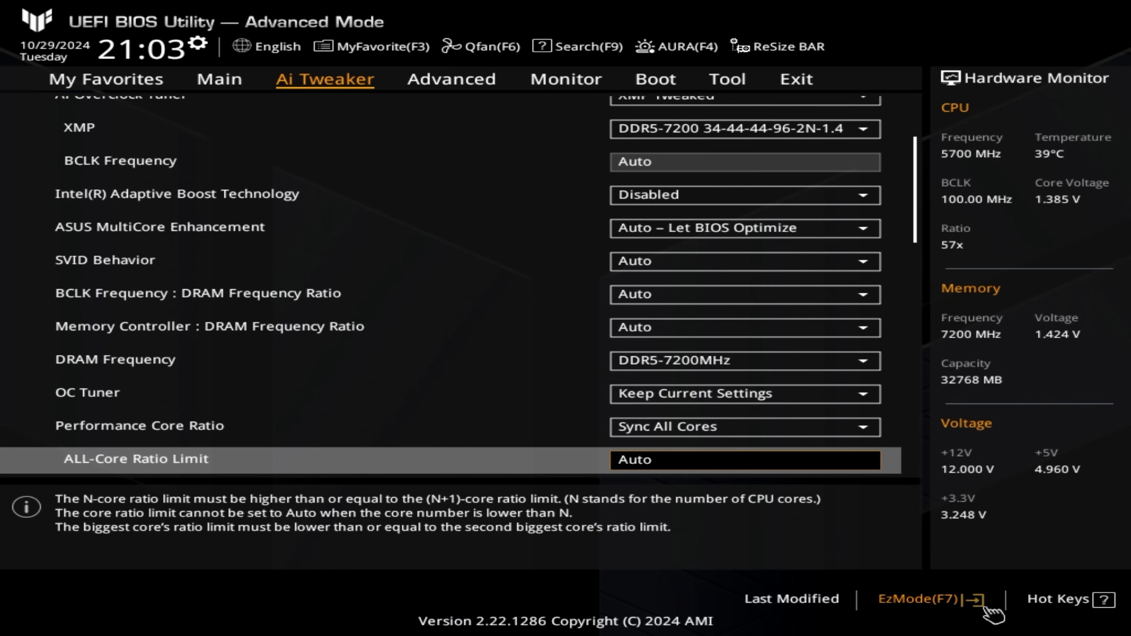
text(55)
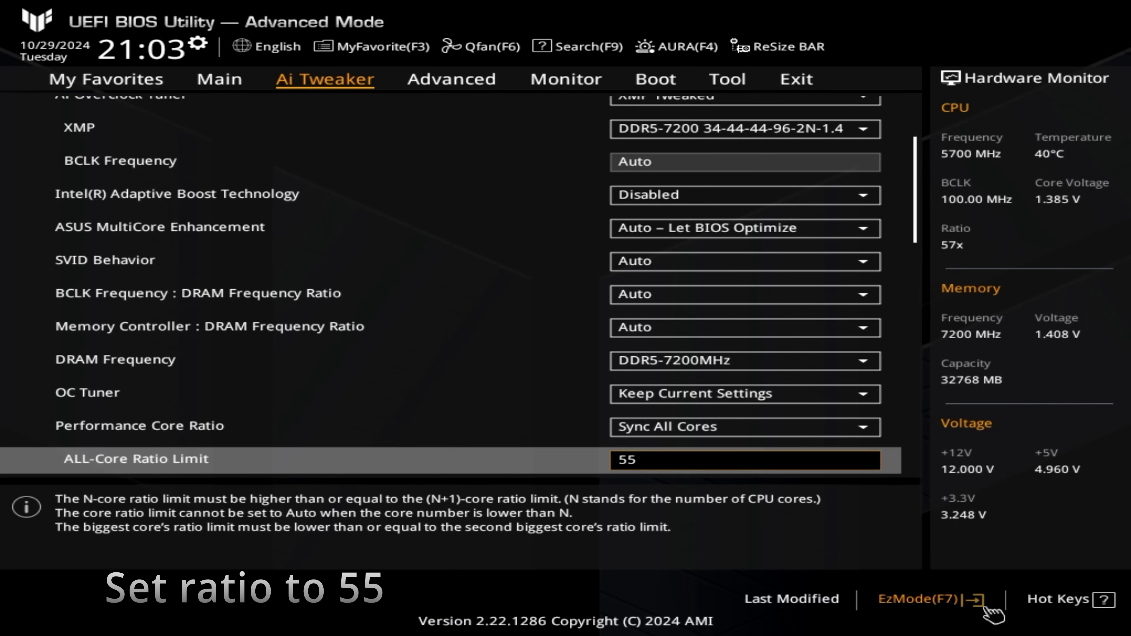
scroll(down, 3)
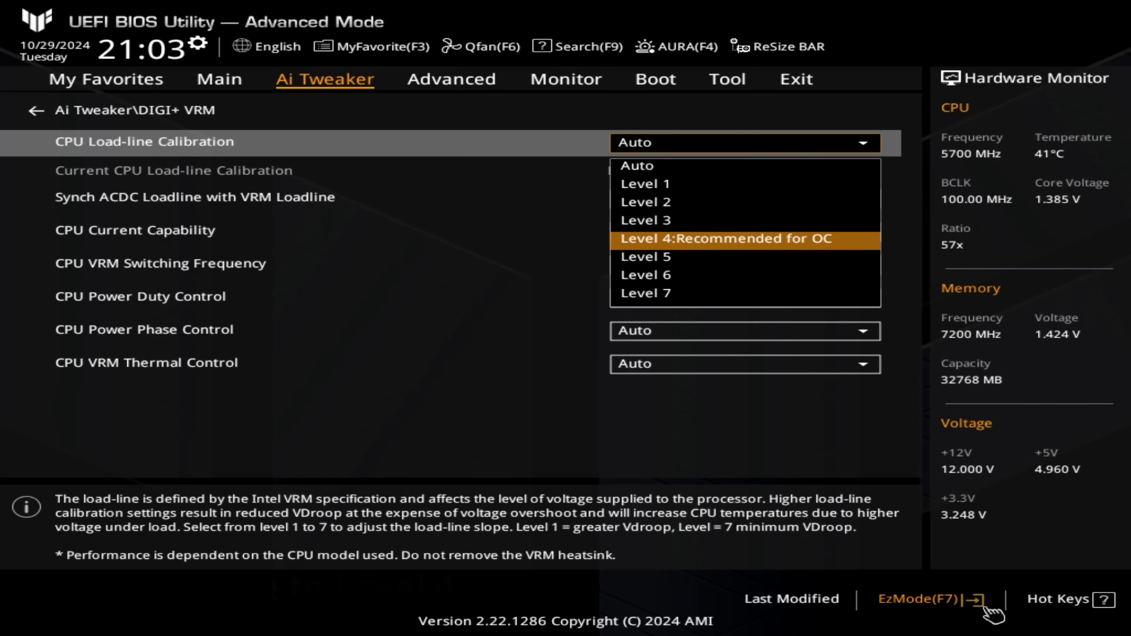
- Set load-line calibration Level 4 and Global Core SVID Voltage to Adaptive with a negative 0.05 V offset
click(727, 239)
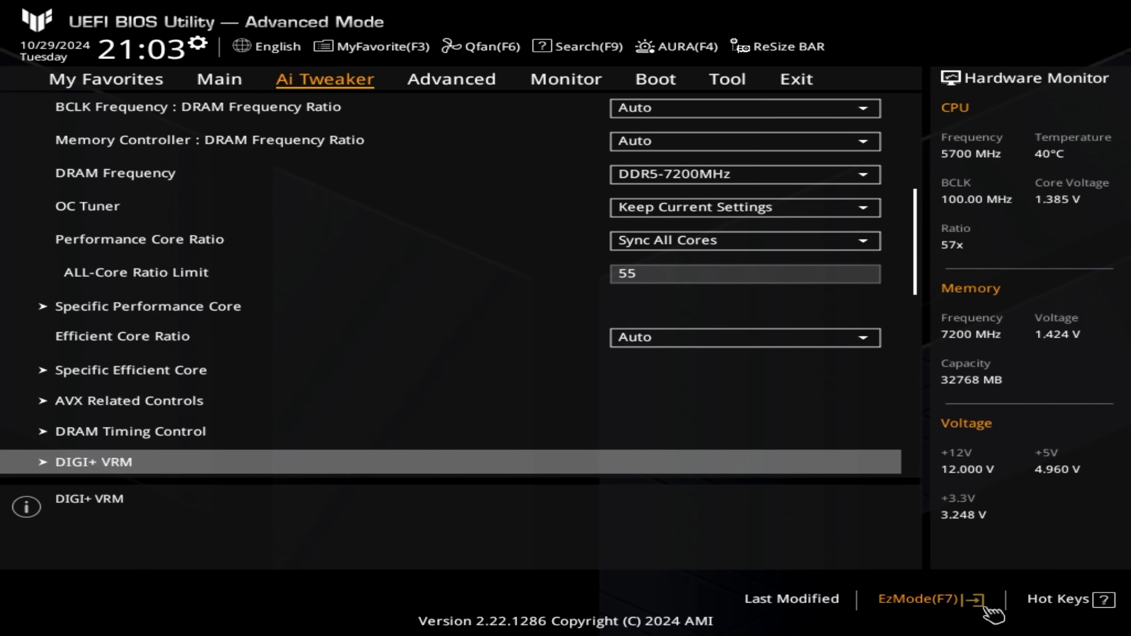
scroll(down, 3)
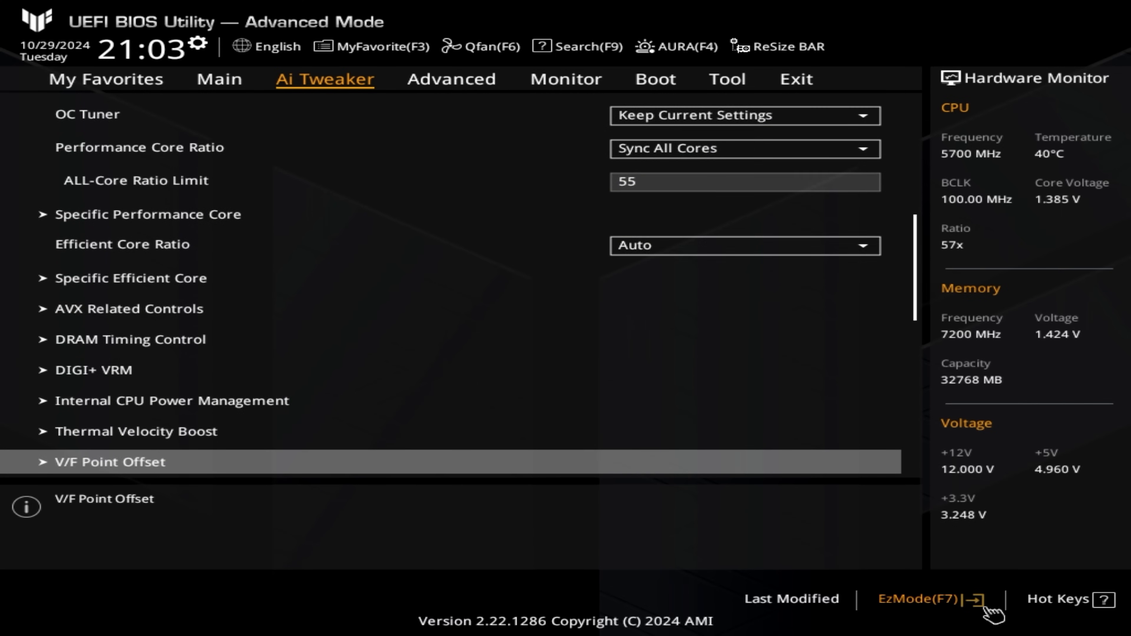
scroll(down, 3)
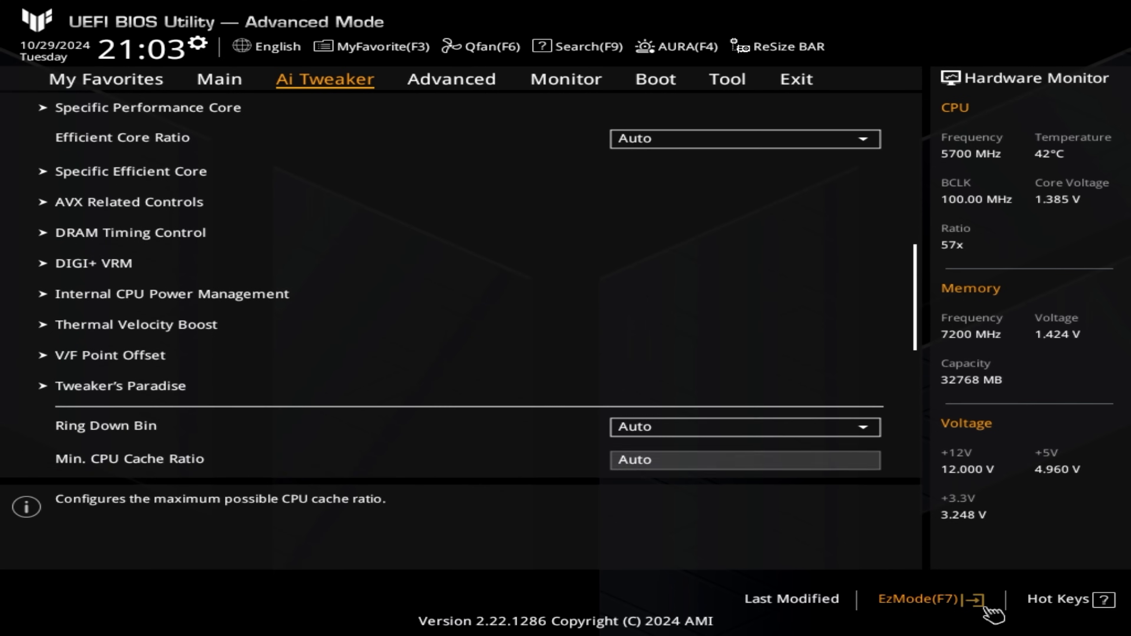
scroll(down, 3)
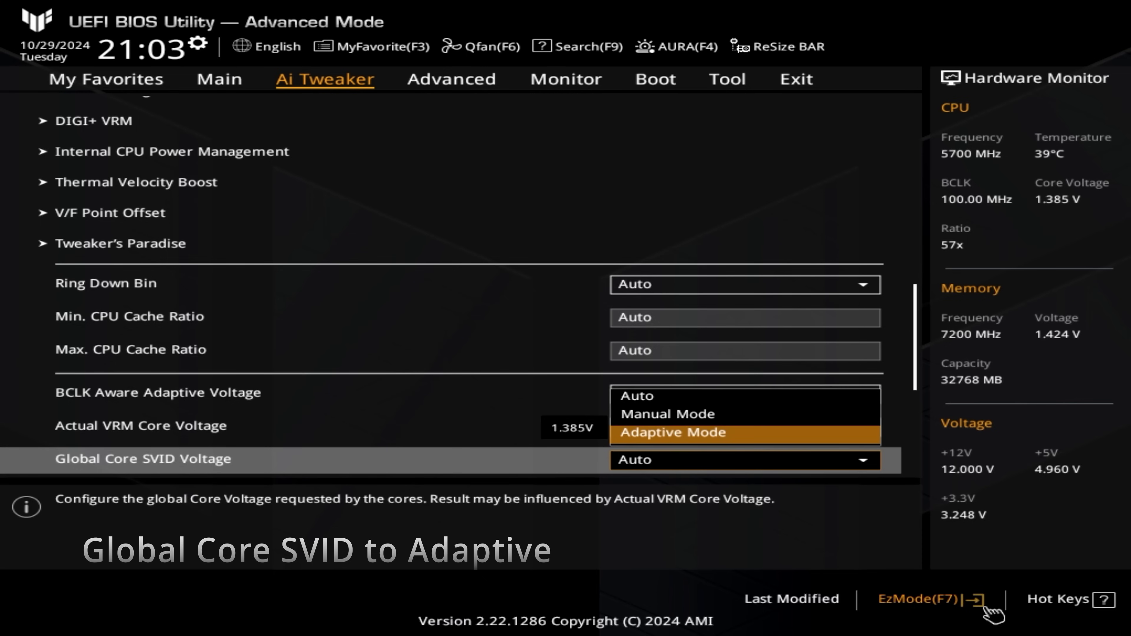
click(670, 433)
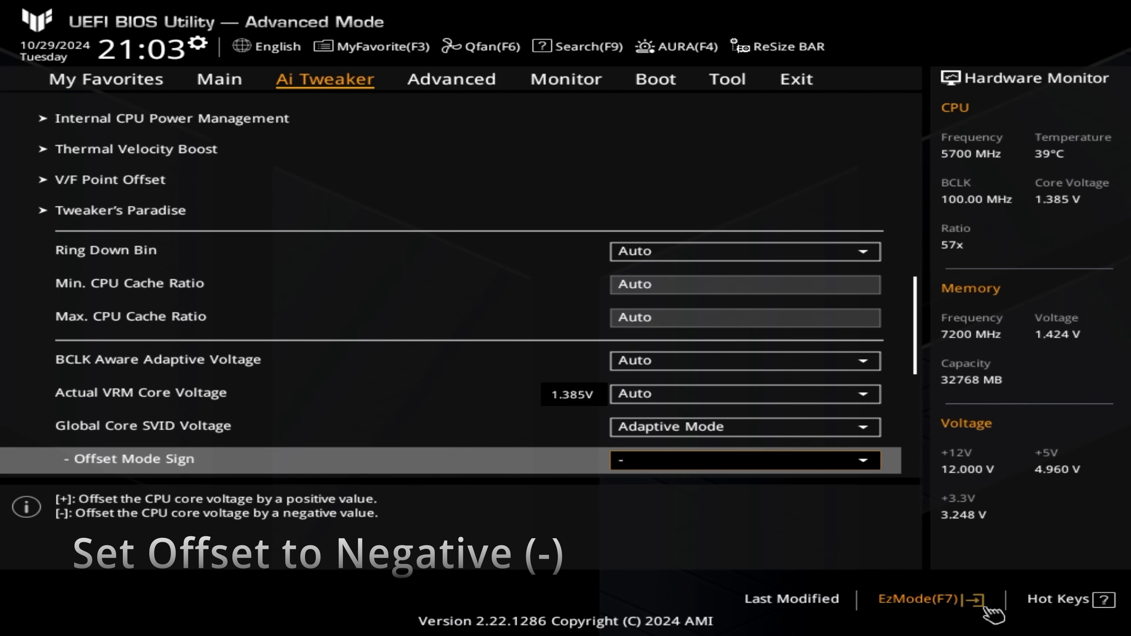
scroll(down, 3)
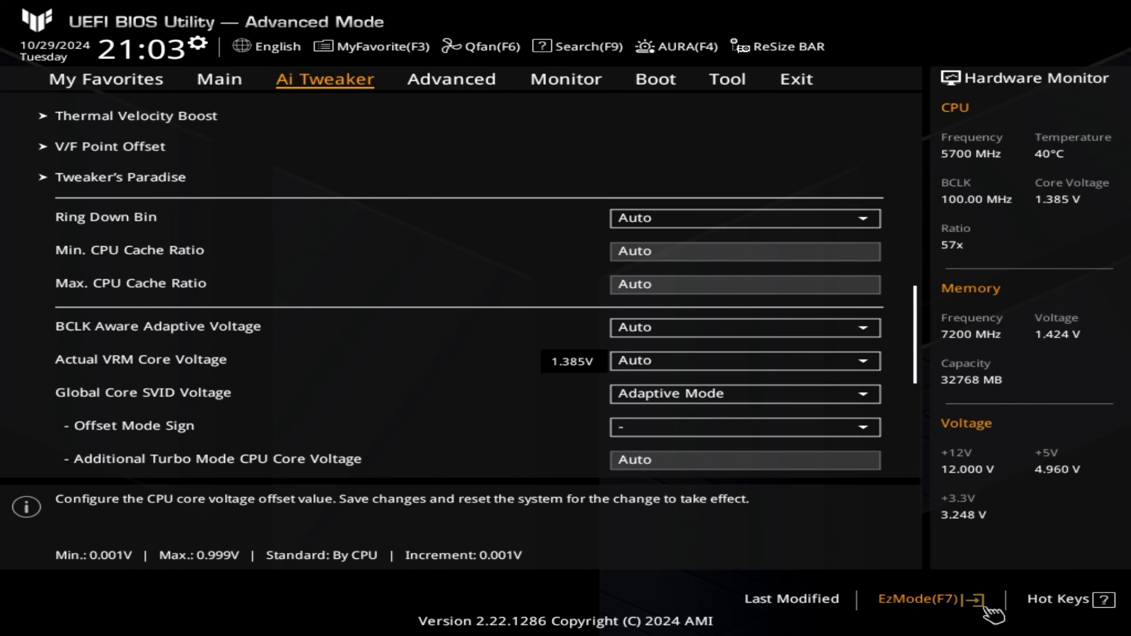
scroll(down, 3)
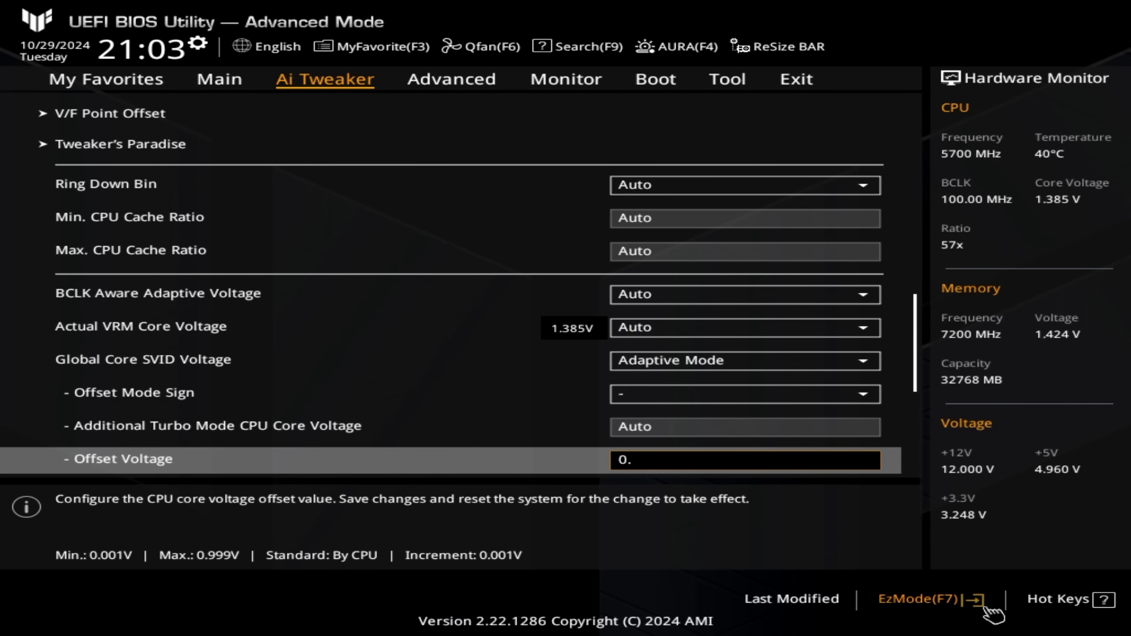
text(05)
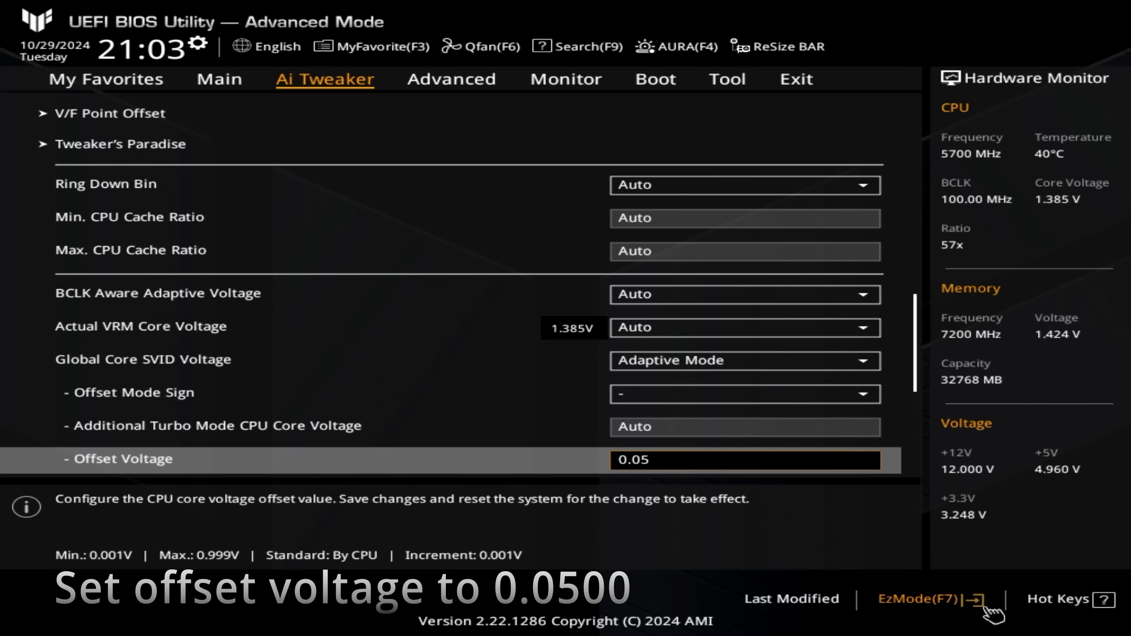
scroll(down, 3)
text(2)
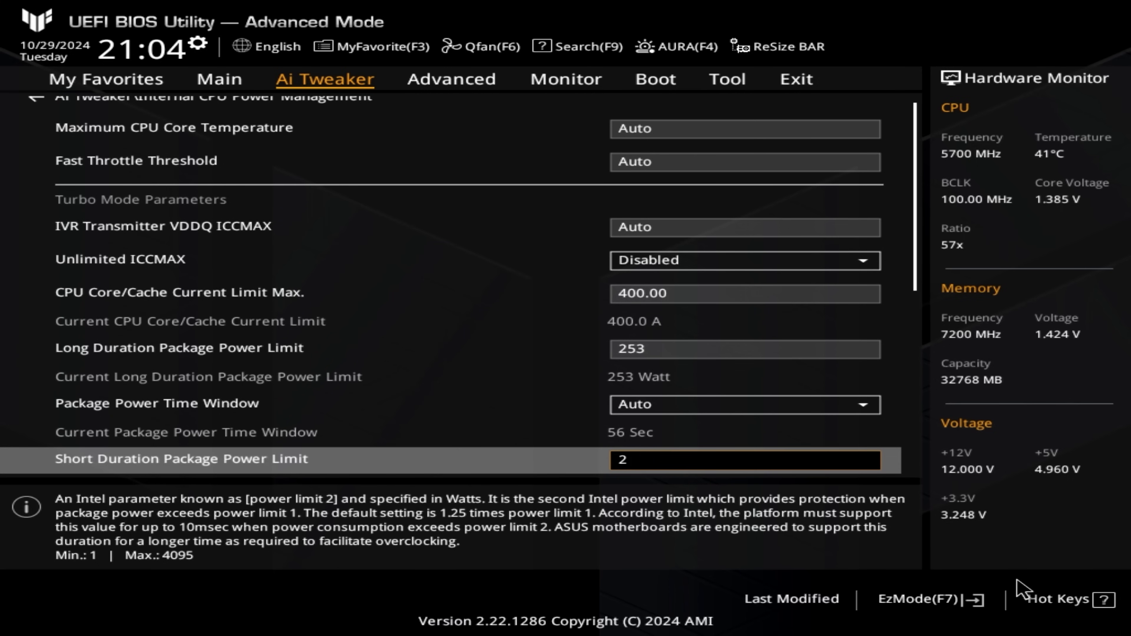
- Scroll through Internal CPU Power Management to the short-duration package power limit
scroll(down, 3)
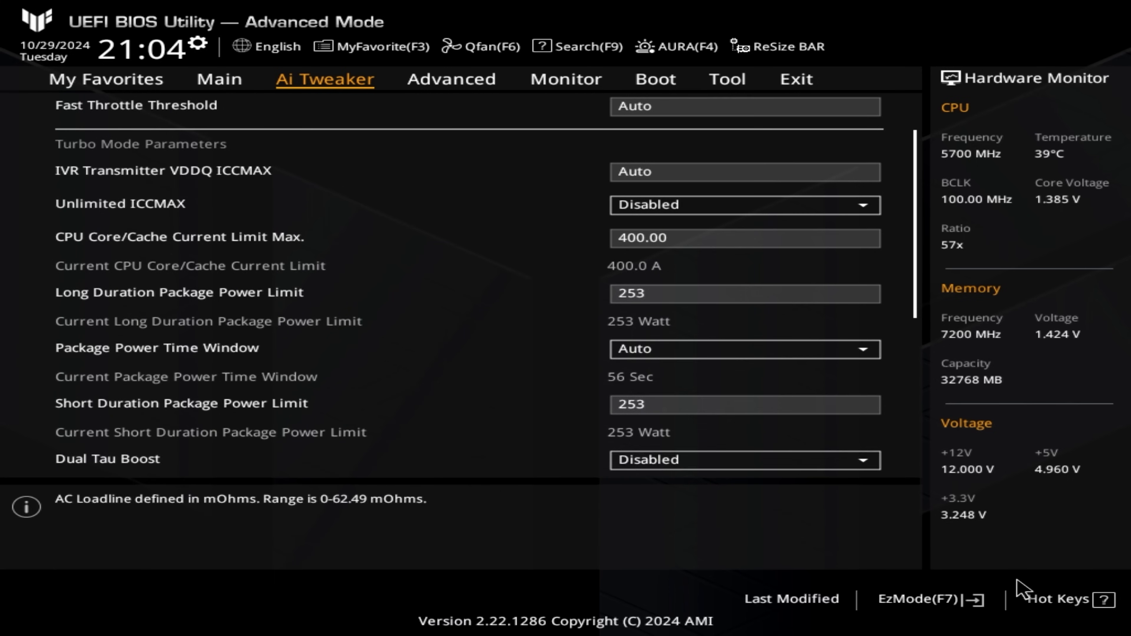
scroll(down, 3)
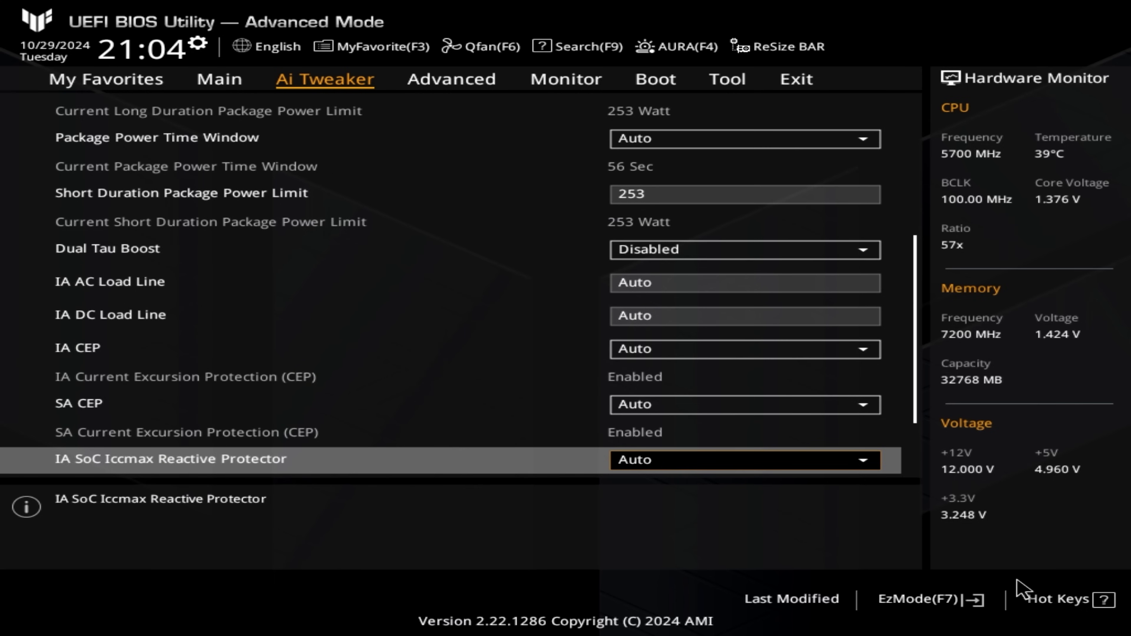
scroll(down, 3)
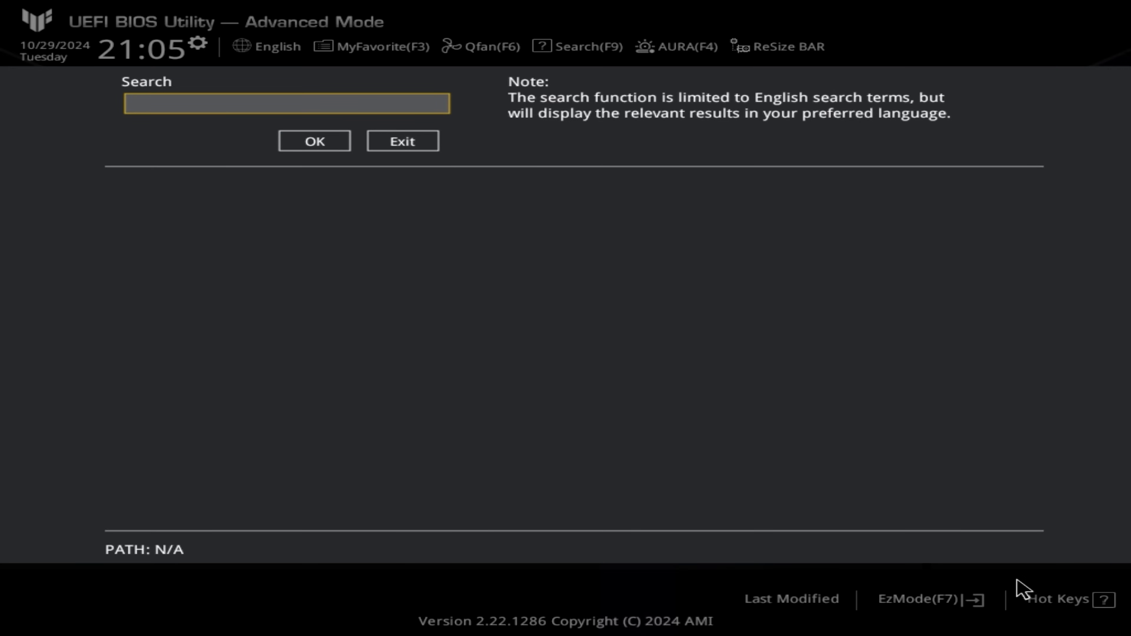
- Search 'under' then 'virtua' and set Intel (VMX) Virtualization Technology to Disabled
text(under)
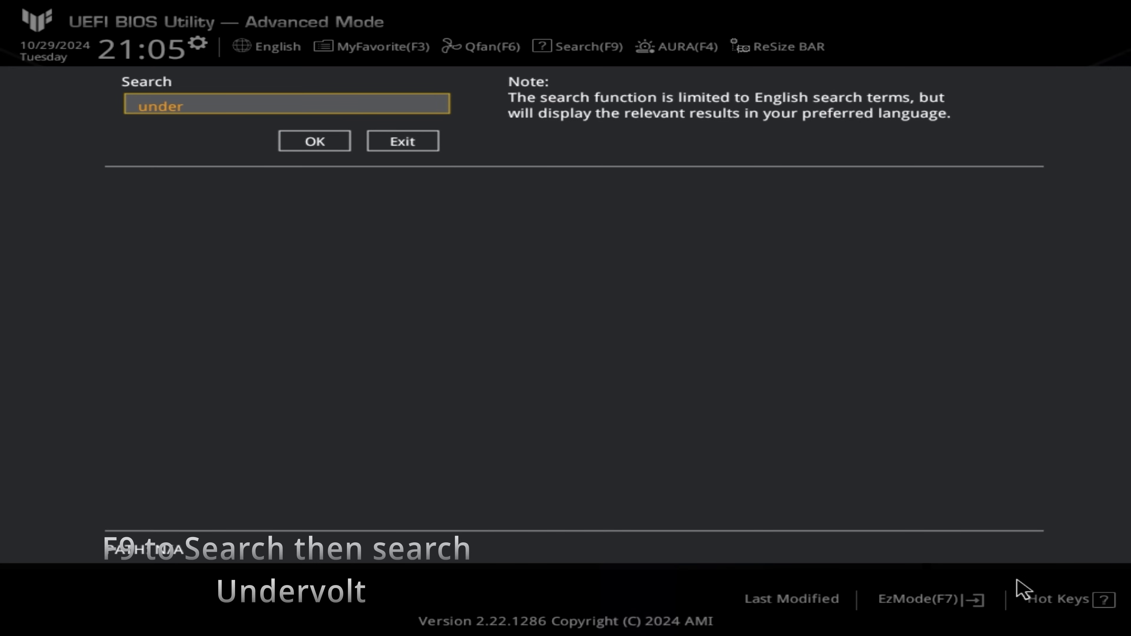
click(314, 141)
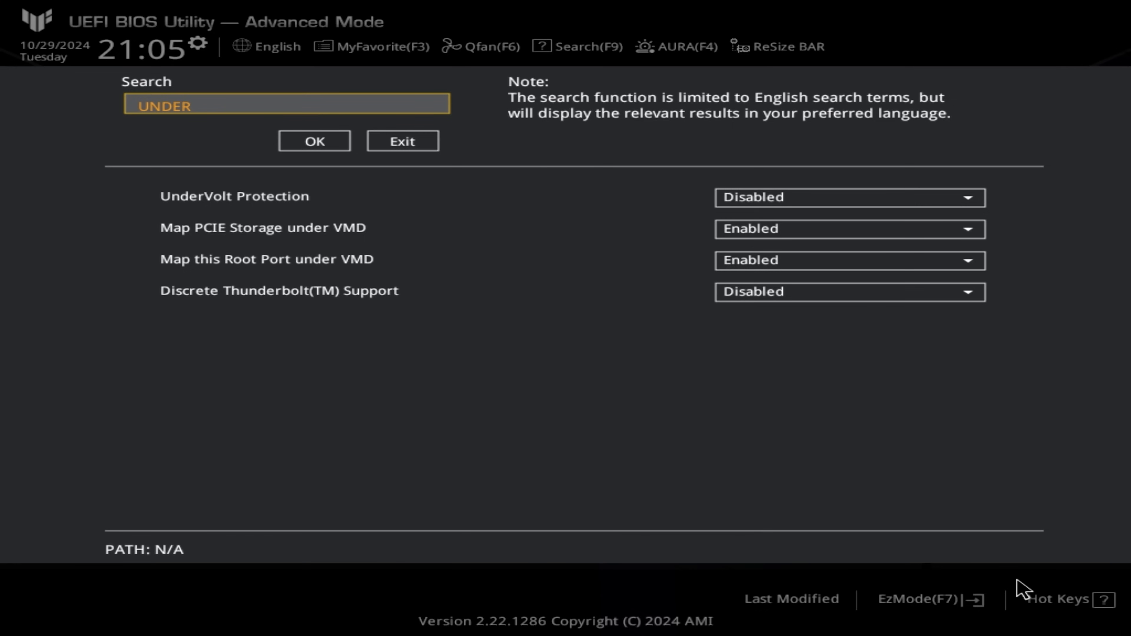
key(Ctrl+a)
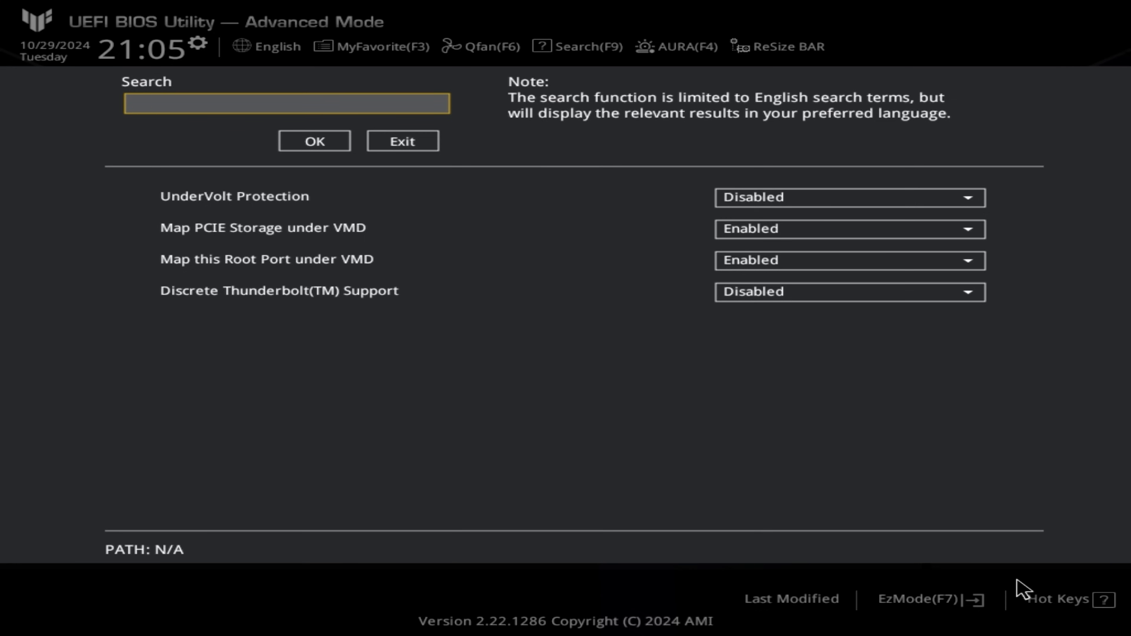
text(virtua)
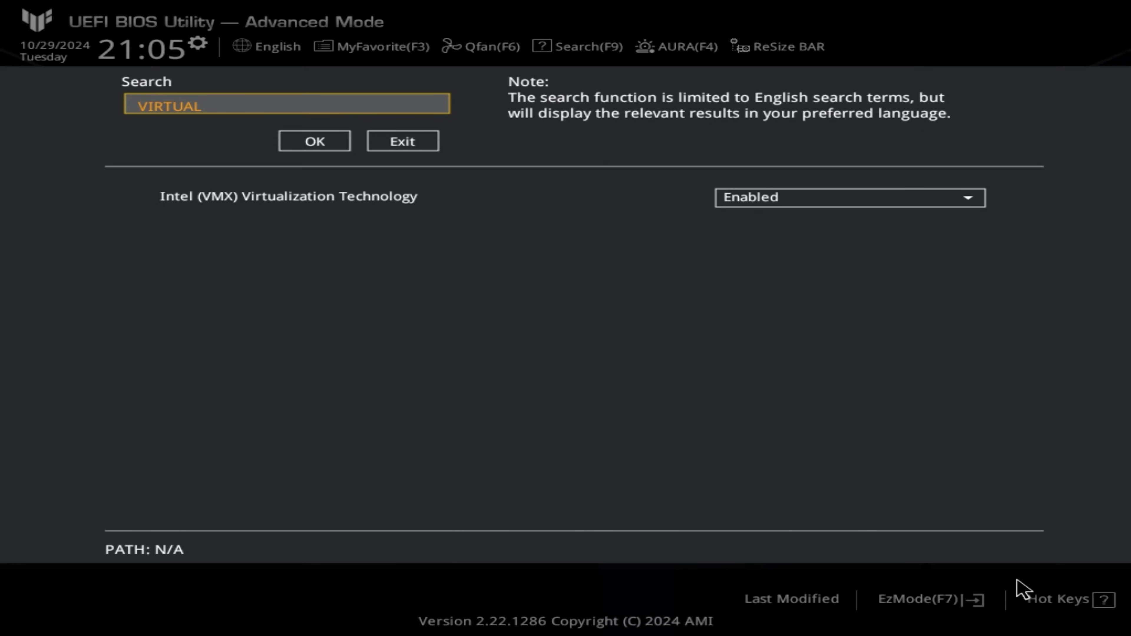
mouse_move(402, 141)
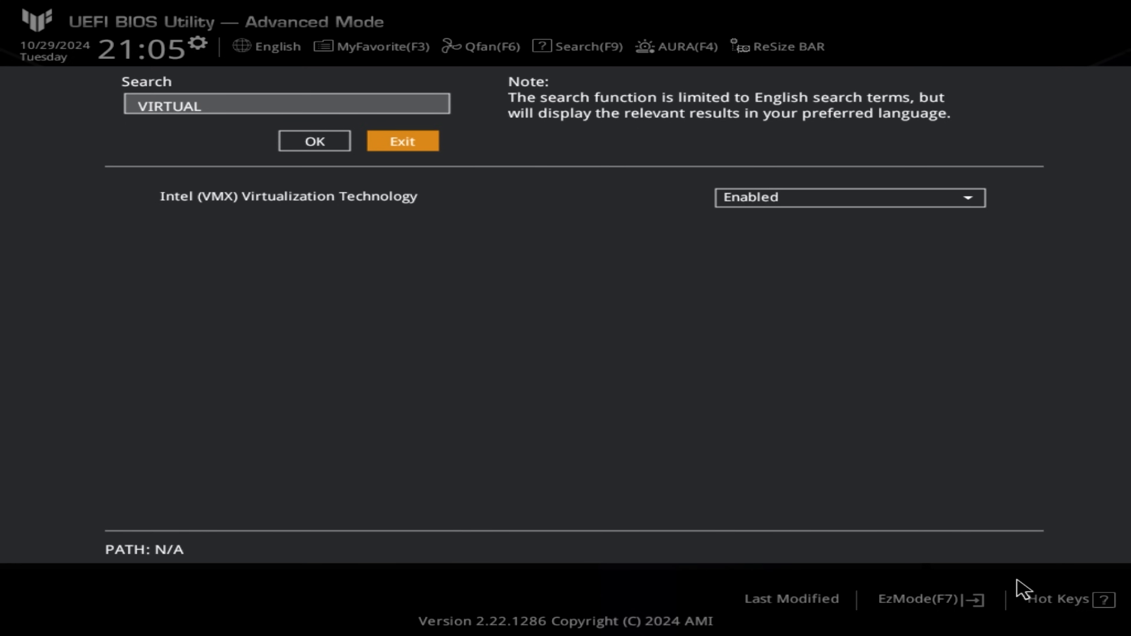
mouse_move(954, 299)
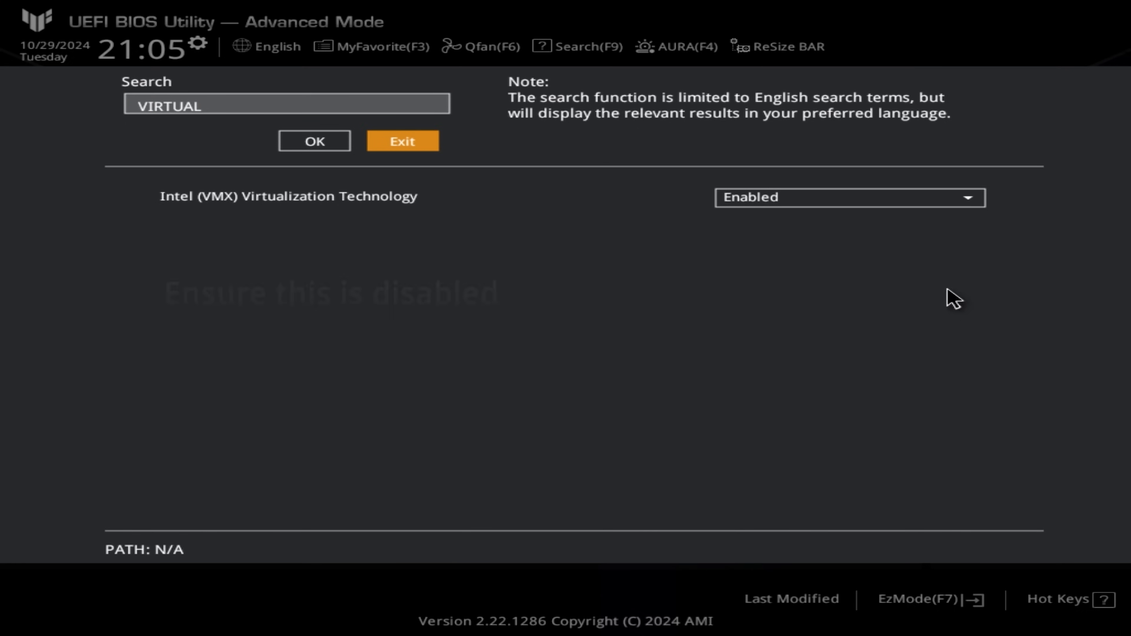
mouse_move(851, 208)
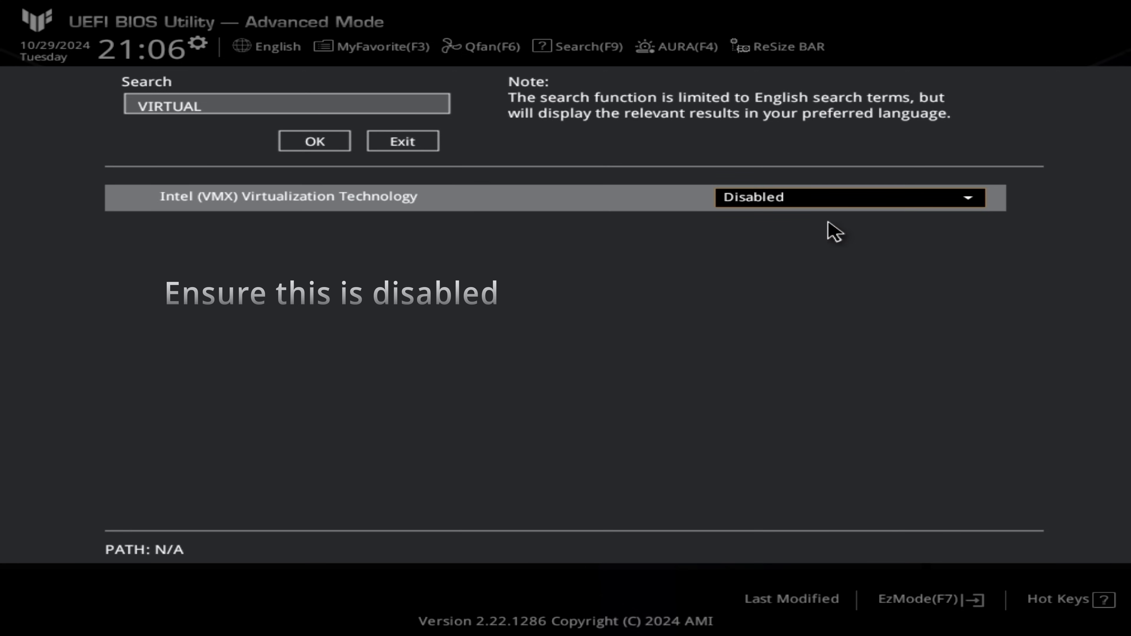
- Save the BIOS changes with F10 and confirm Save Changes & Reset
click(132, 141)
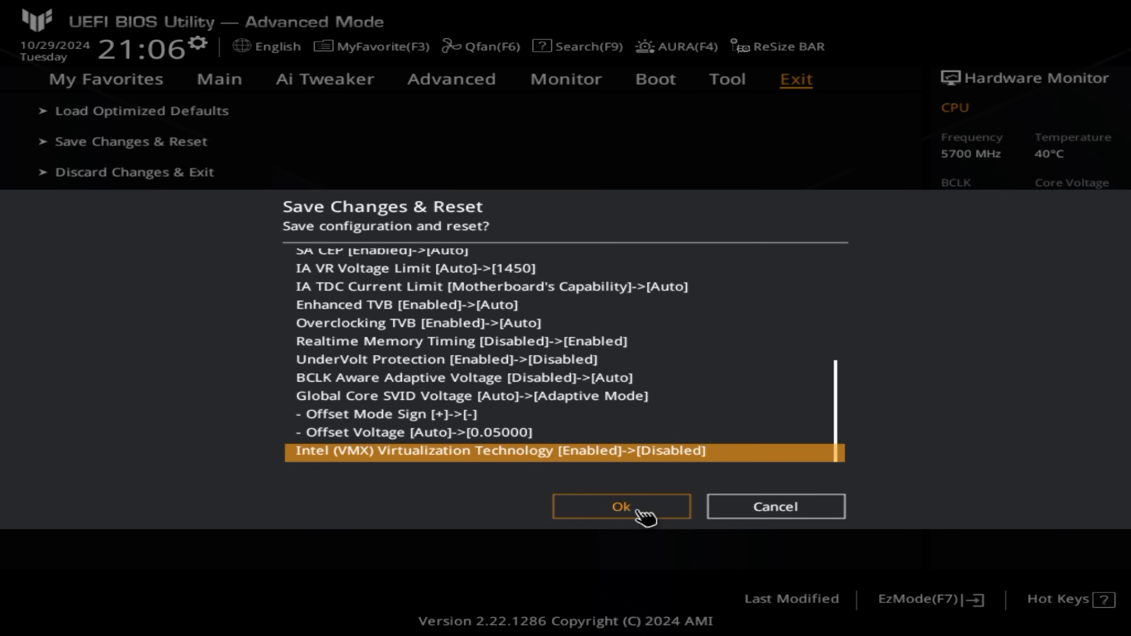
click(620, 505)
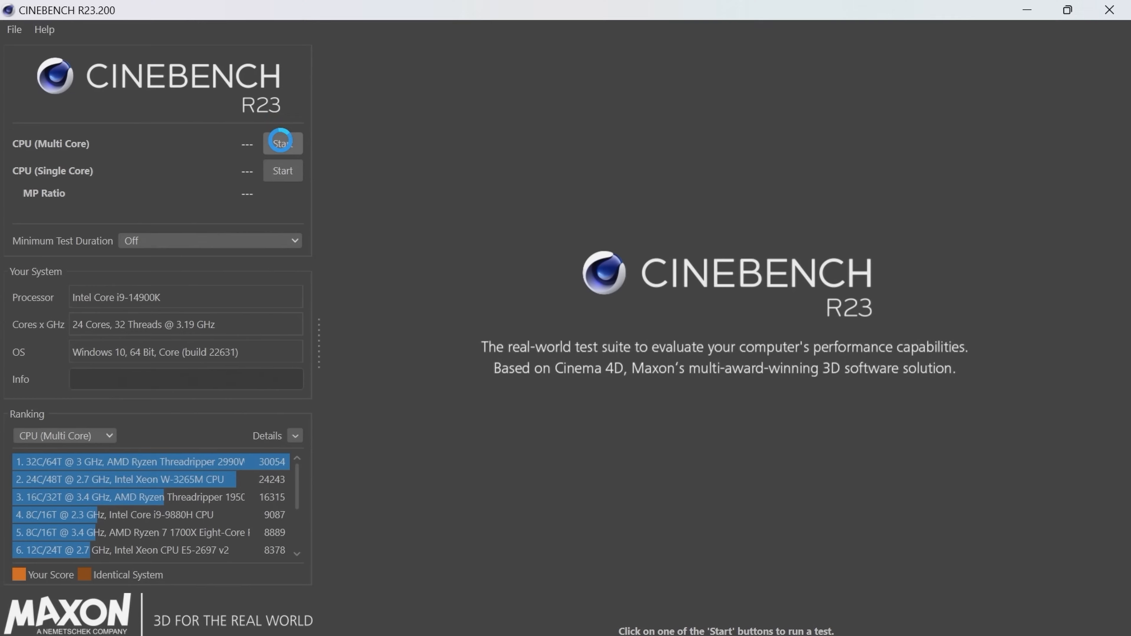
- Start the CPU (Multi Core) benchmark run in Cinebench R23
click(282, 143)
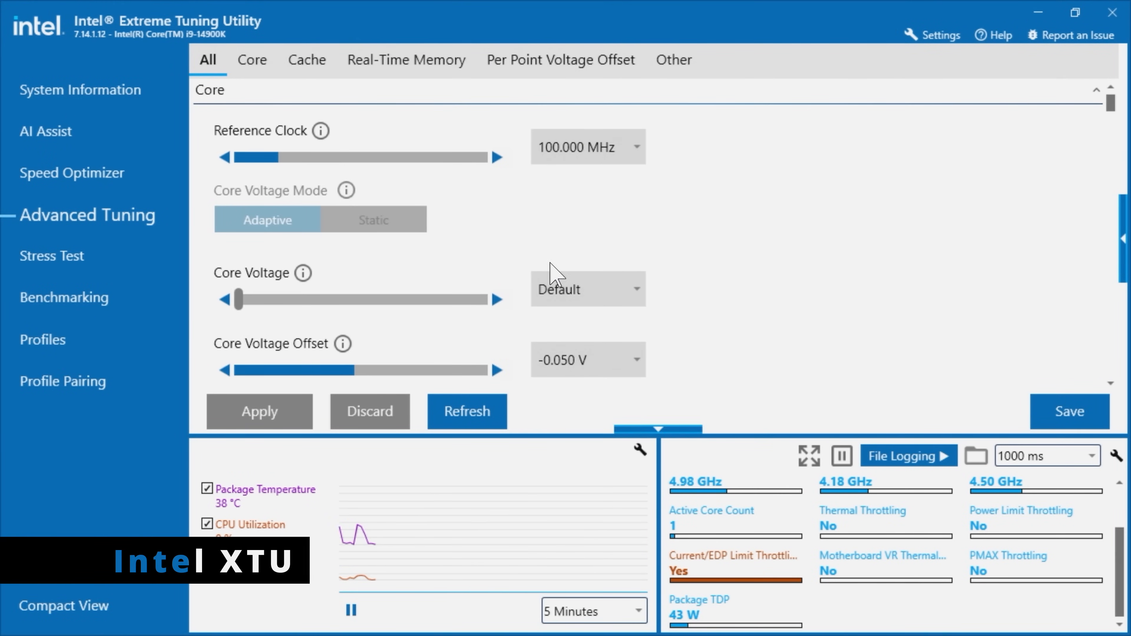
mouse_move(68, 133)
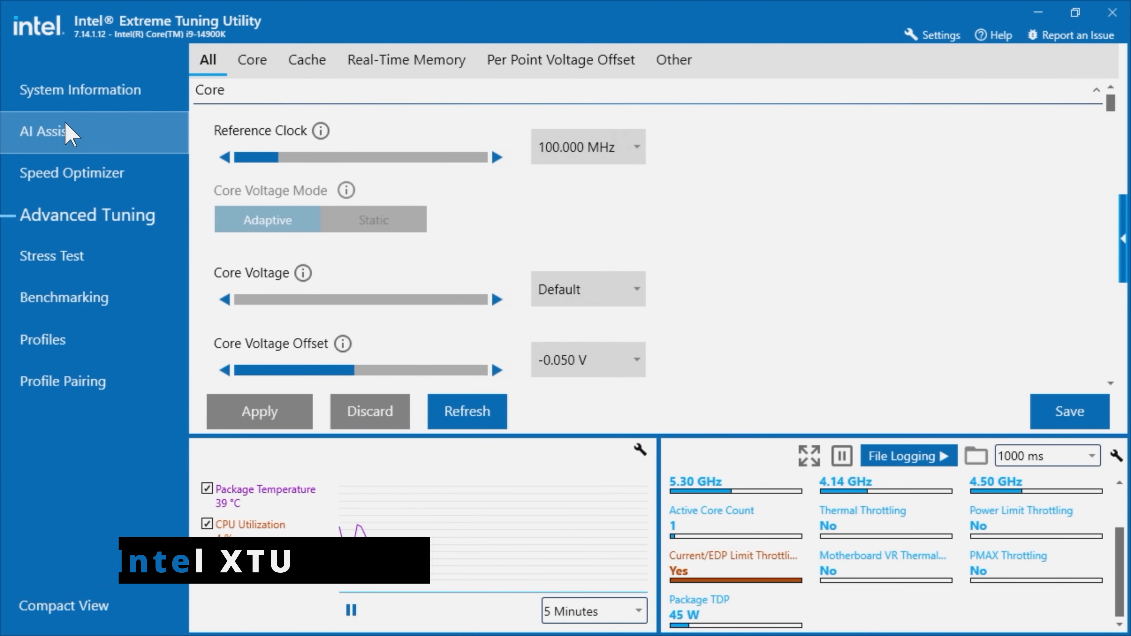
click(80, 89)
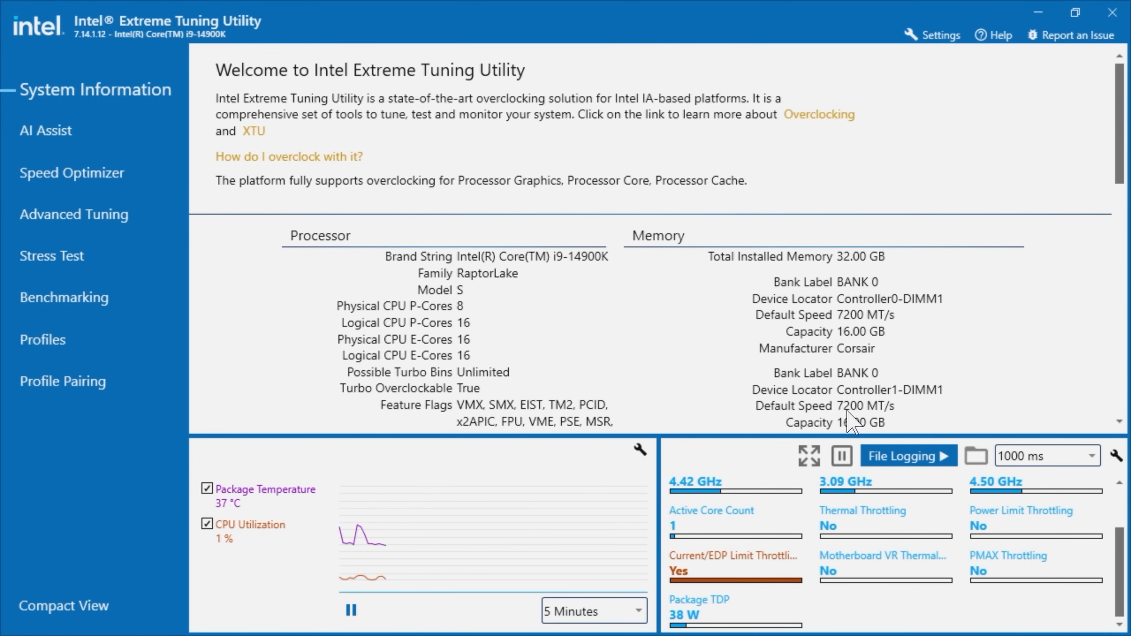
click(73, 214)
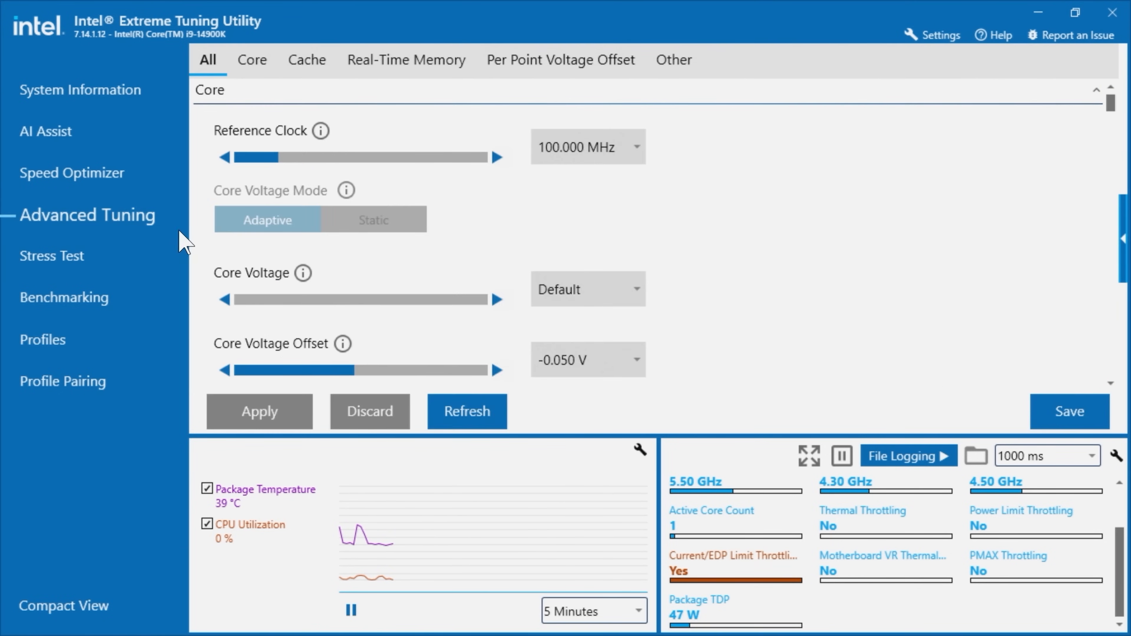
scroll(down, 3)
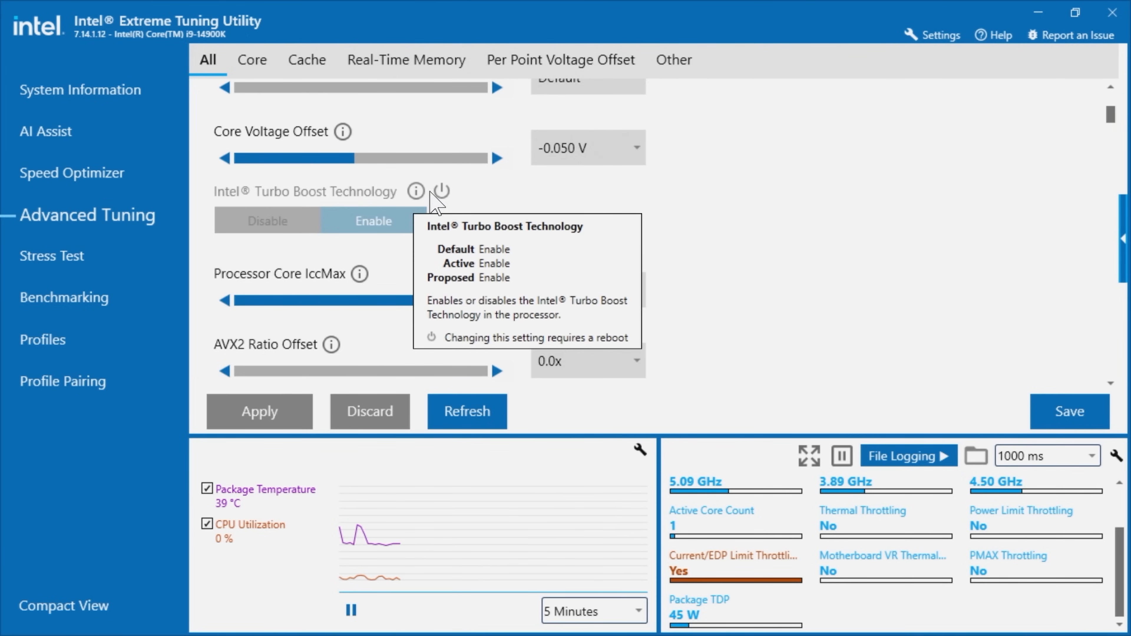
scroll(down, 3)
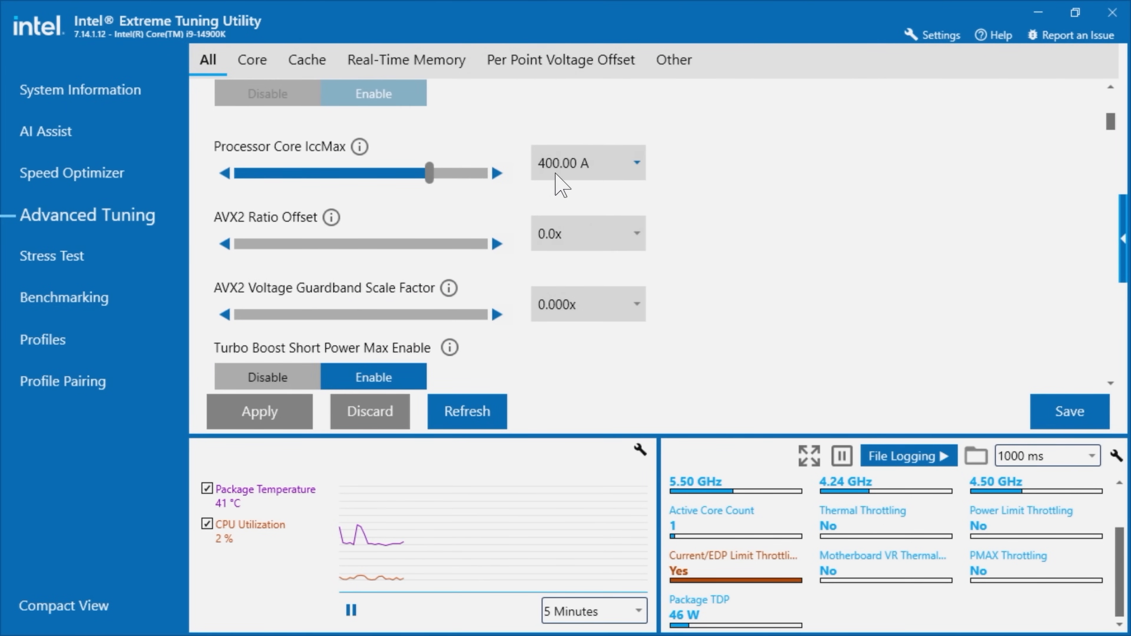
scroll(down, 3)
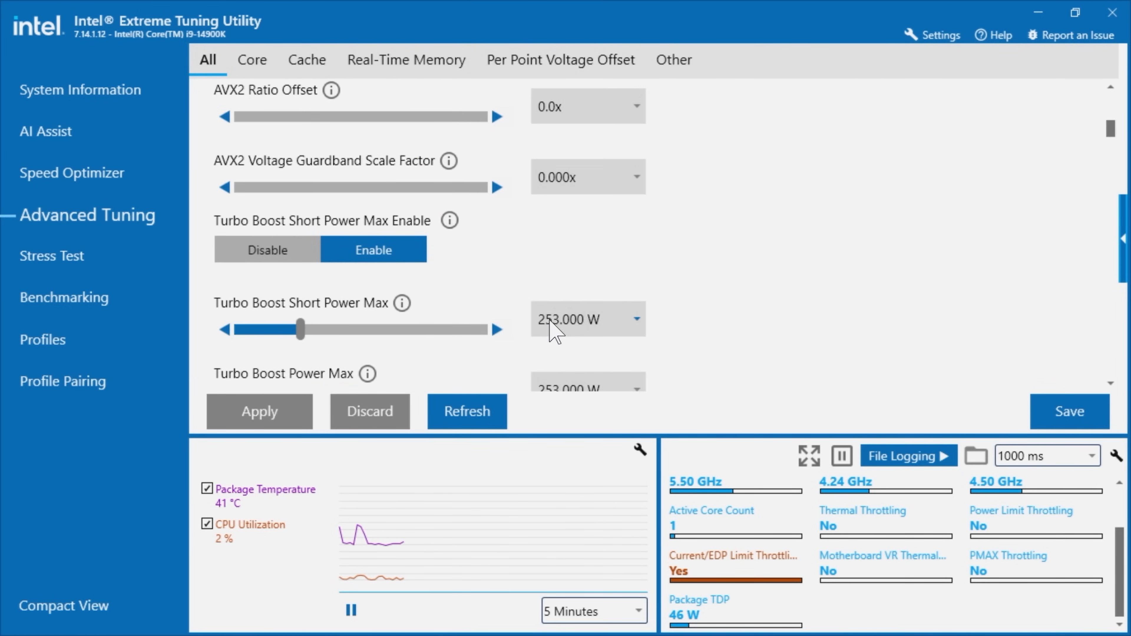
click(266, 250)
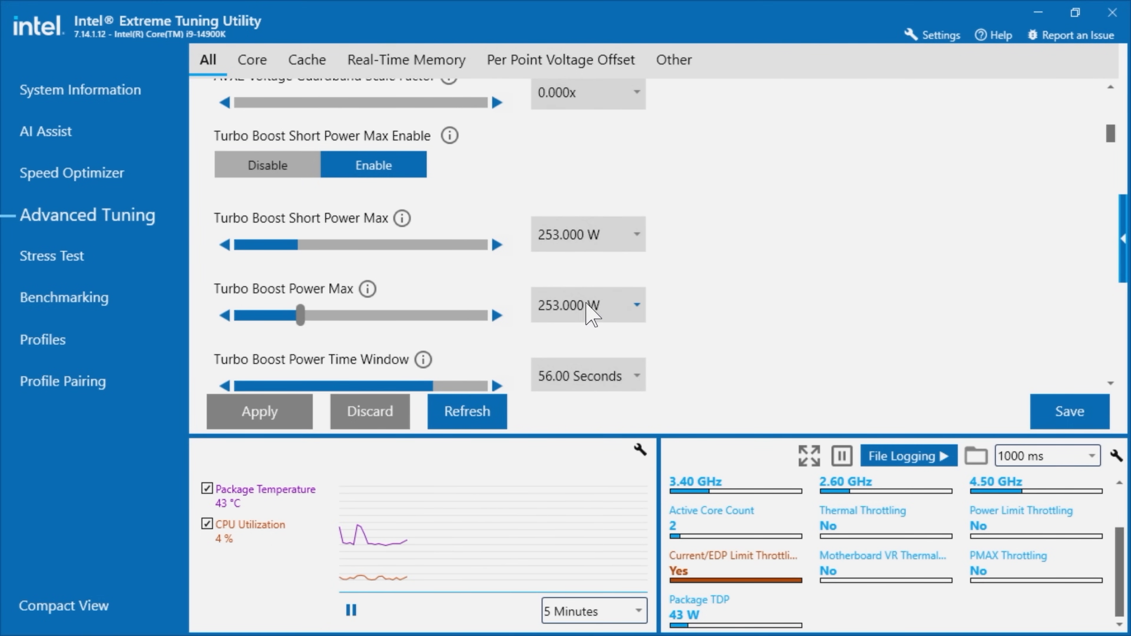
scroll(down, 3)
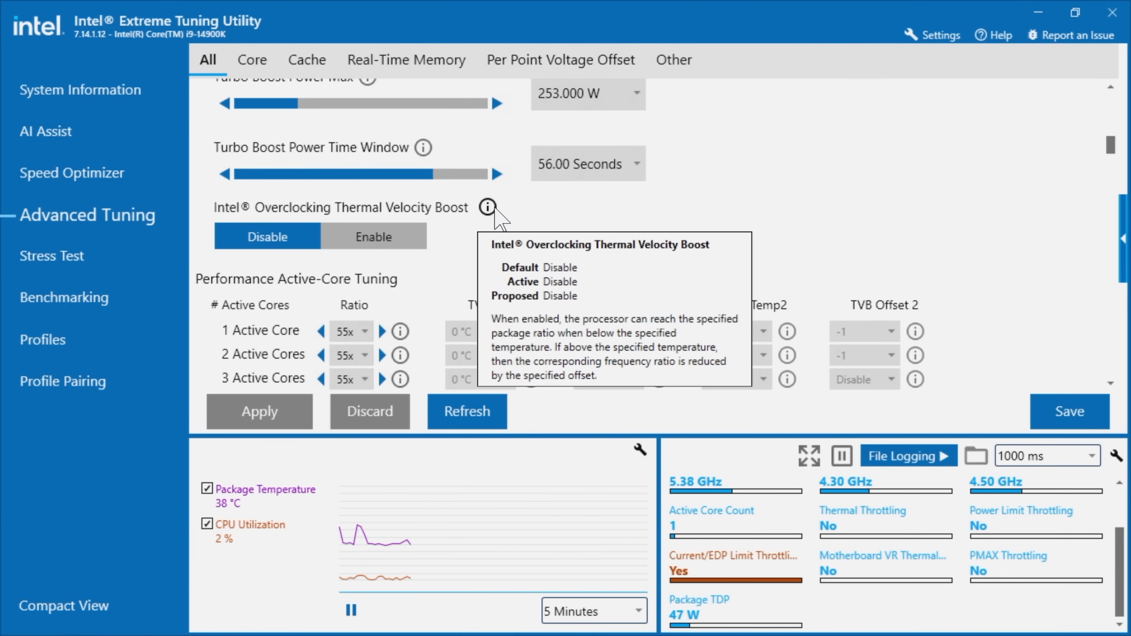
scroll(down, 3)
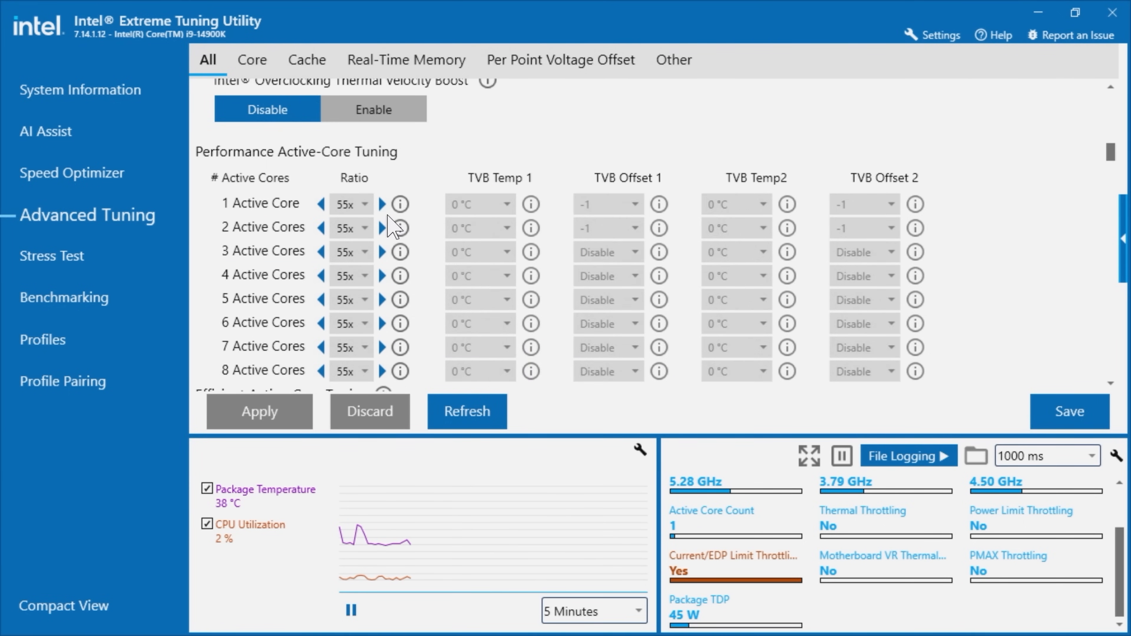
scroll(down, 3)
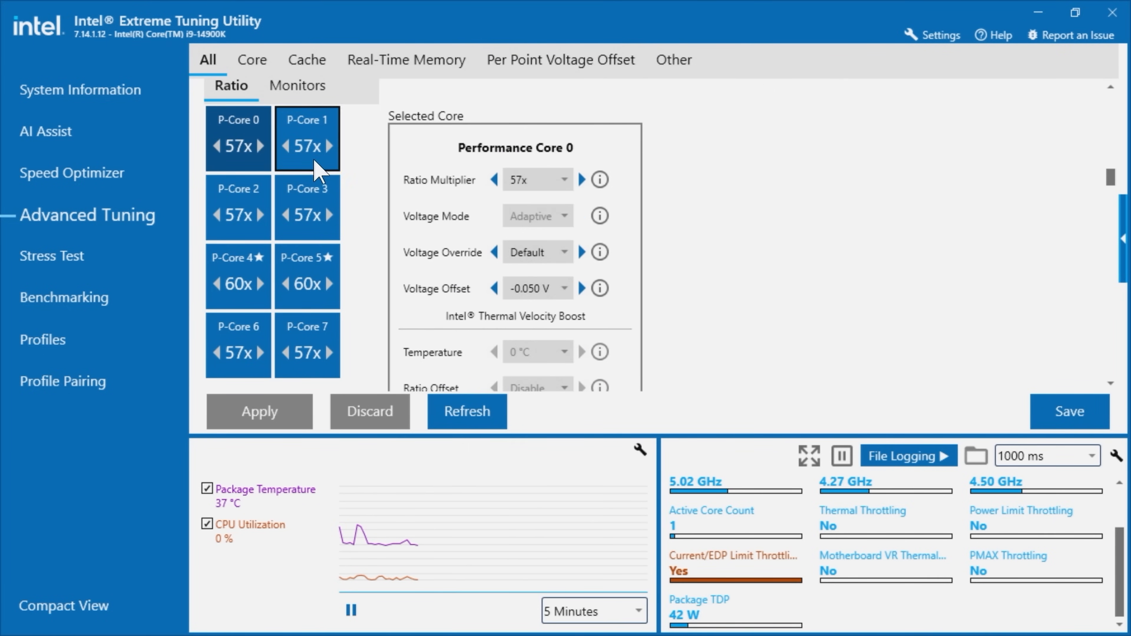
- Lower P-Cores 0, 1, 2 and 4 ratio multipliers to 55x
click(237, 137)
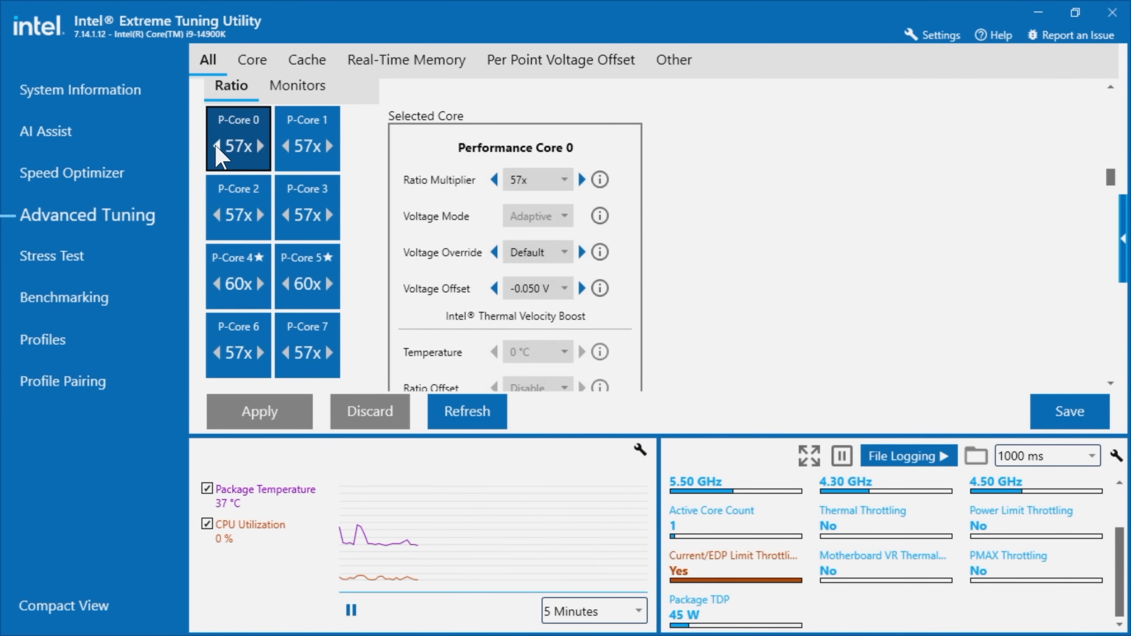
click(214, 147)
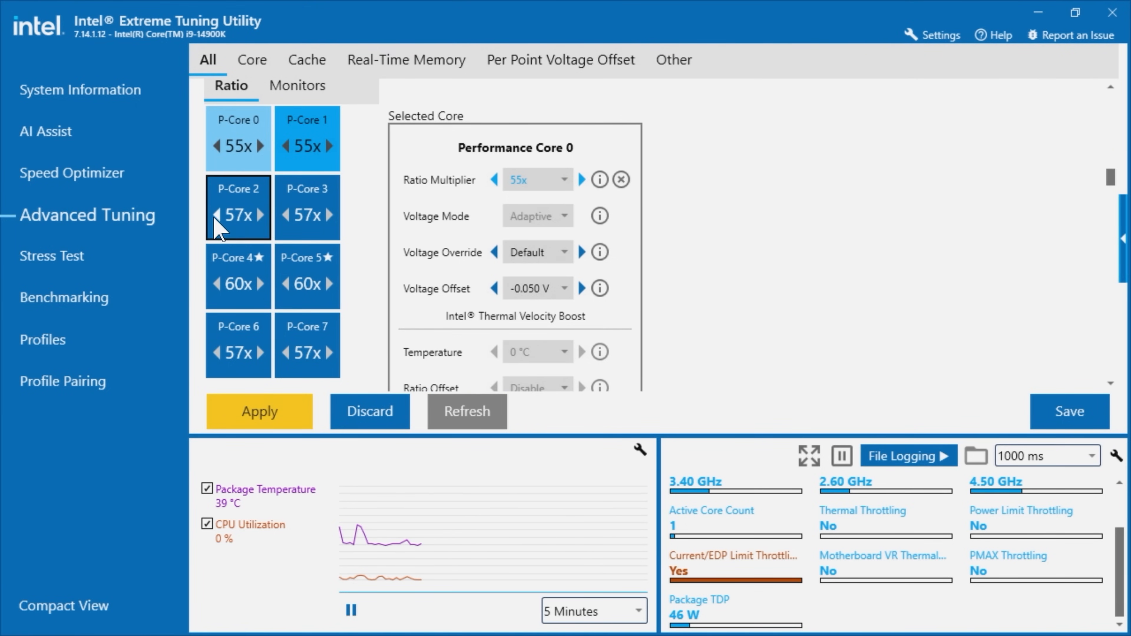
click(215, 215)
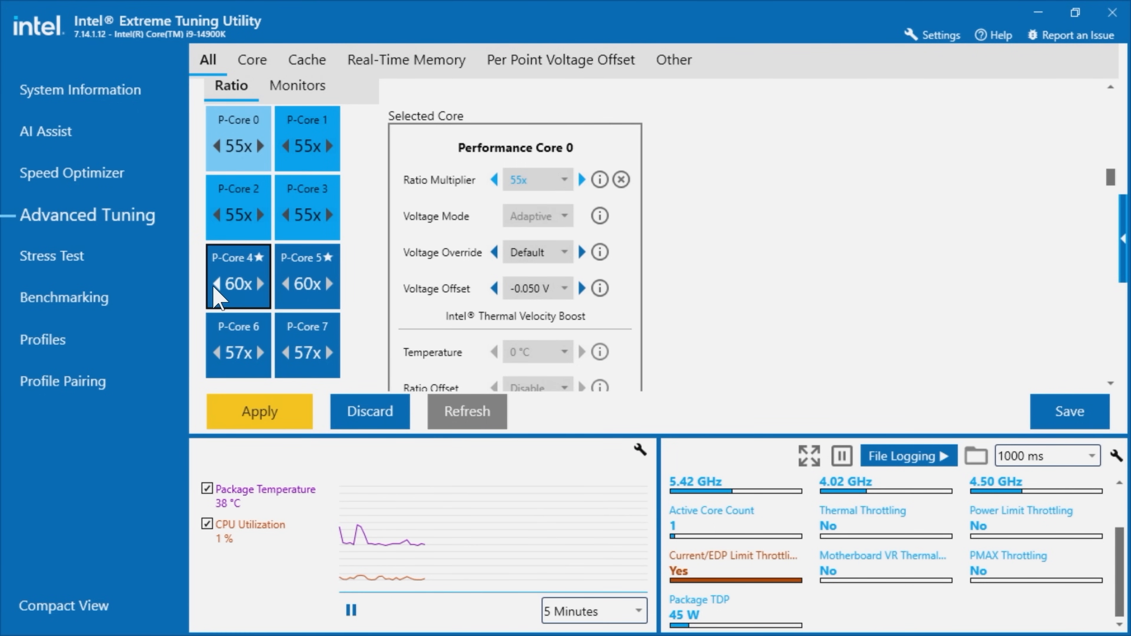
click(215, 284)
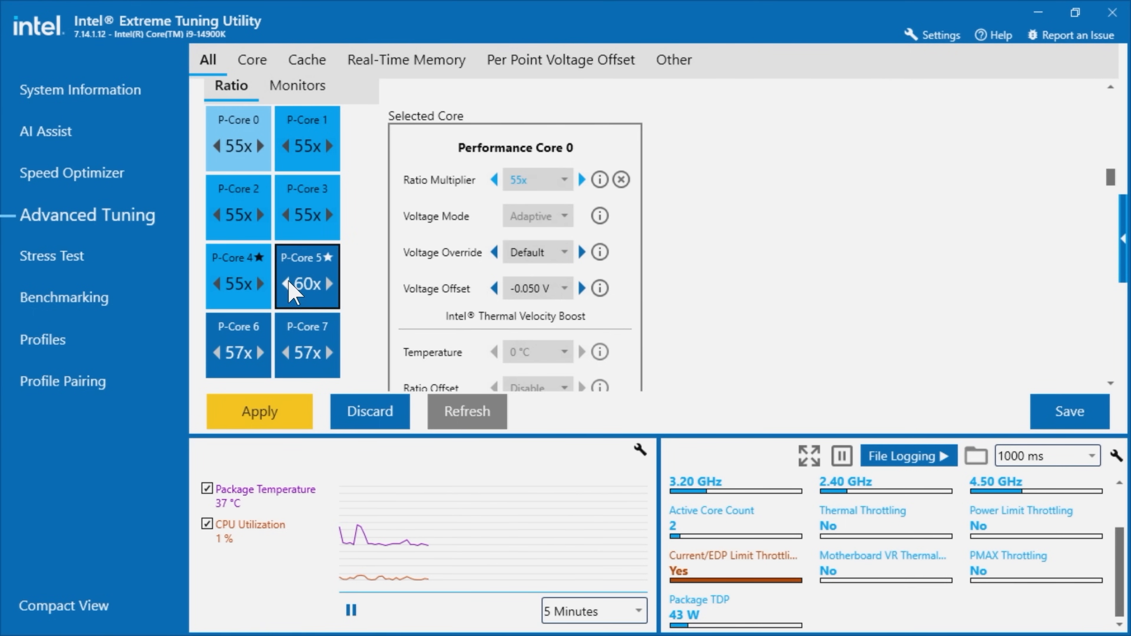
- Lower P-Cores 5, 6 and 7 ratio multipliers toward 55x, leaving E-cores at 44x
click(283, 284)
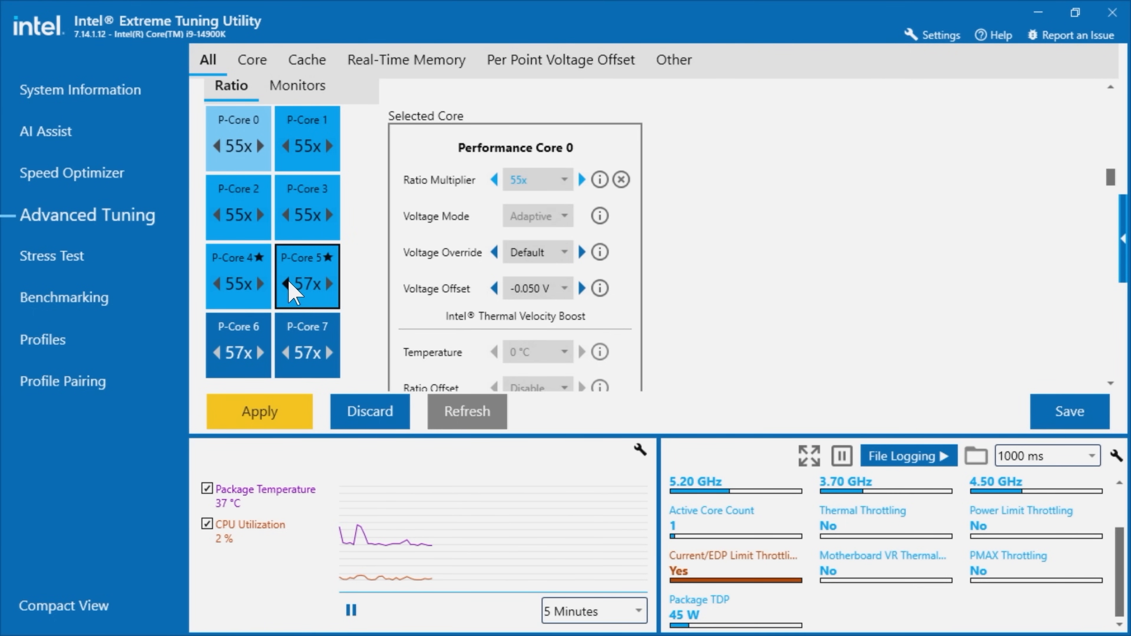
click(289, 283)
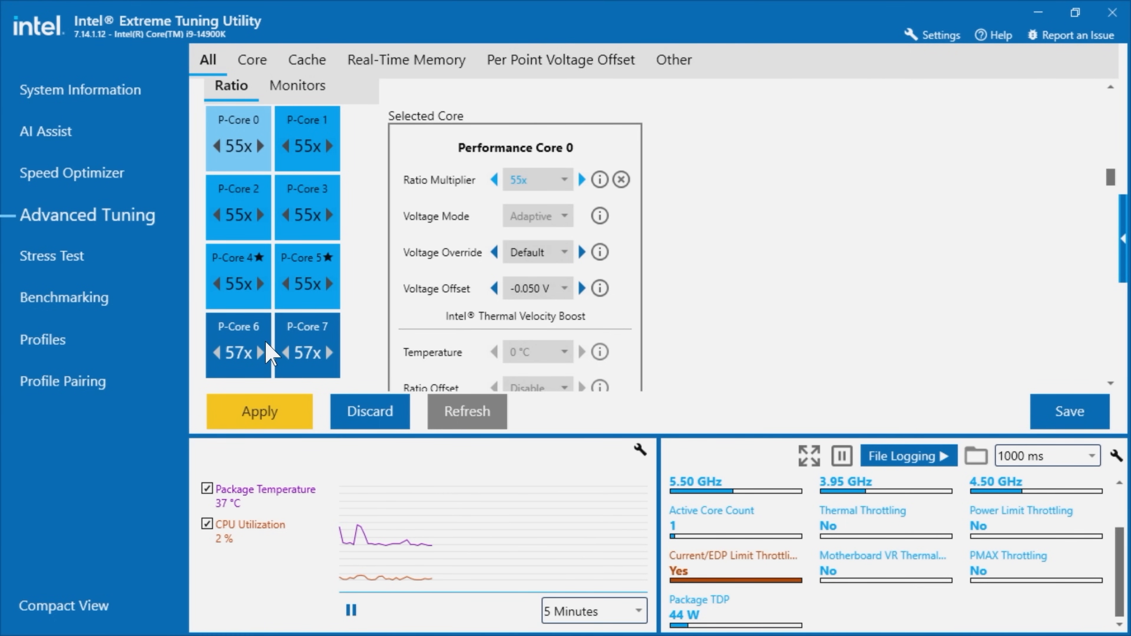
click(215, 353)
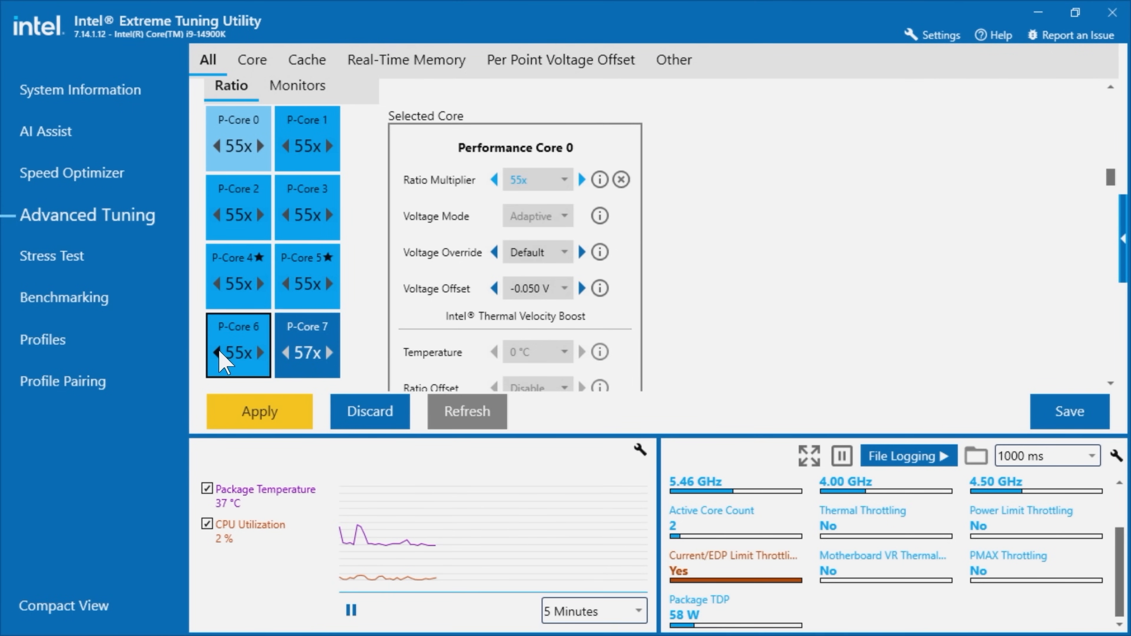
click(286, 353)
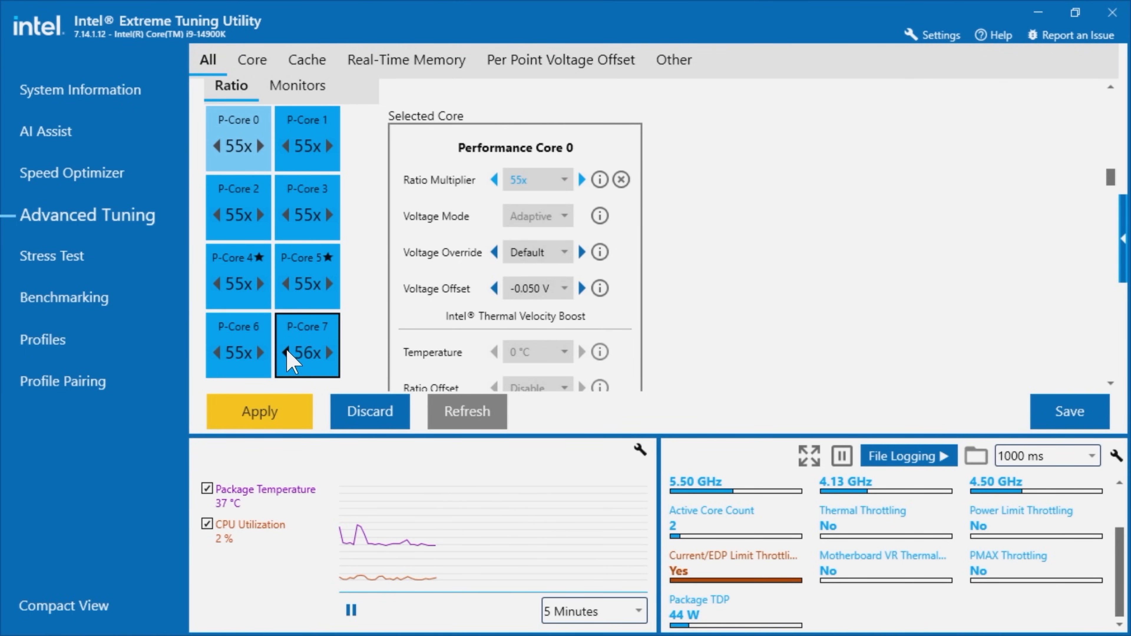
scroll(down, 3)
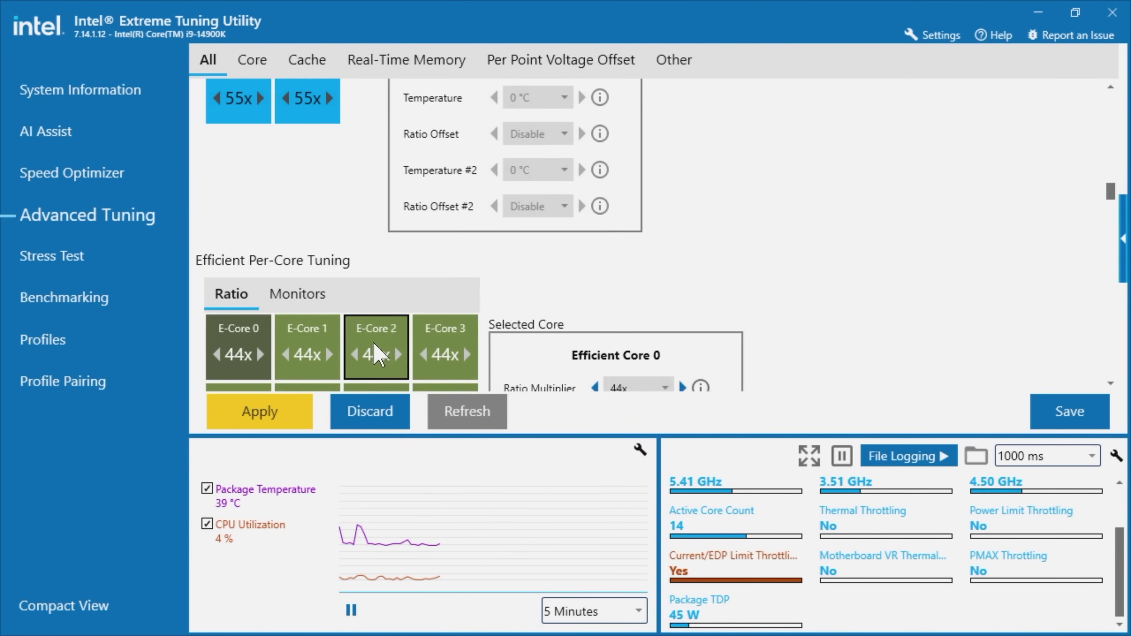
scroll(down, 3)
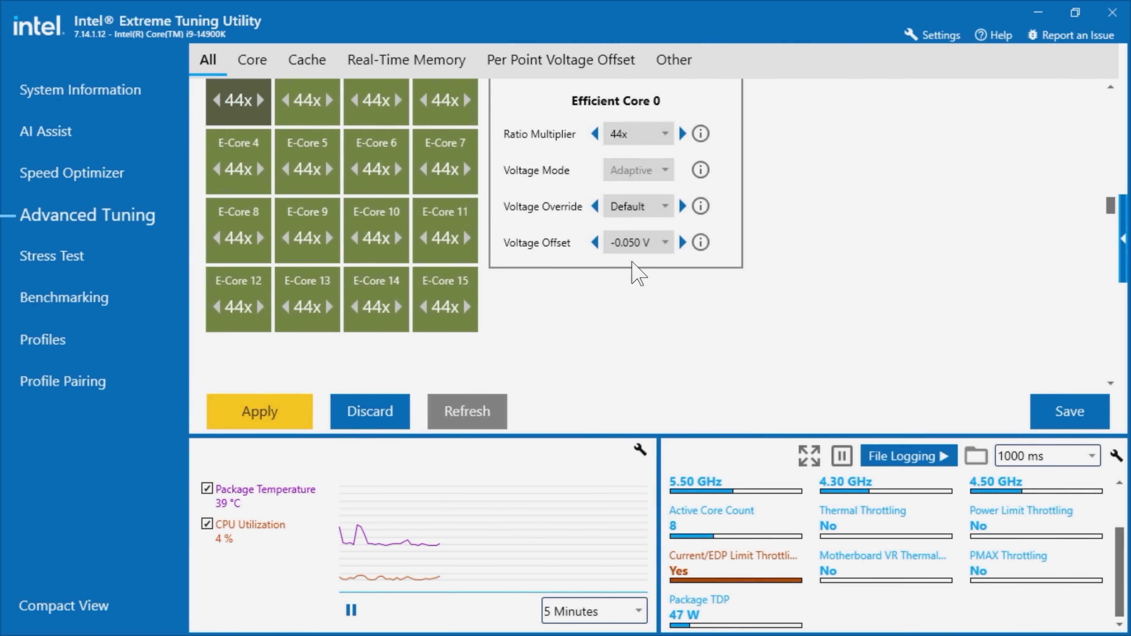
scroll(down, 3)
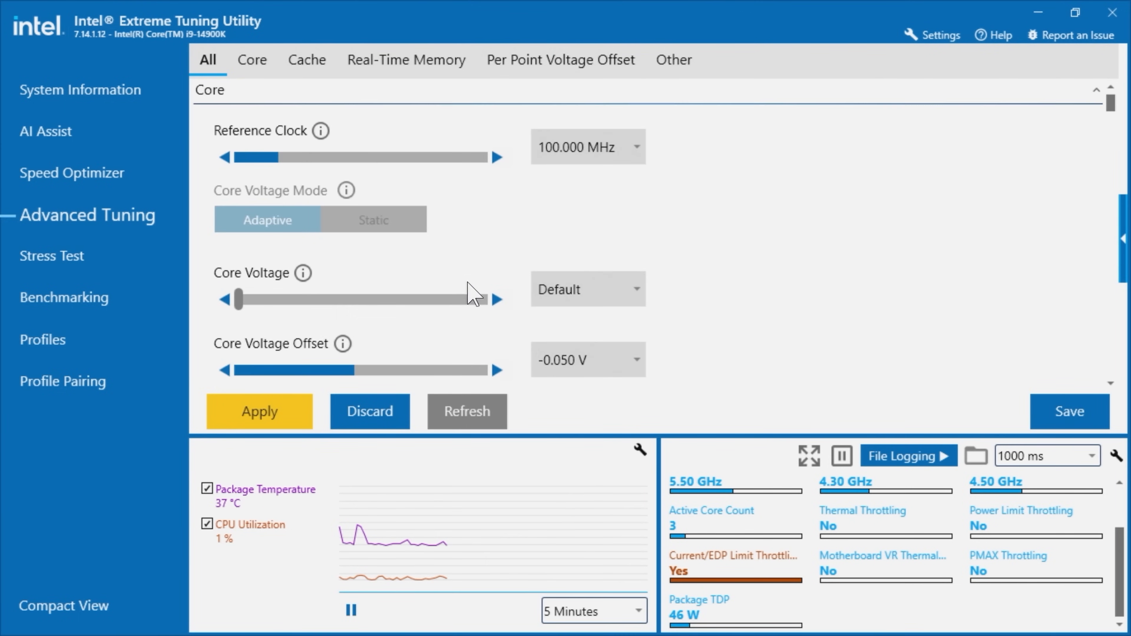
mouse_move(383, 240)
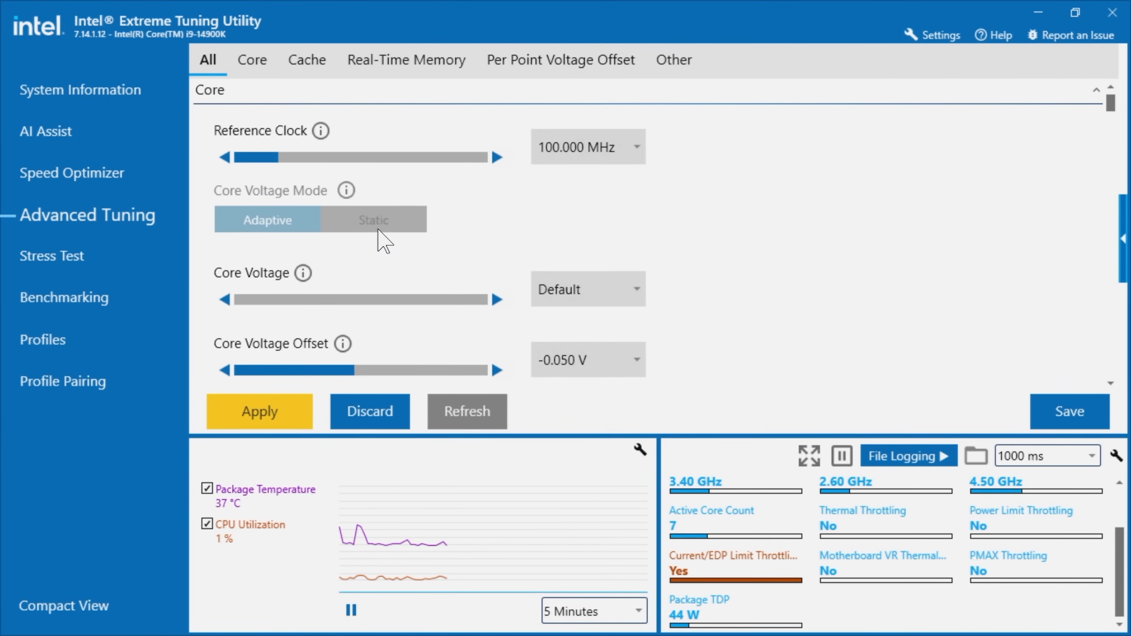
- Set the core voltage offset to -0.055 V and apply the pending tuning changes
scroll(down, 3)
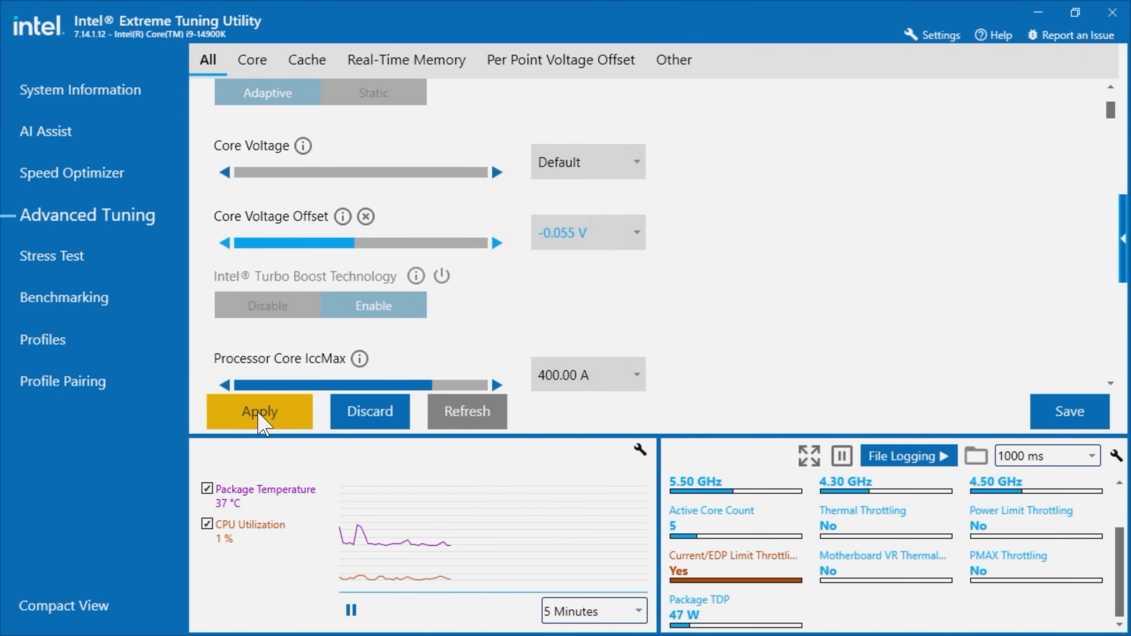
click(258, 411)
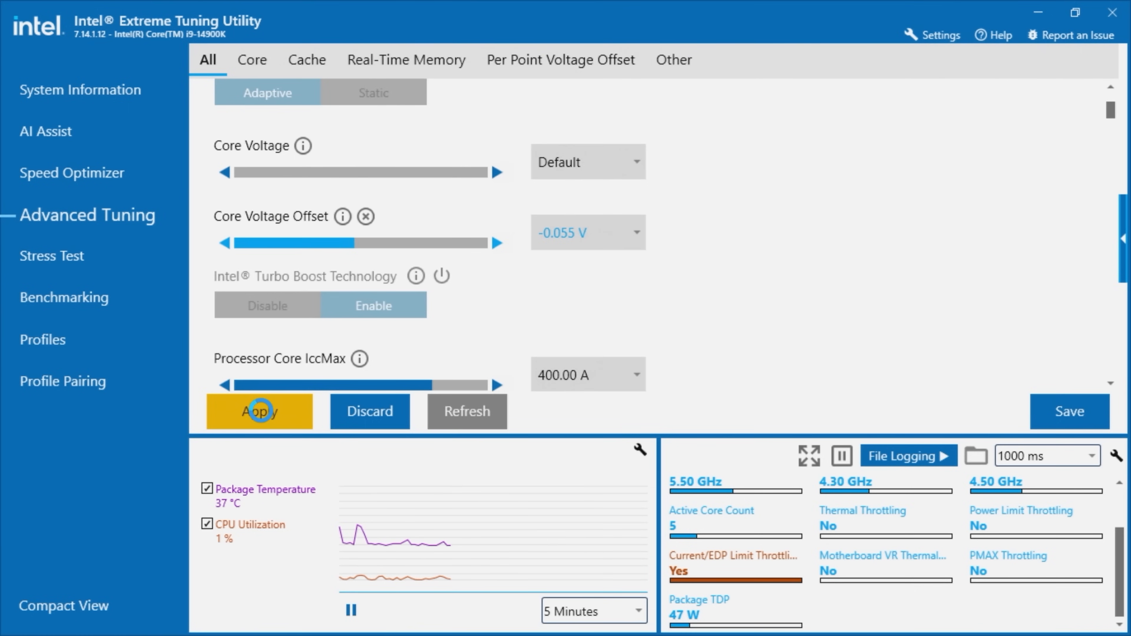
click(257, 411)
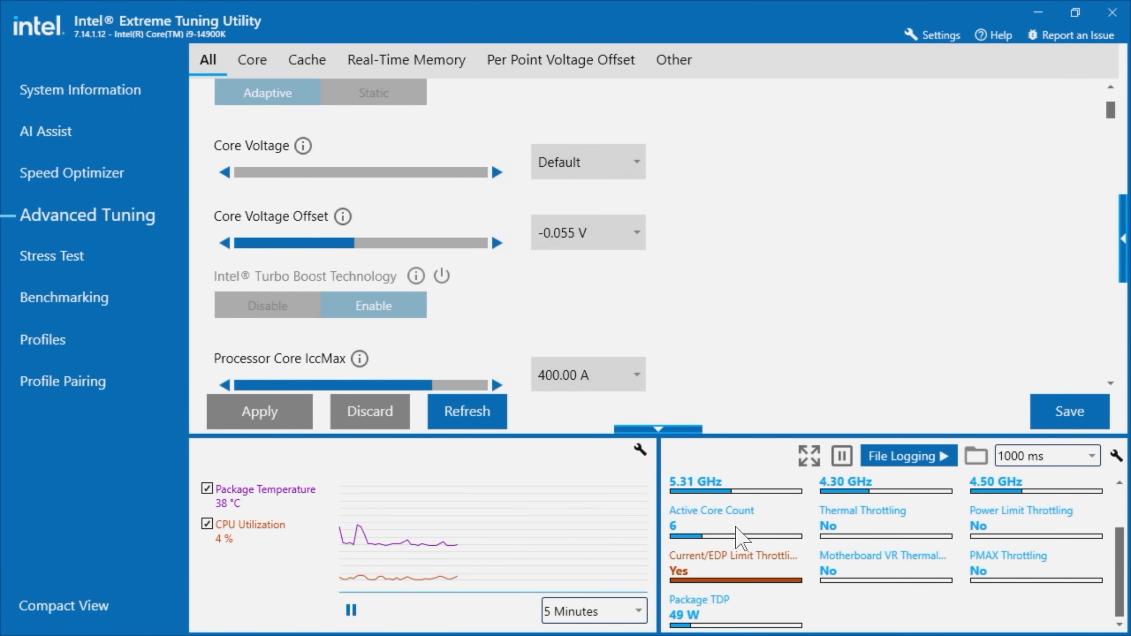
- Run the five-minute CPU Stress Test with AVX2 to completion at -0.055 V
click(51, 257)
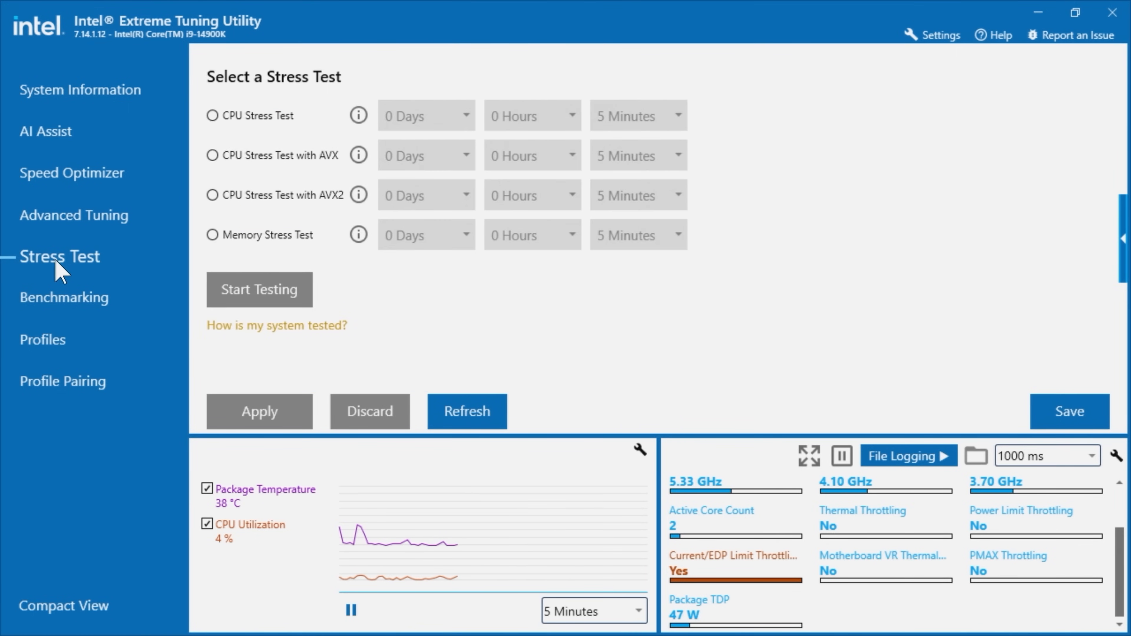
click(213, 195)
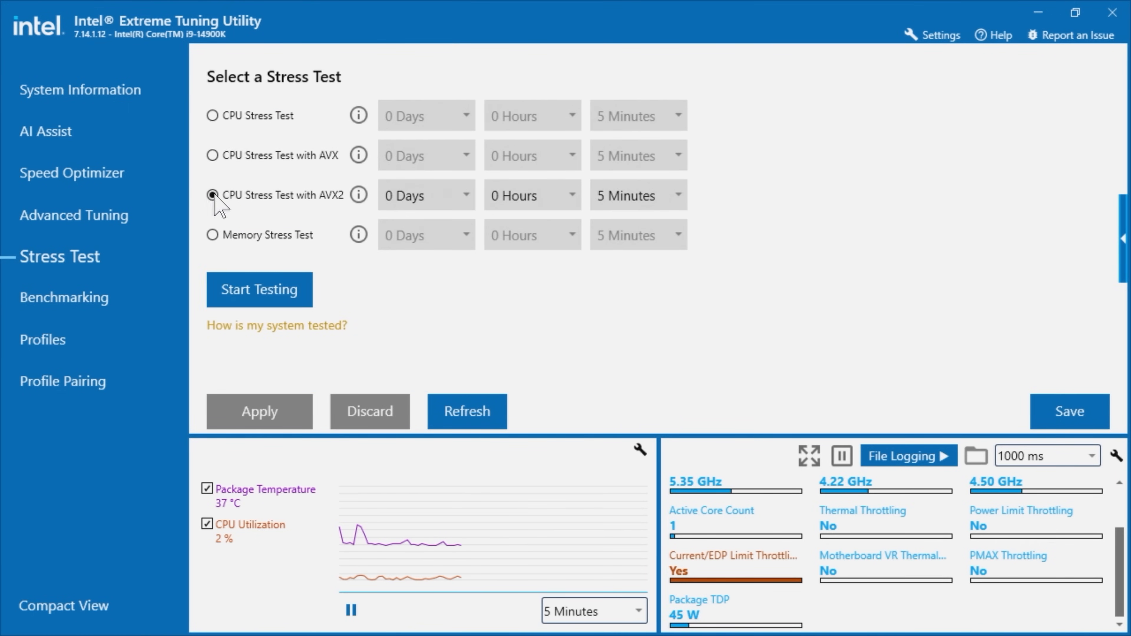
click(259, 289)
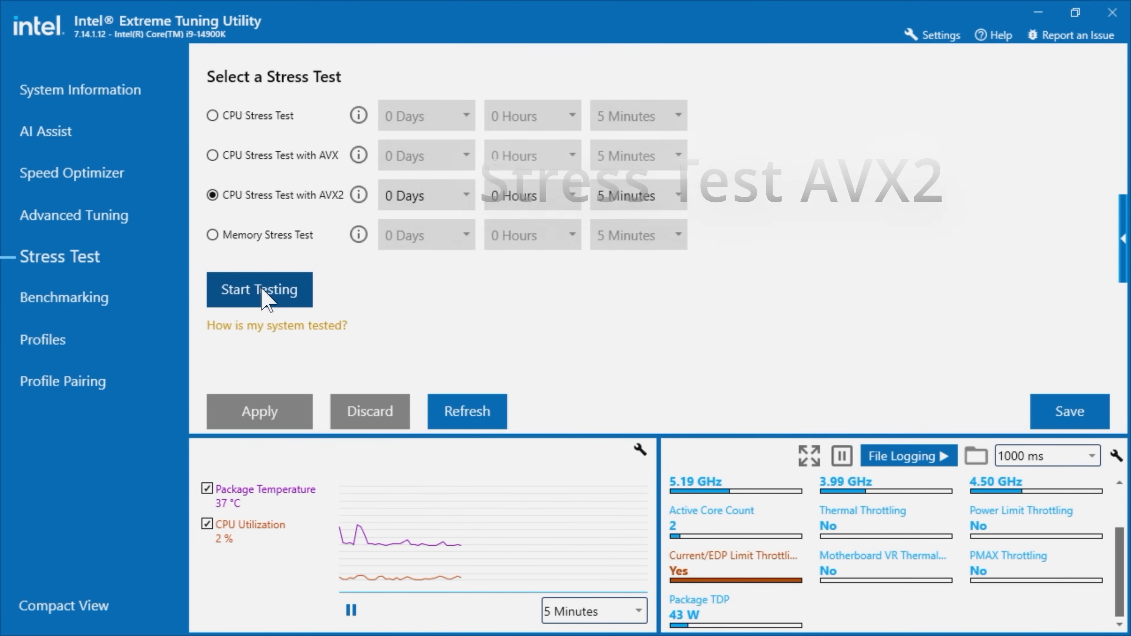
click(259, 289)
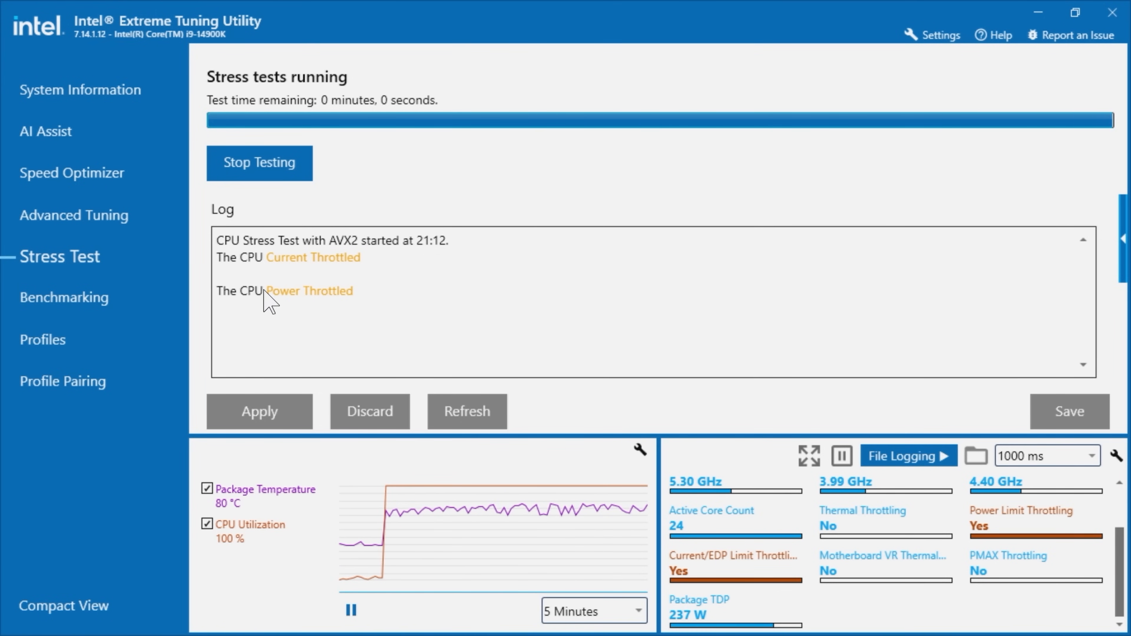
click(258, 163)
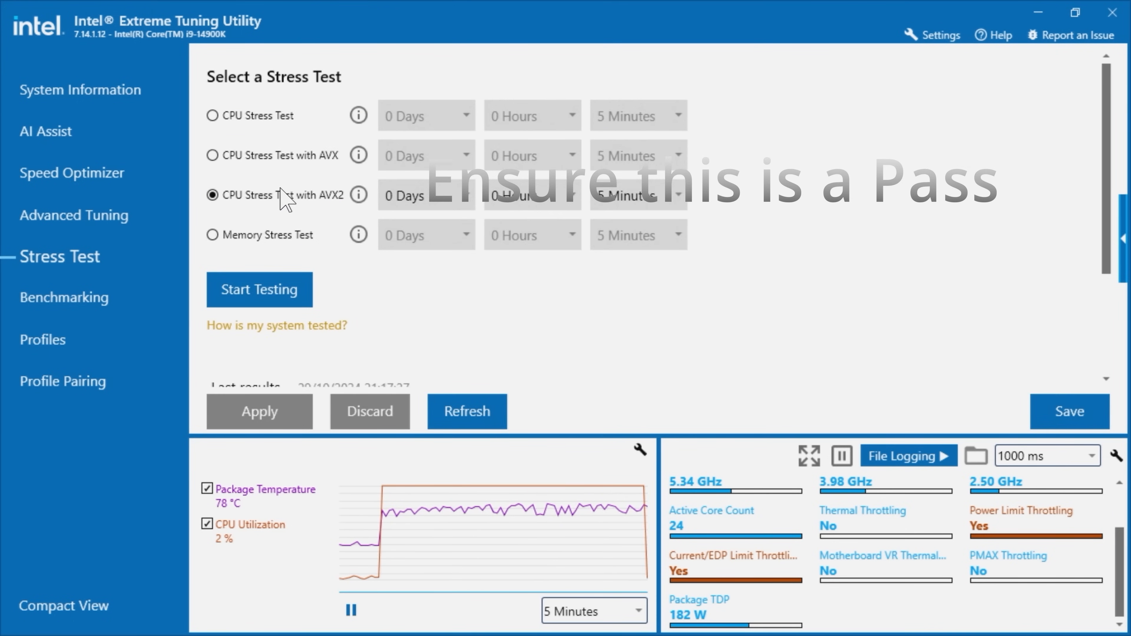
scroll(down, 3)
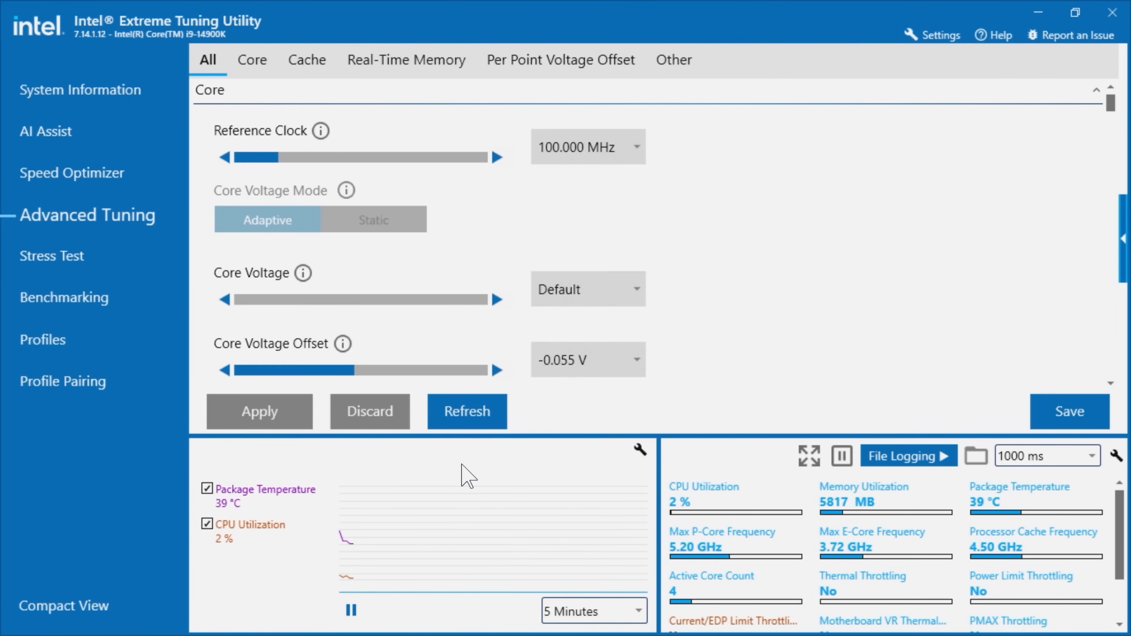
- Lower the core voltage offset one step to -0.060 V and apply it
scroll(down, 3)
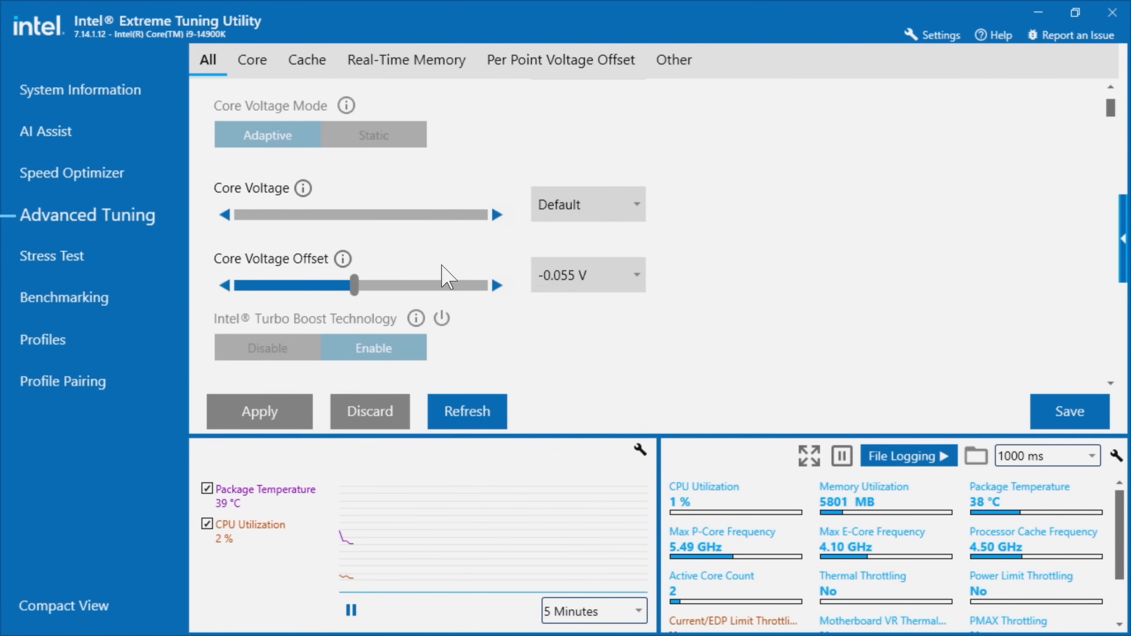
scroll(down, 3)
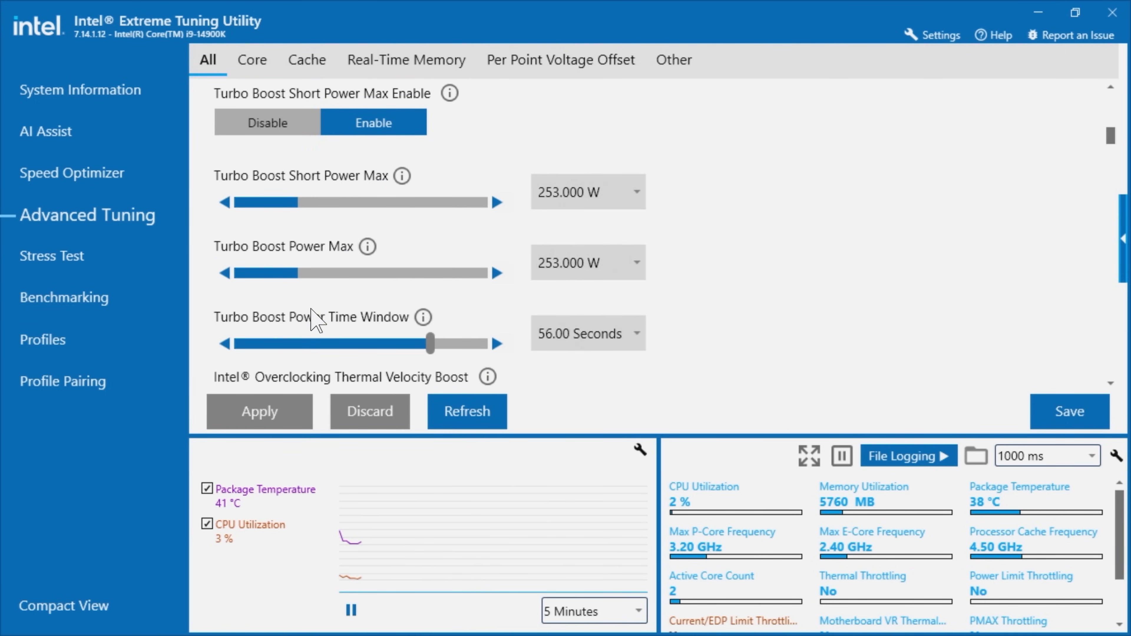
scroll(down, 3)
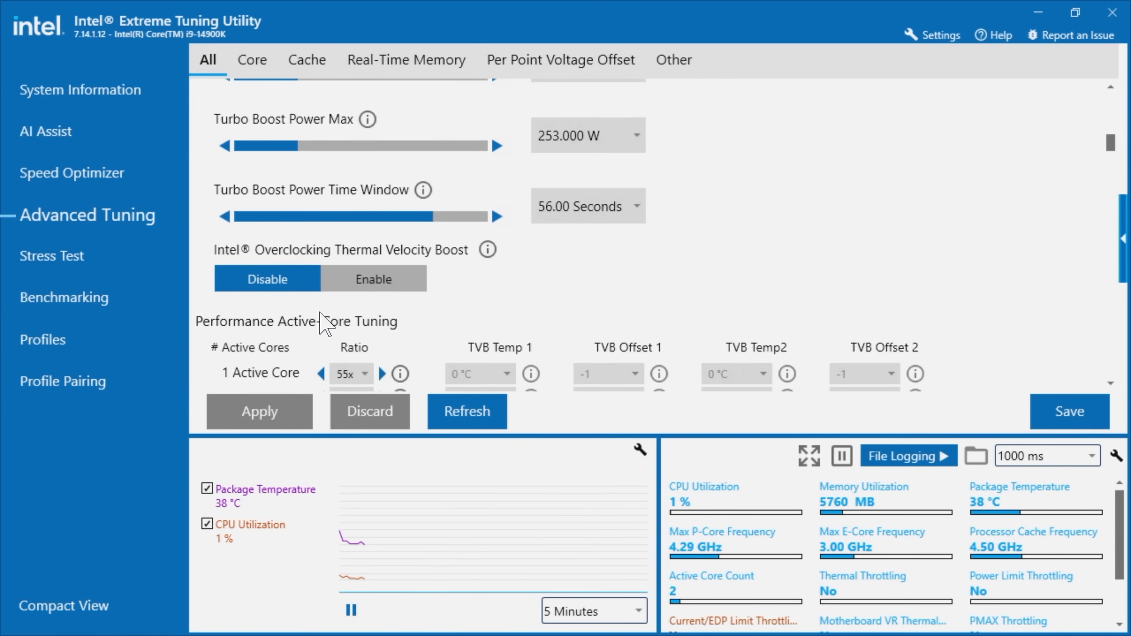
scroll(down, 3)
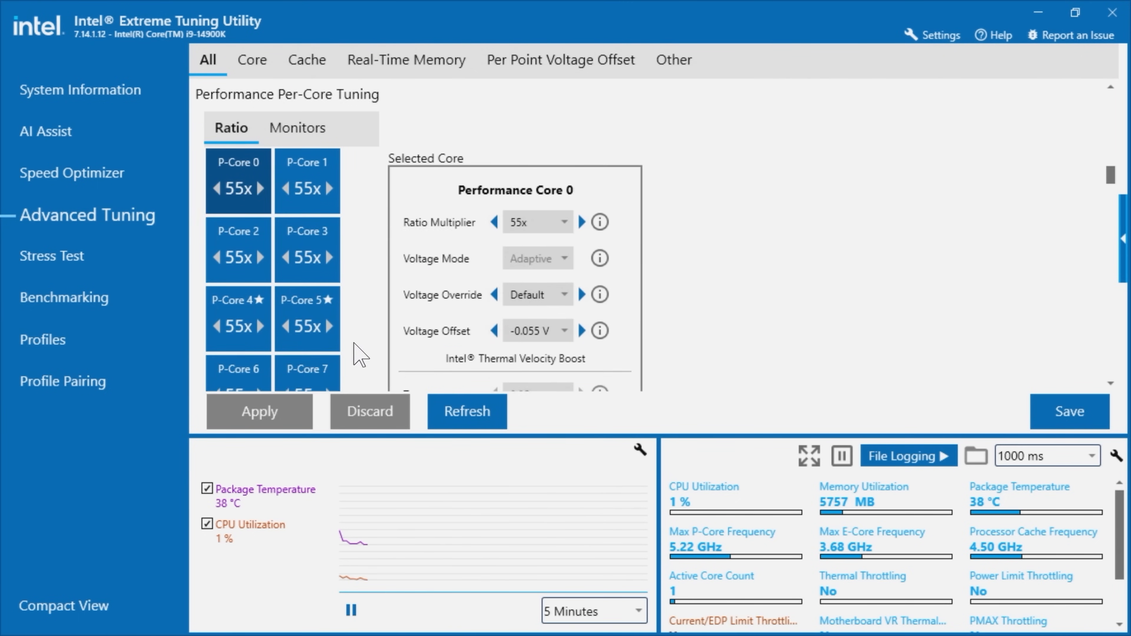
scroll(down, 3)
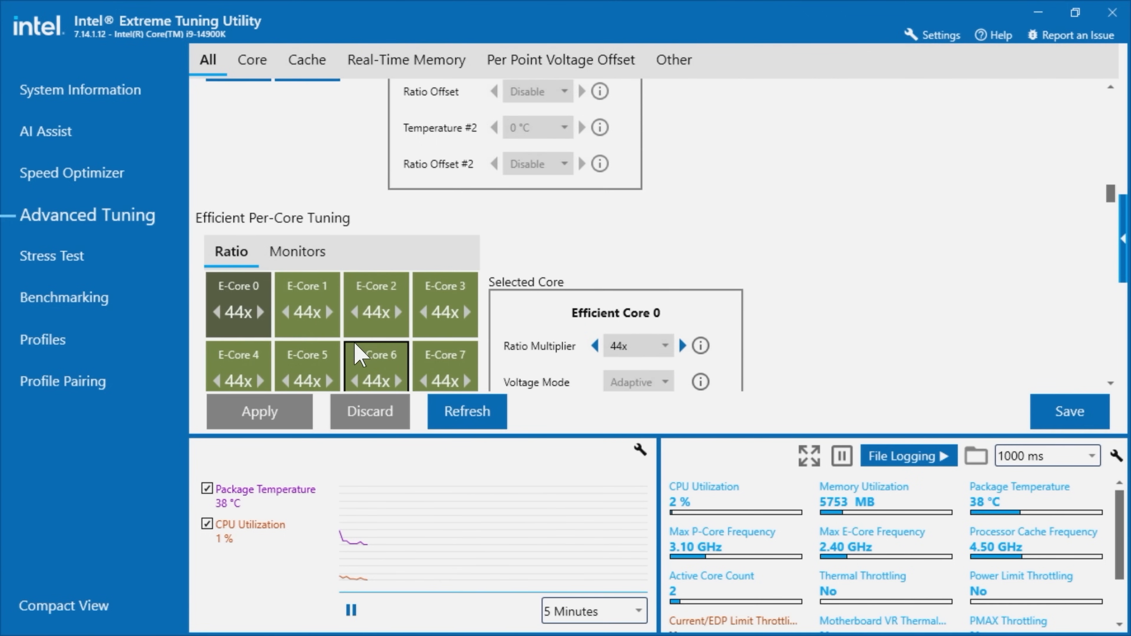
scroll(up, 3)
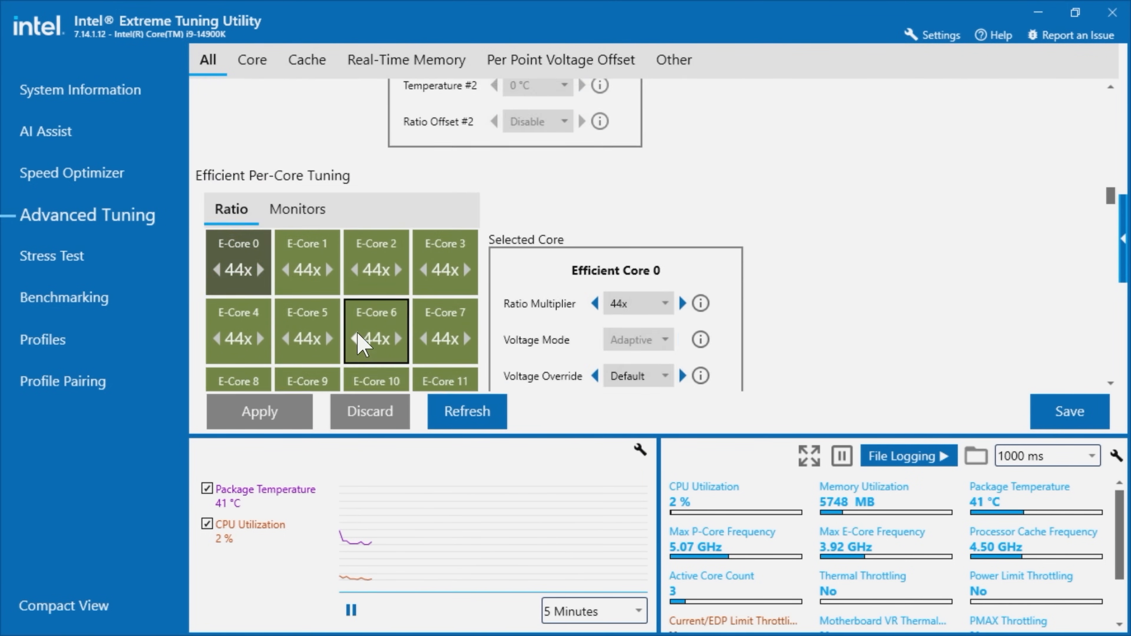
scroll(up, 3)
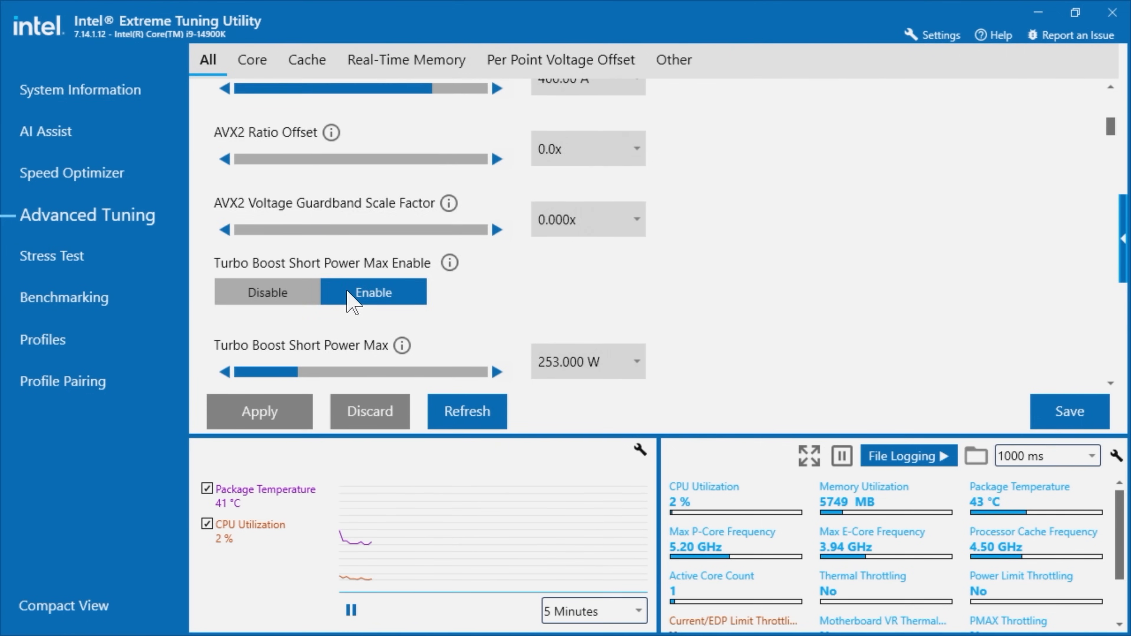
scroll(up, 3)
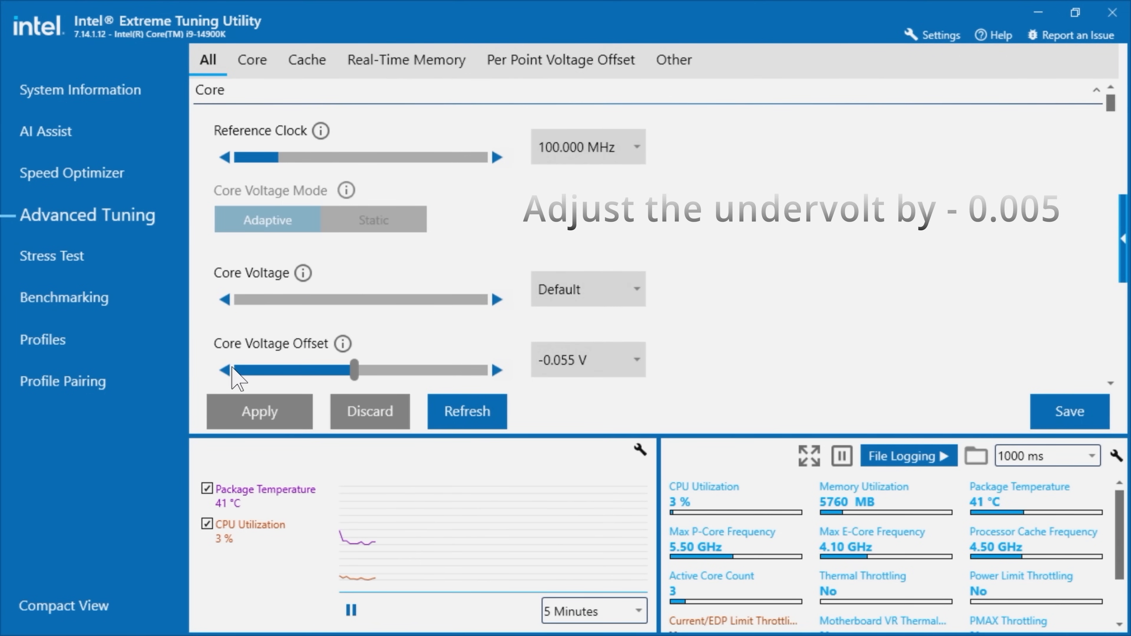
click(258, 412)
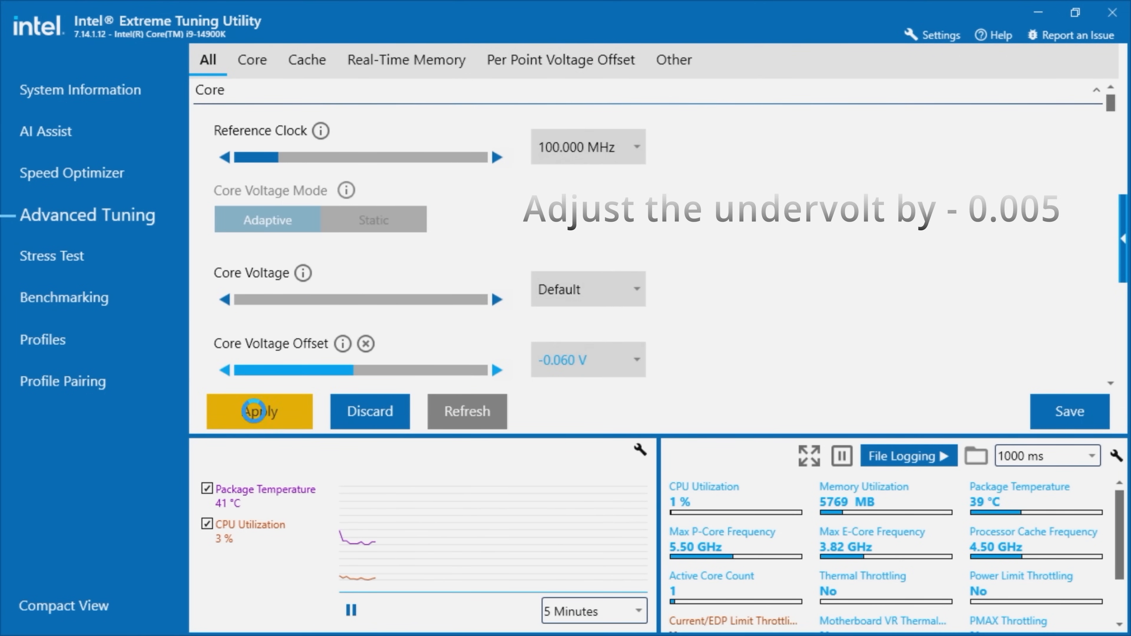
click(258, 411)
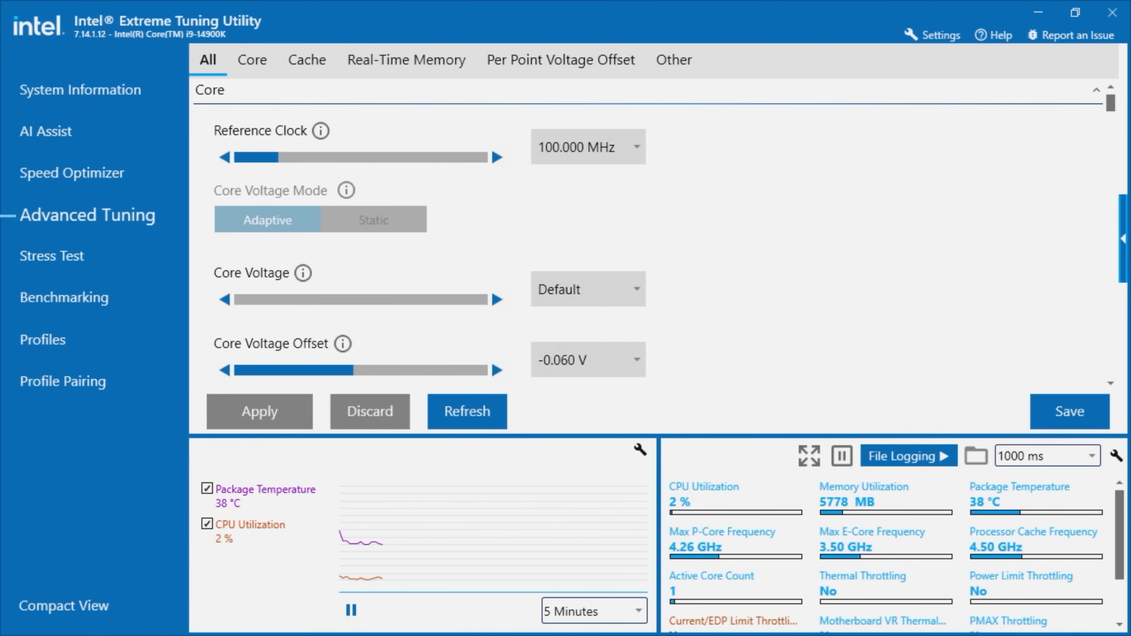
- Go to the Stress Test page for the next run
click(52, 257)
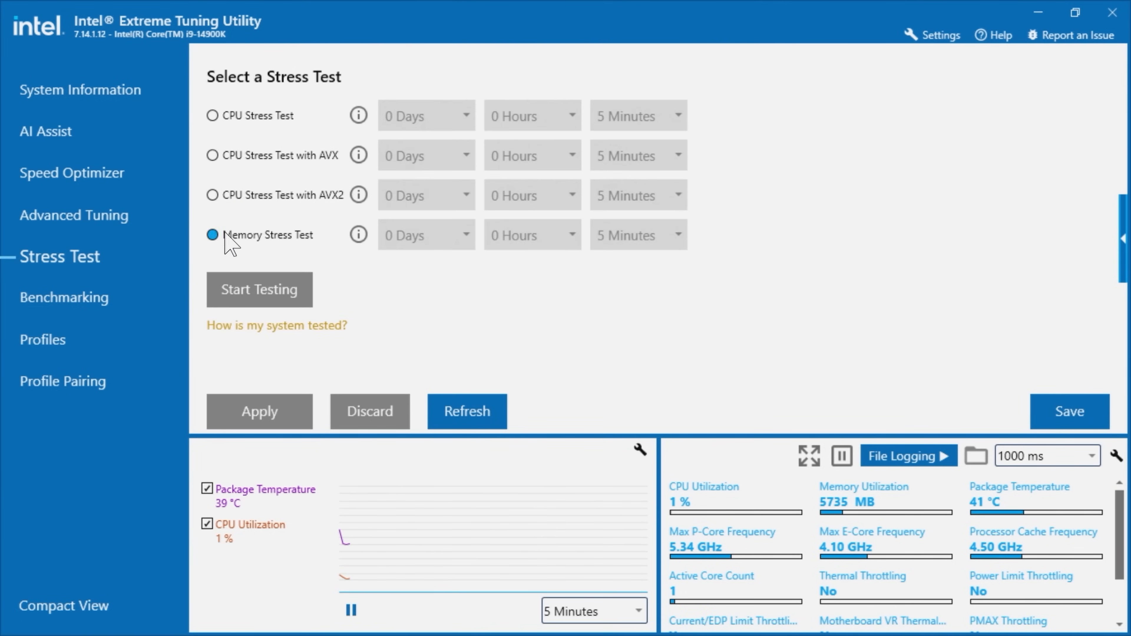
- Run the five-minute AVX2 CPU stress test at -0.060 V and stop it when finished
click(258, 289)
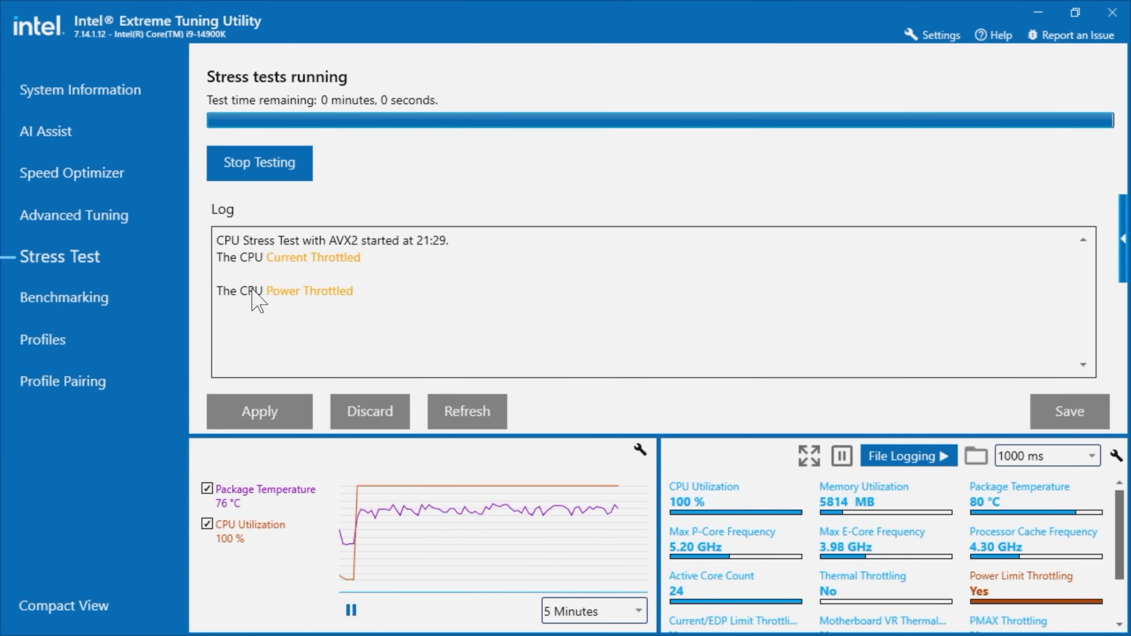
click(258, 162)
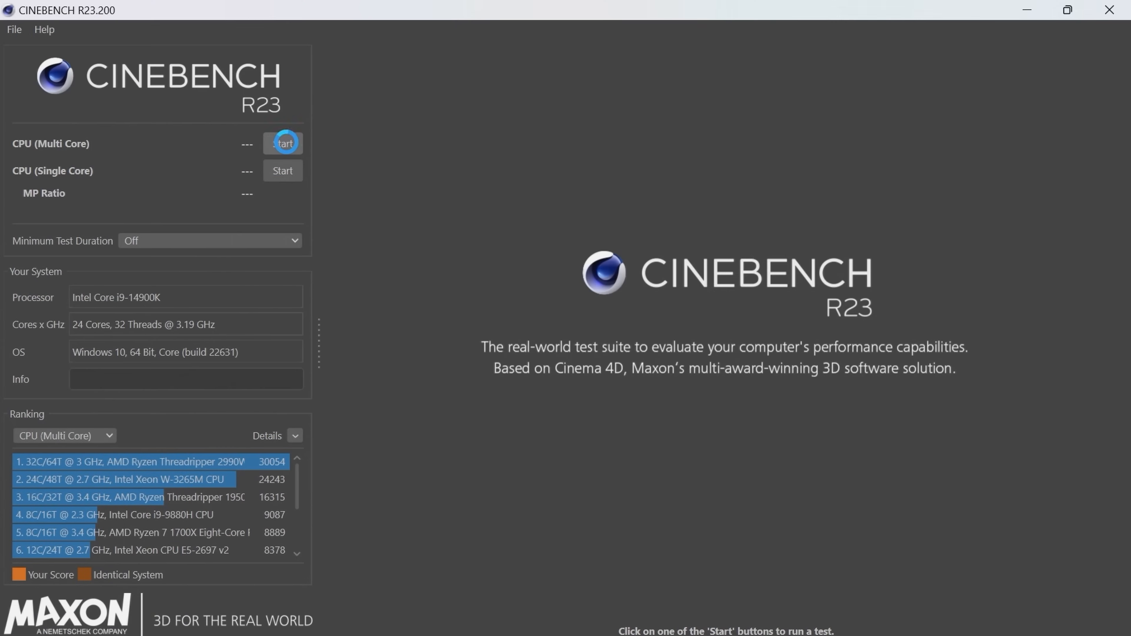
- Run the CPU (Multi Core) benchmark to completion, scoring 39059 points
click(282, 143)
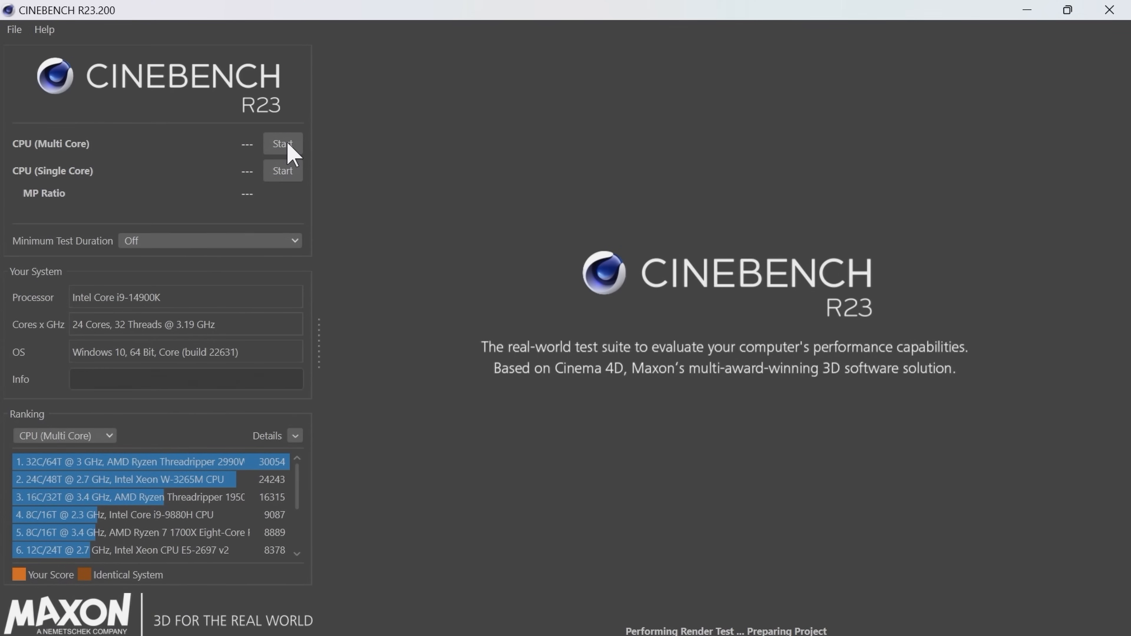
click(282, 144)
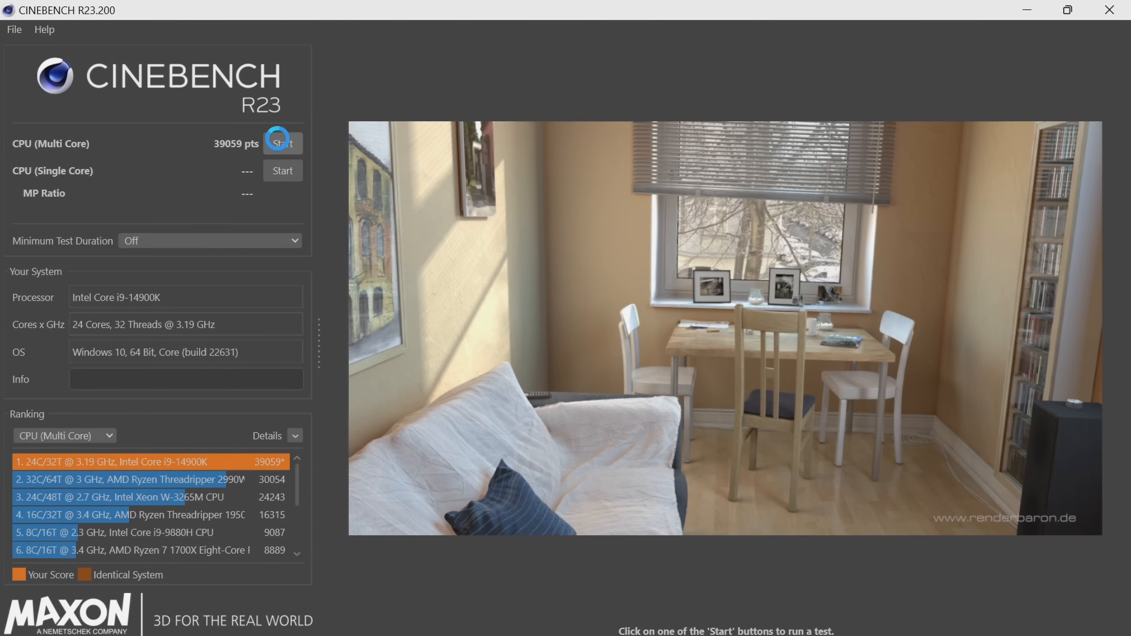
click(282, 142)
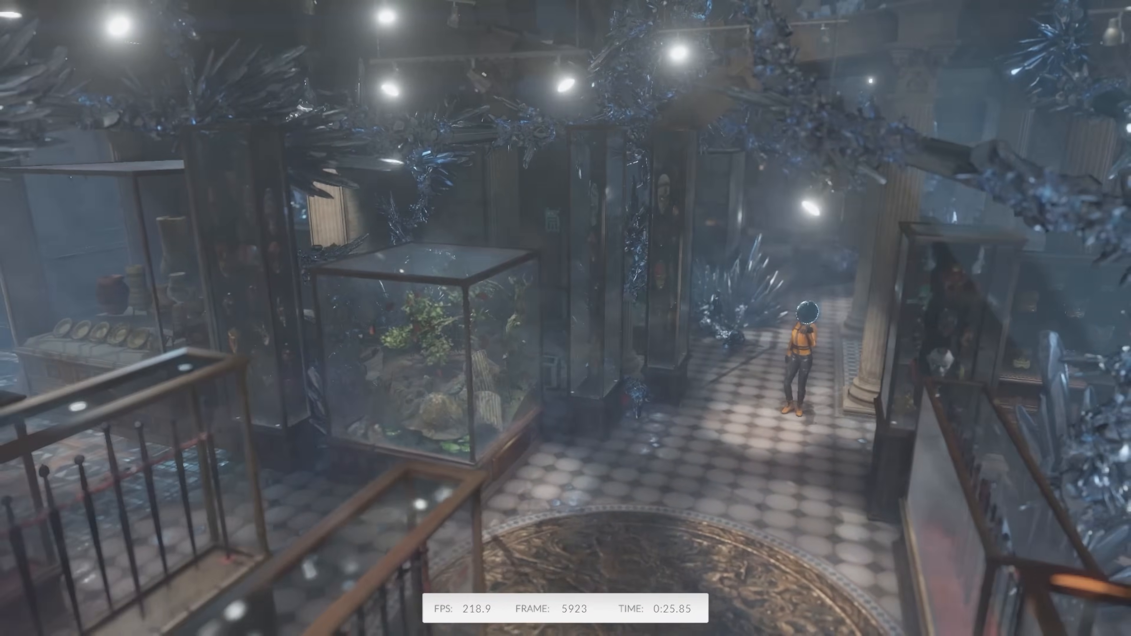
- Let the Time Spy benchmark run through its museum-scene tests
key(w)
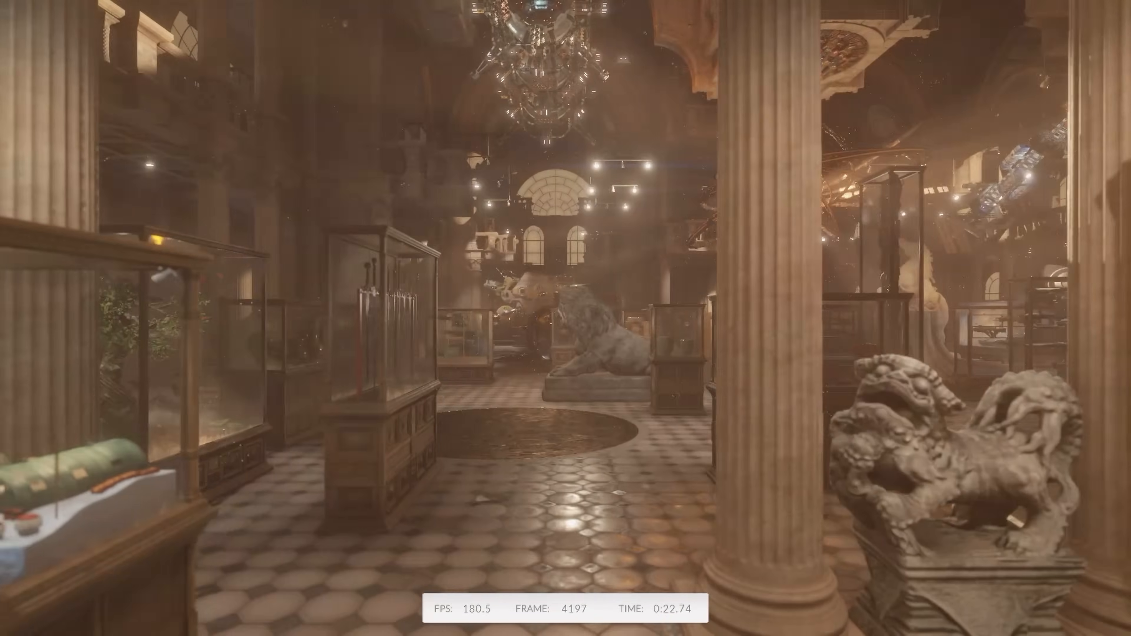
mouse_move(566, 318)
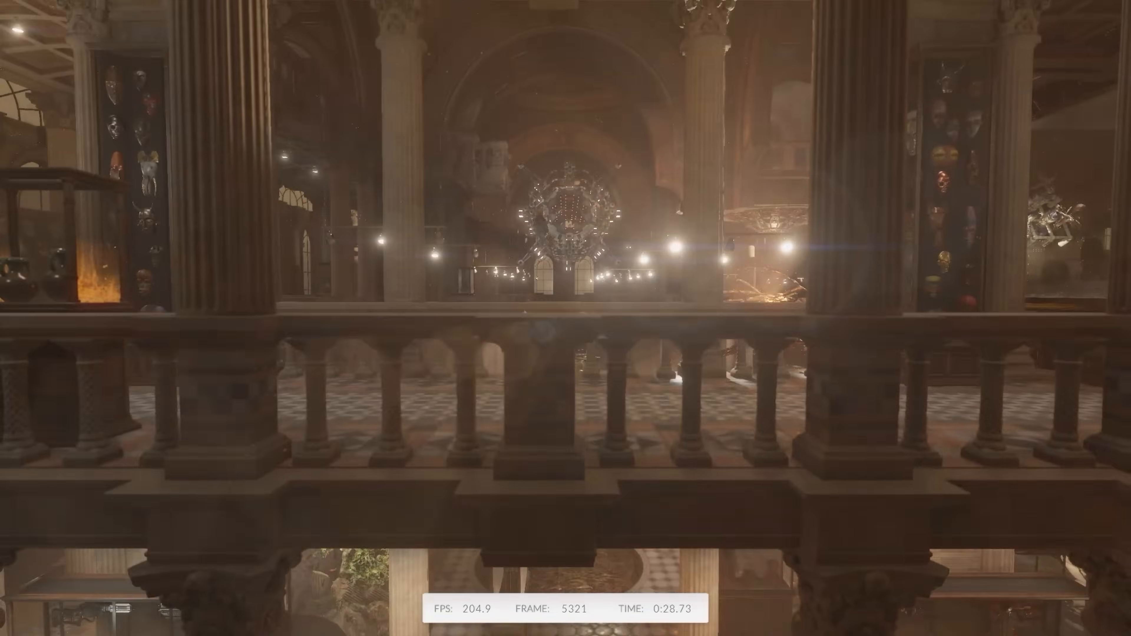
mouse_move(566, 318)
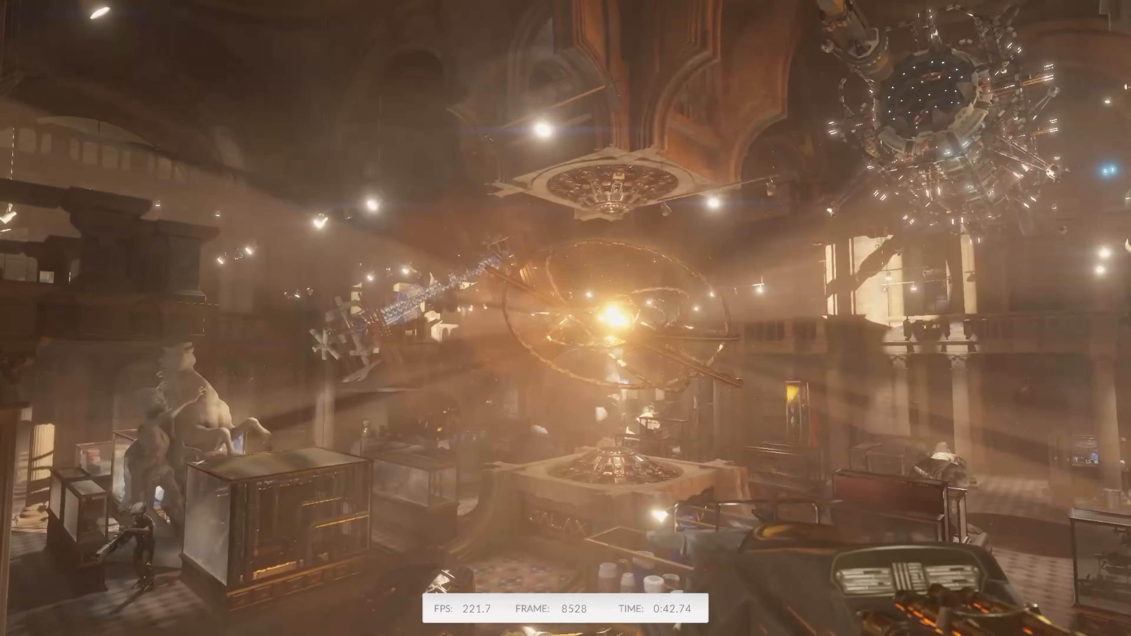
mouse_move(565, 318)
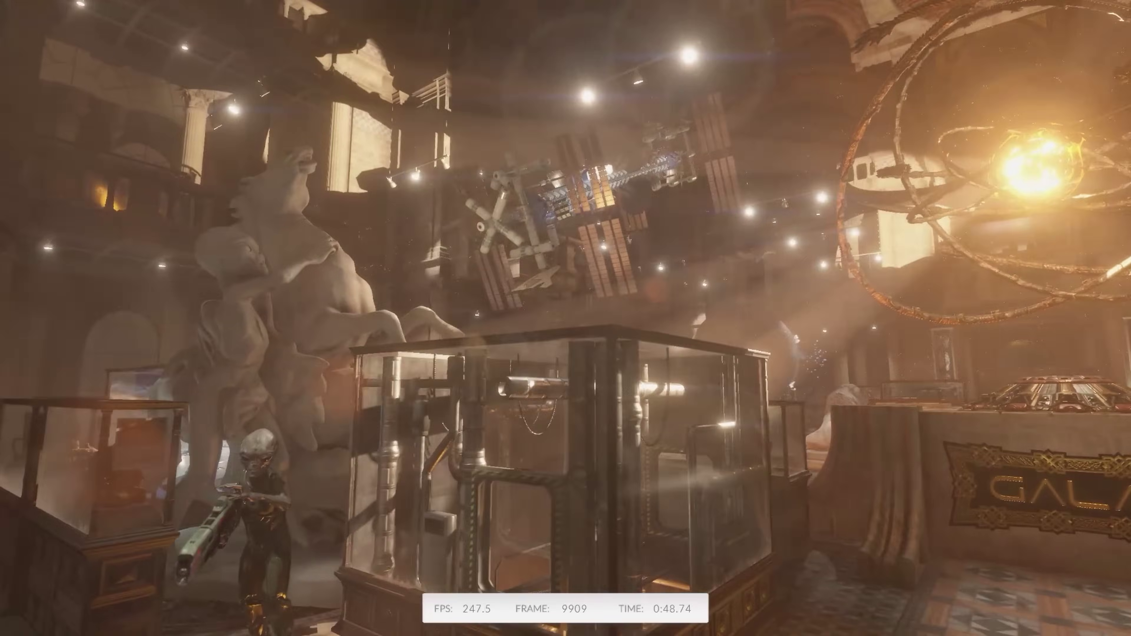
mouse_move(565, 318)
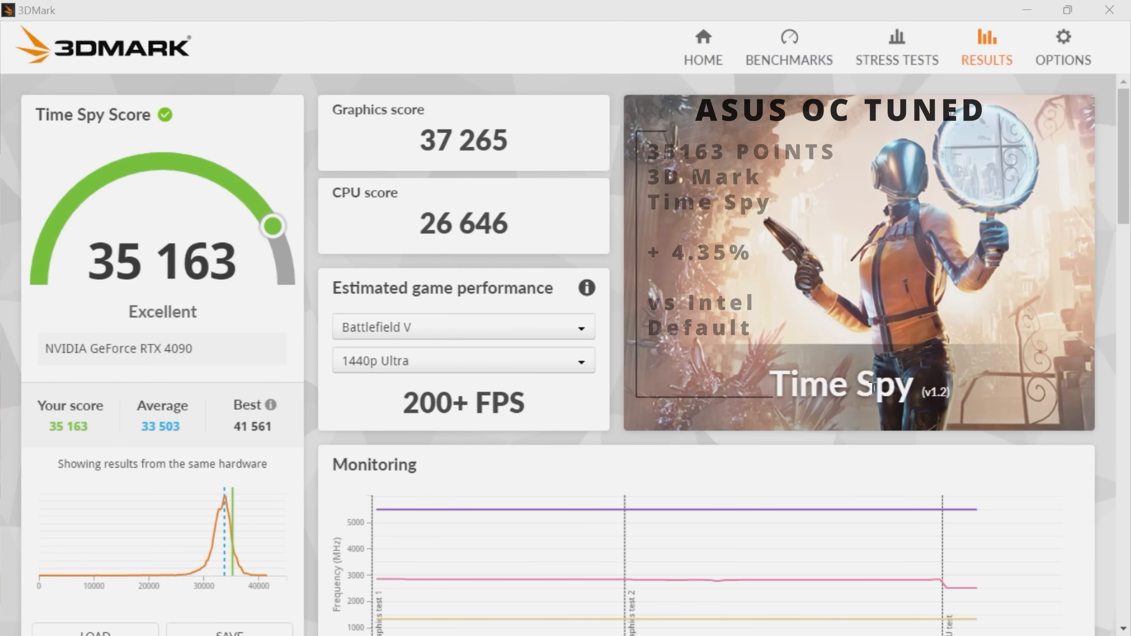
- Scroll the Time Spy Results page (35 163) down to the Monitoring graph and system details
scroll(down, 3)
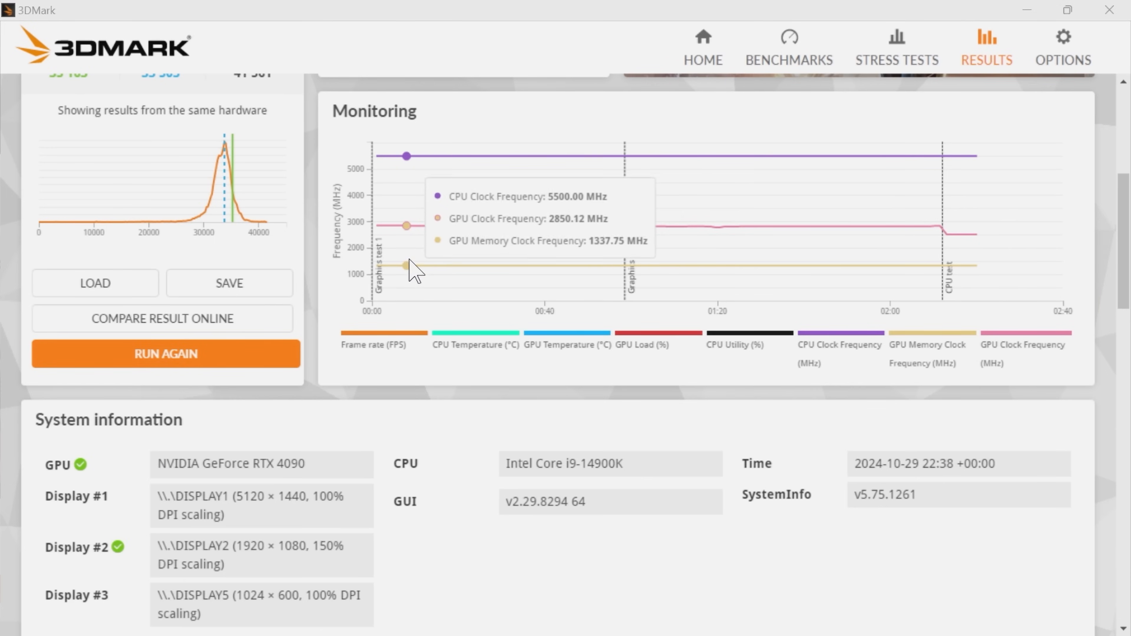
mouse_move(770, 268)
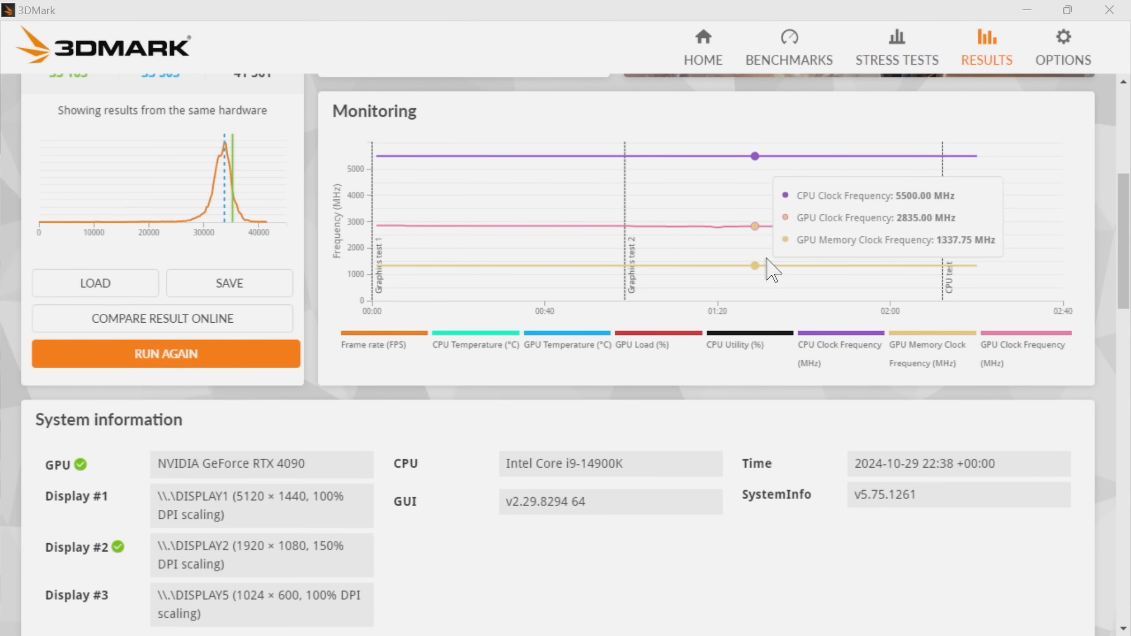
mouse_move(814, 248)
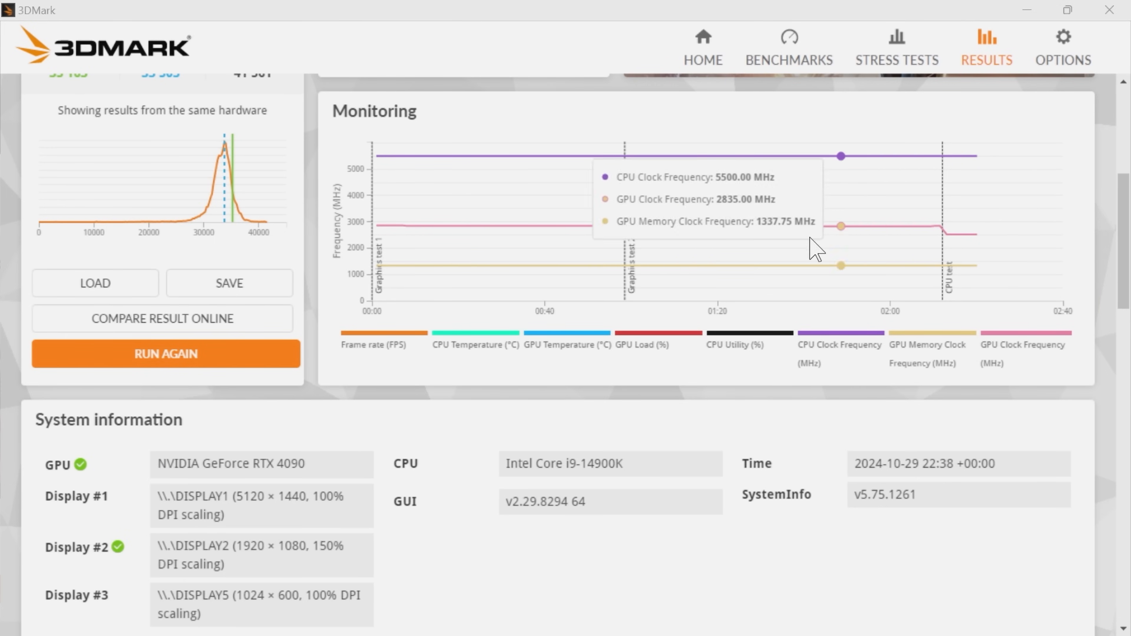
mouse_move(605, 155)
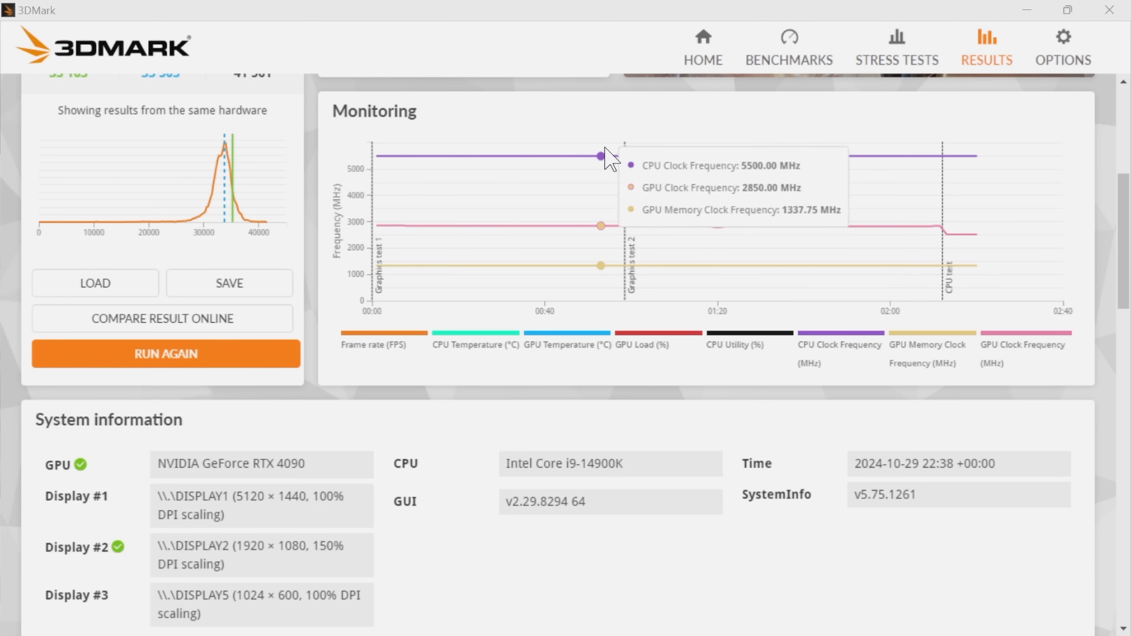
mouse_move(528, 224)
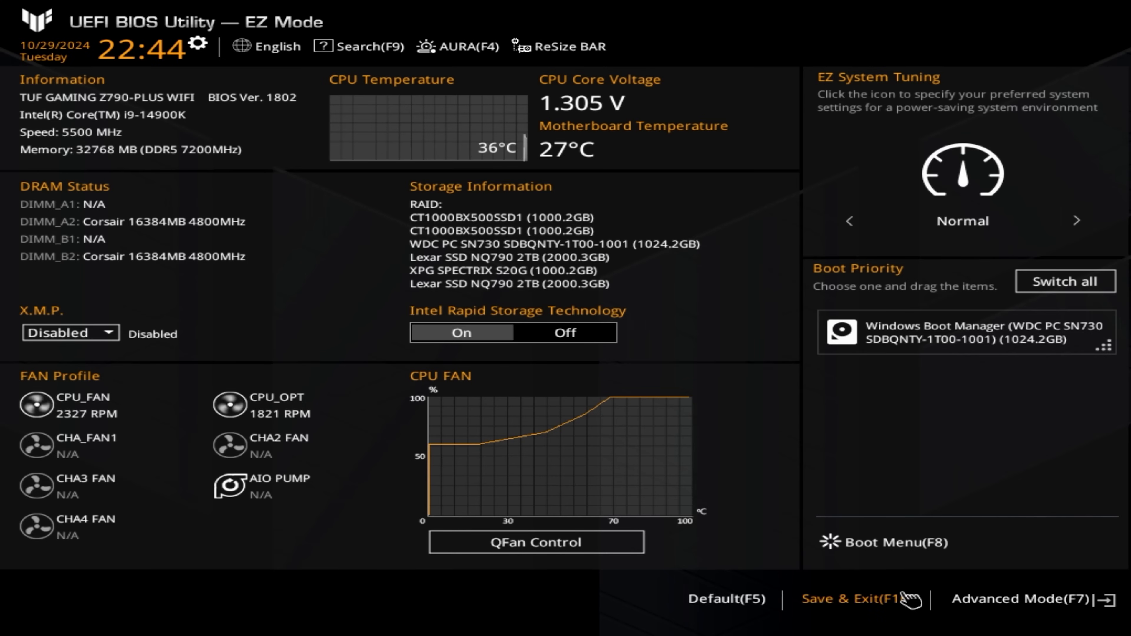
- In Ai Tweaker, raise the negative core Offset Voltage from 0.05000 to 0.06500
click(1010, 599)
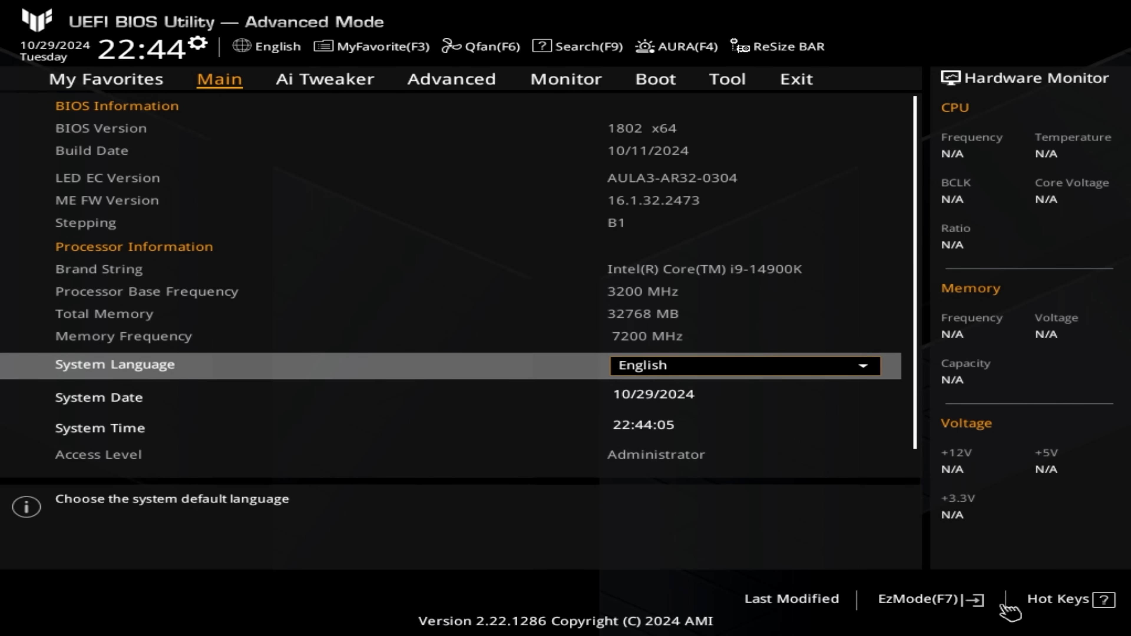
click(324, 80)
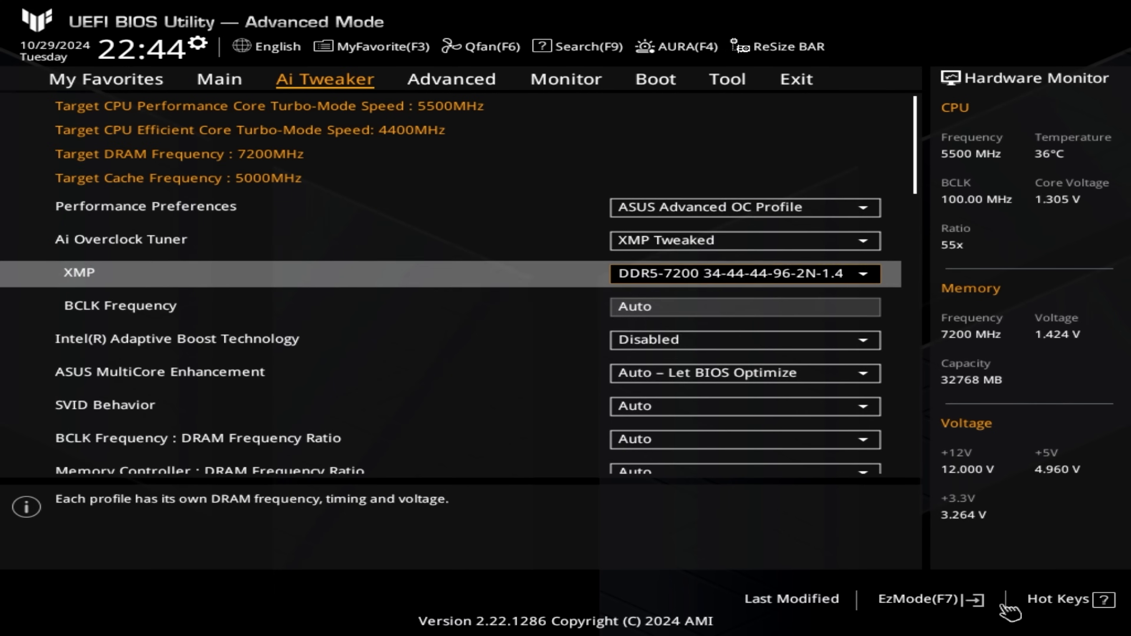
scroll(down, 3)
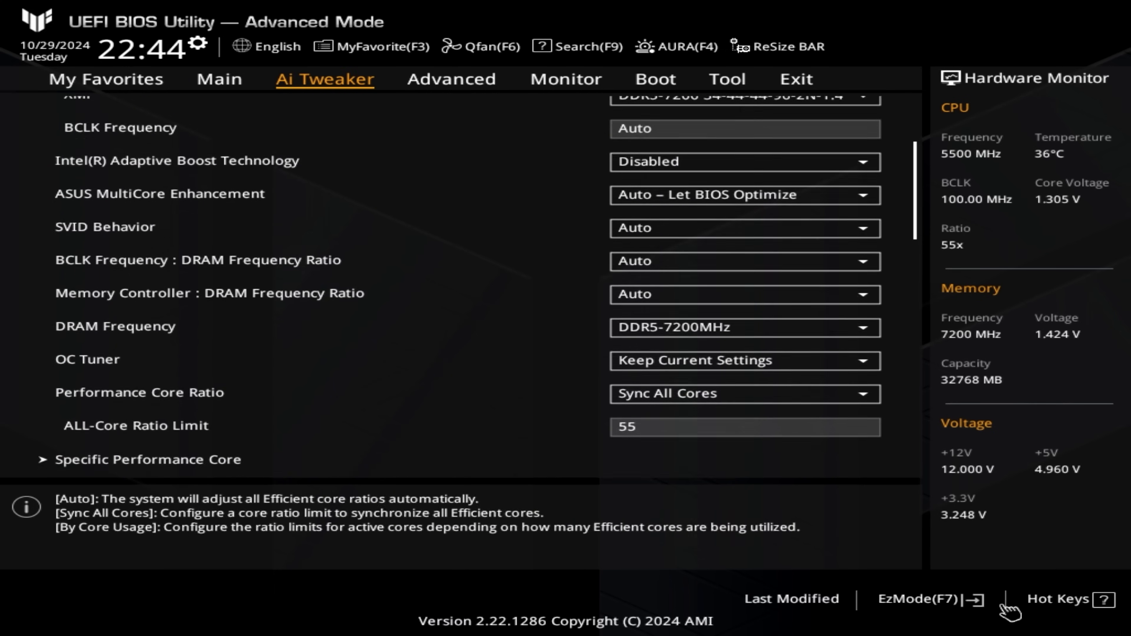
scroll(down, 3)
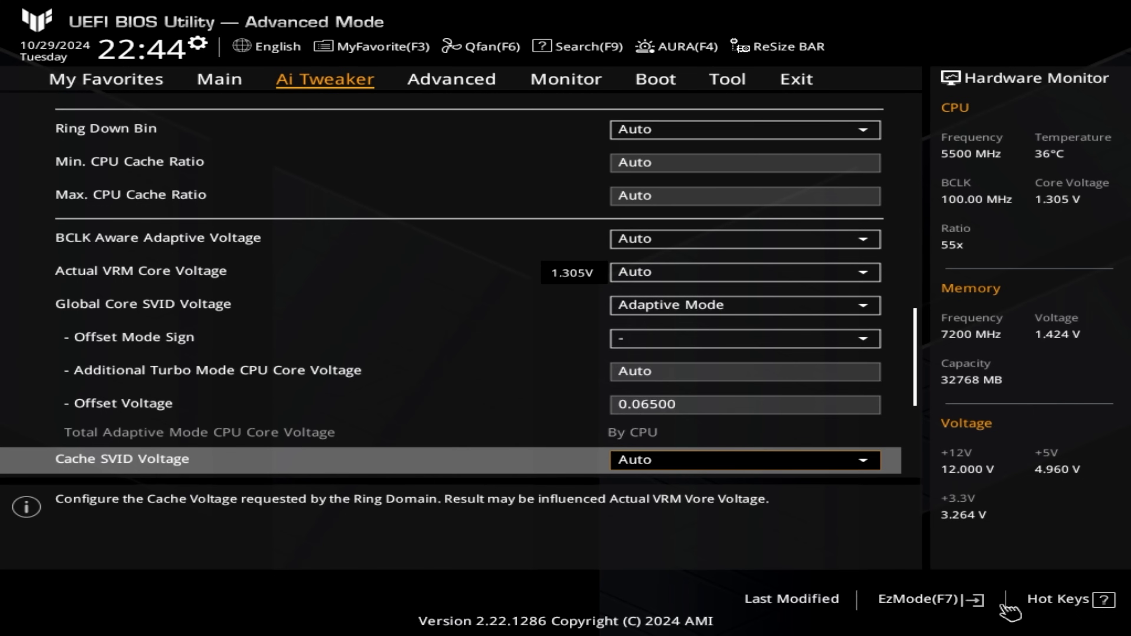
click(451, 80)
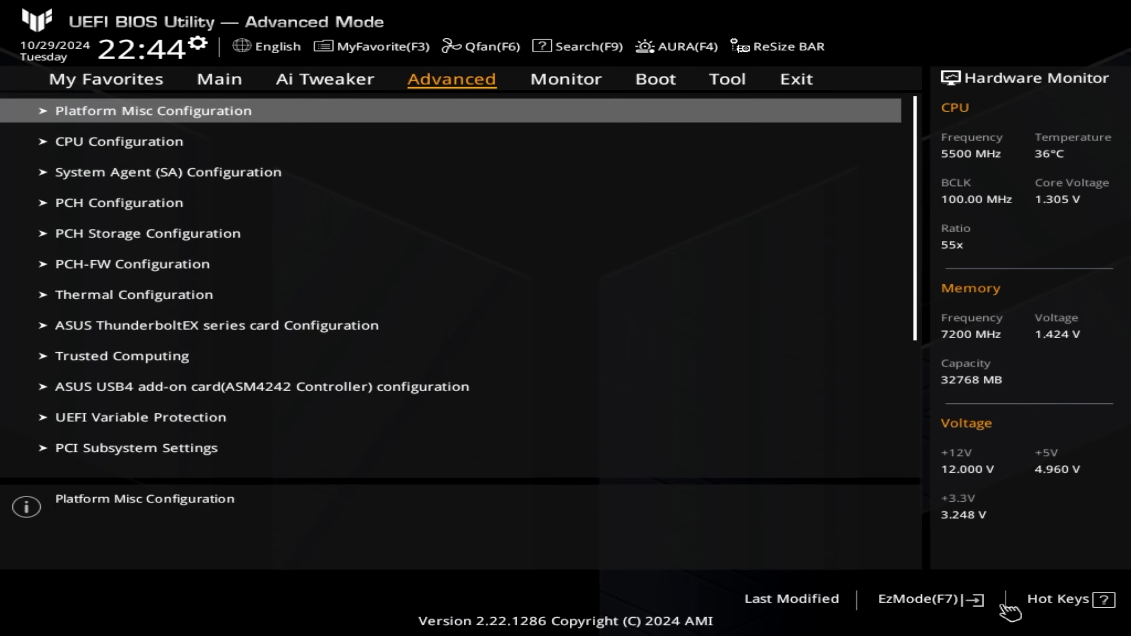
- Save the new offset via Exit > Save Changes & Reset and confirm the restart
click(795, 79)
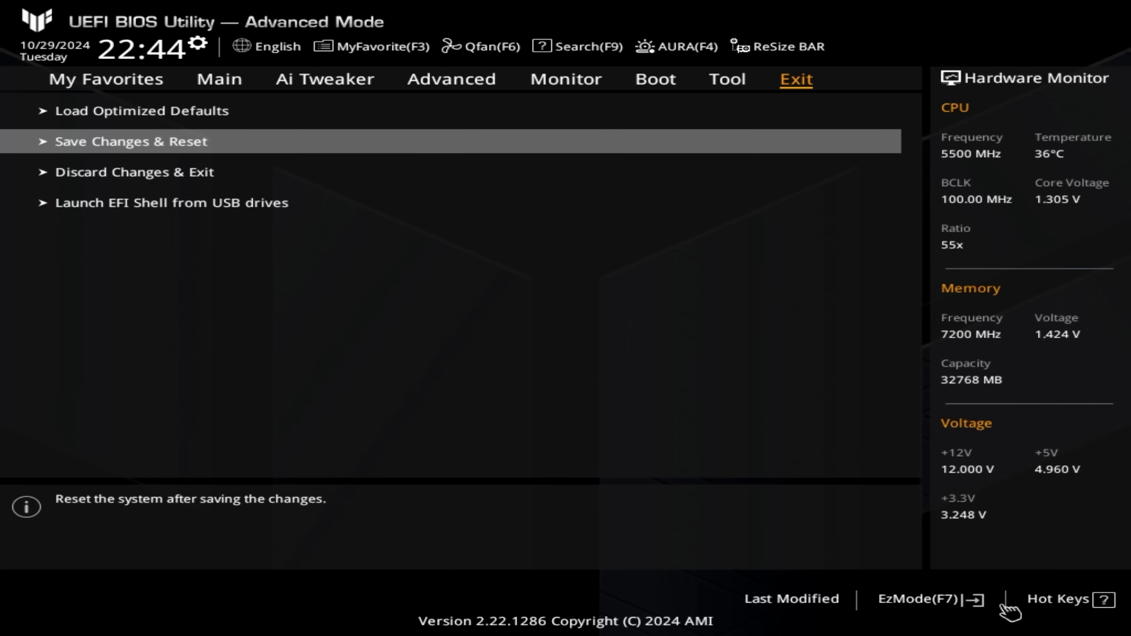
click(130, 141)
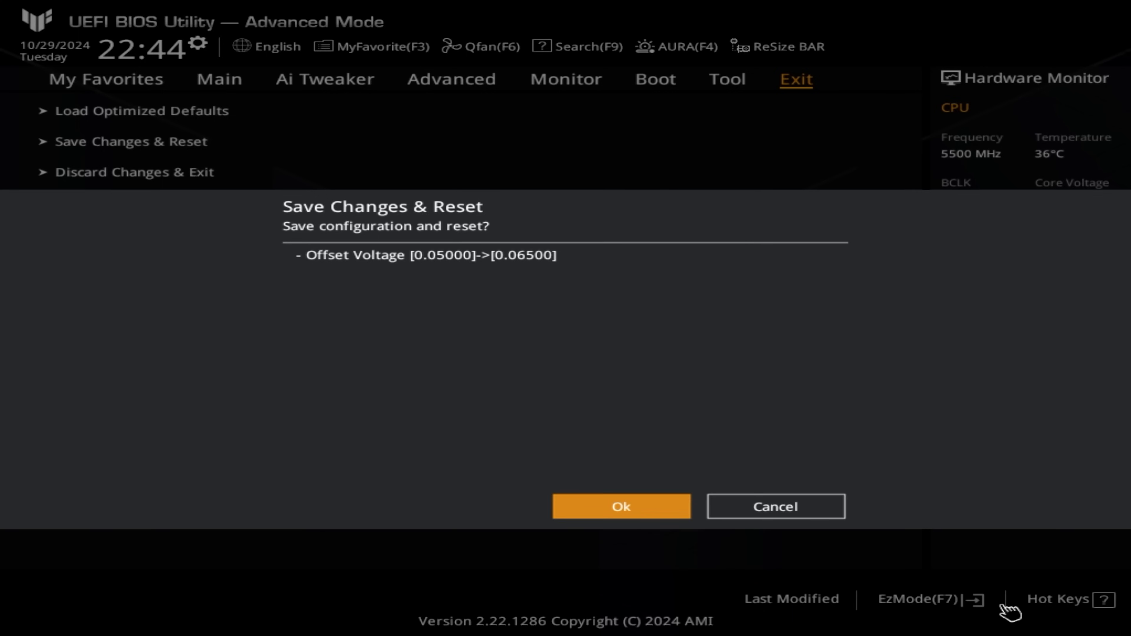
click(620, 505)
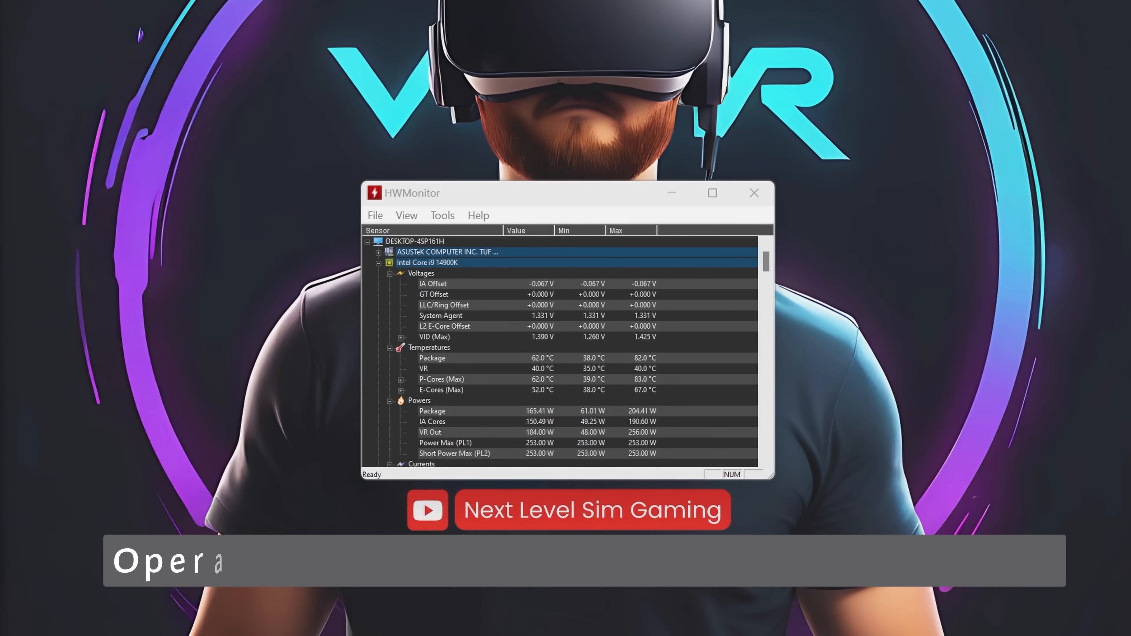